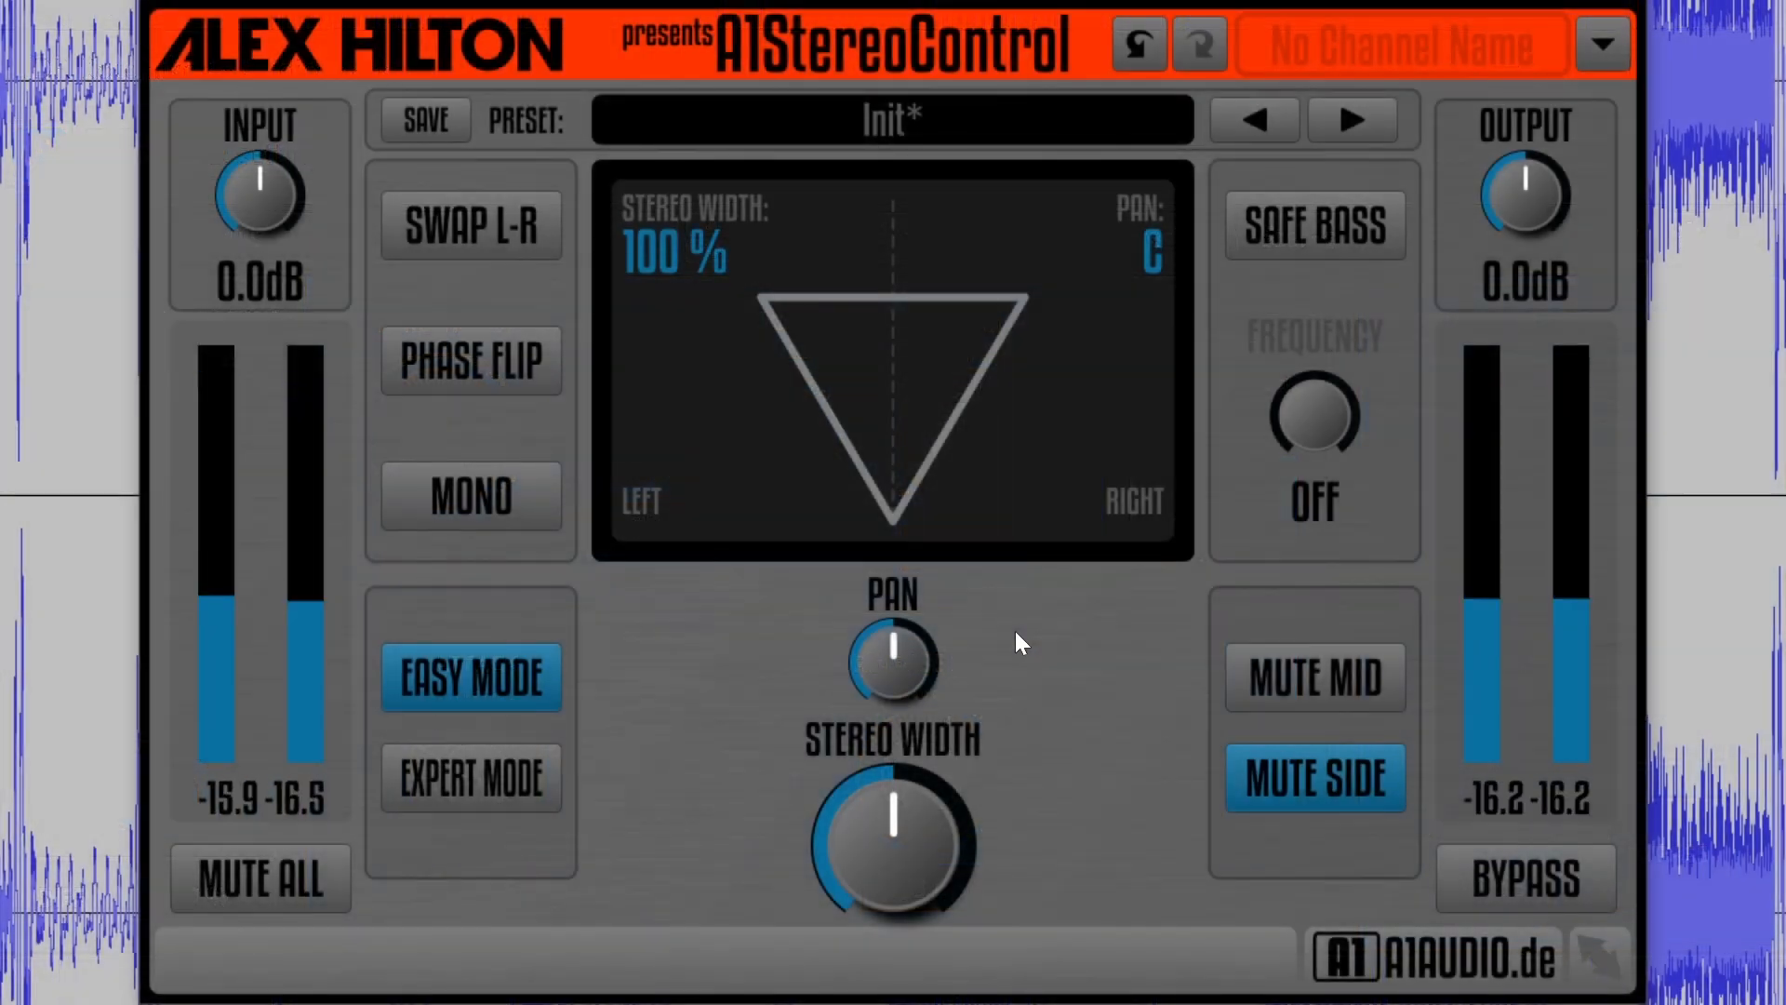
mouse_move(990, 638)
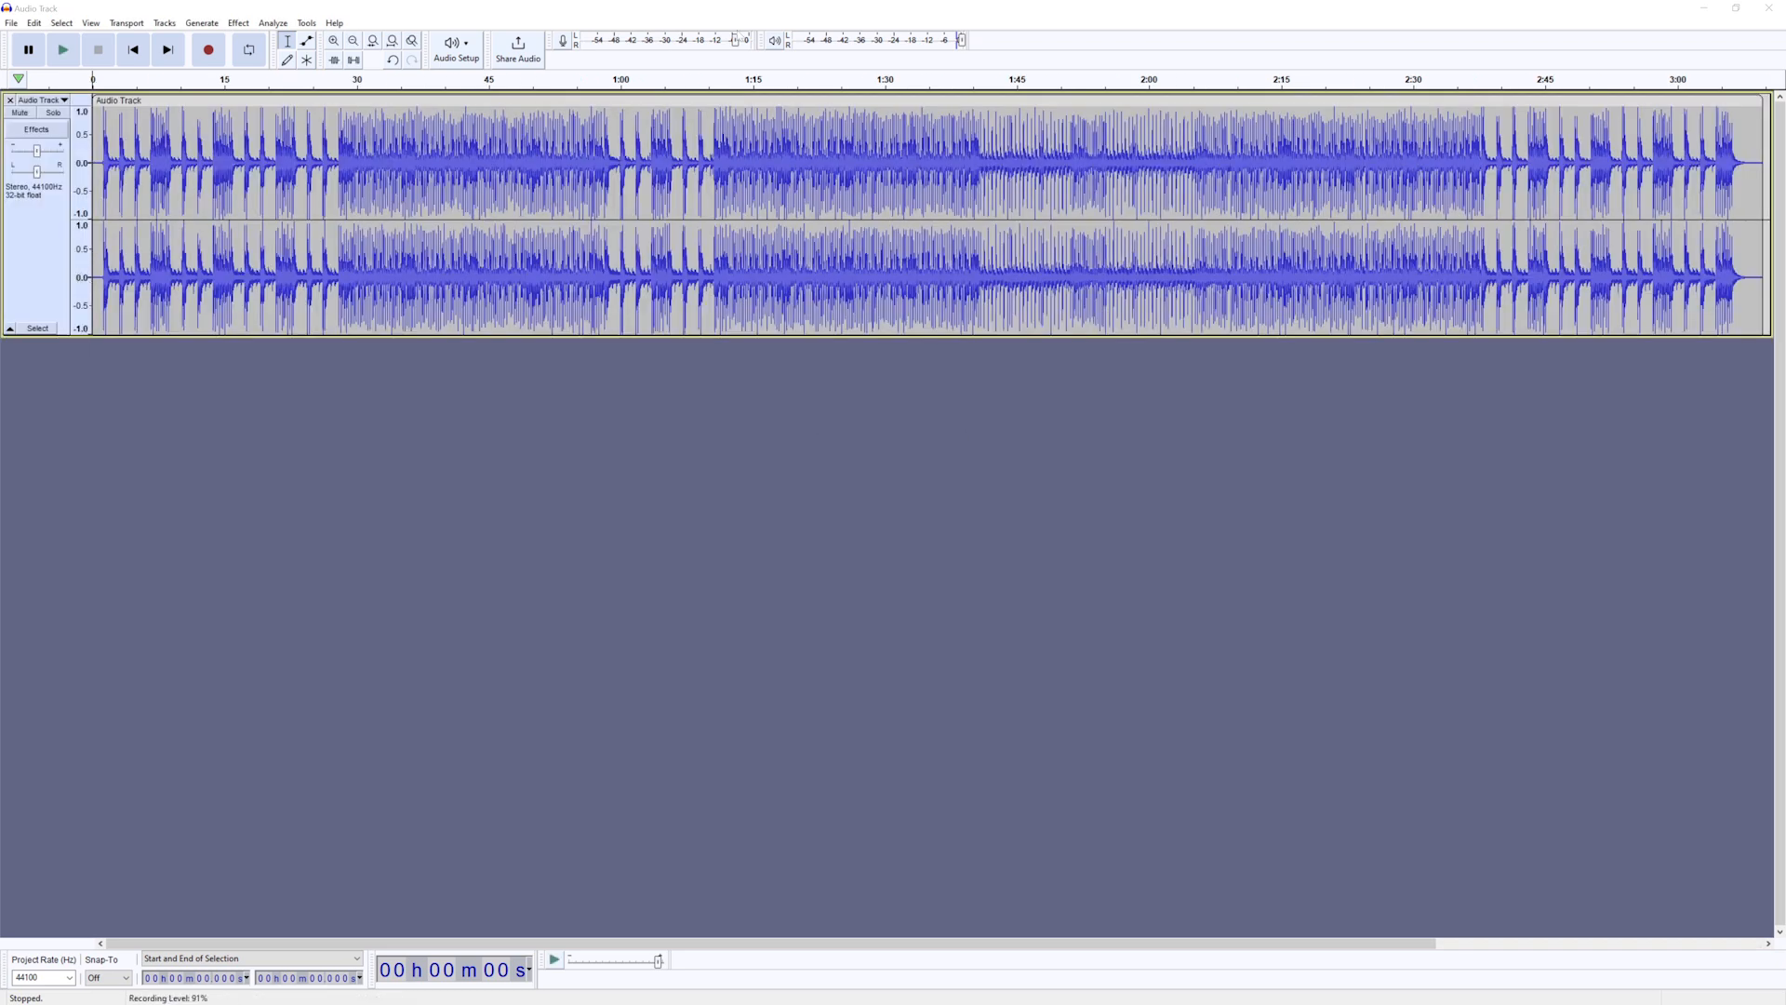
Zoom in twice so about the first 1.5 minutes of the waveform fill the view.
left_click(333, 41)
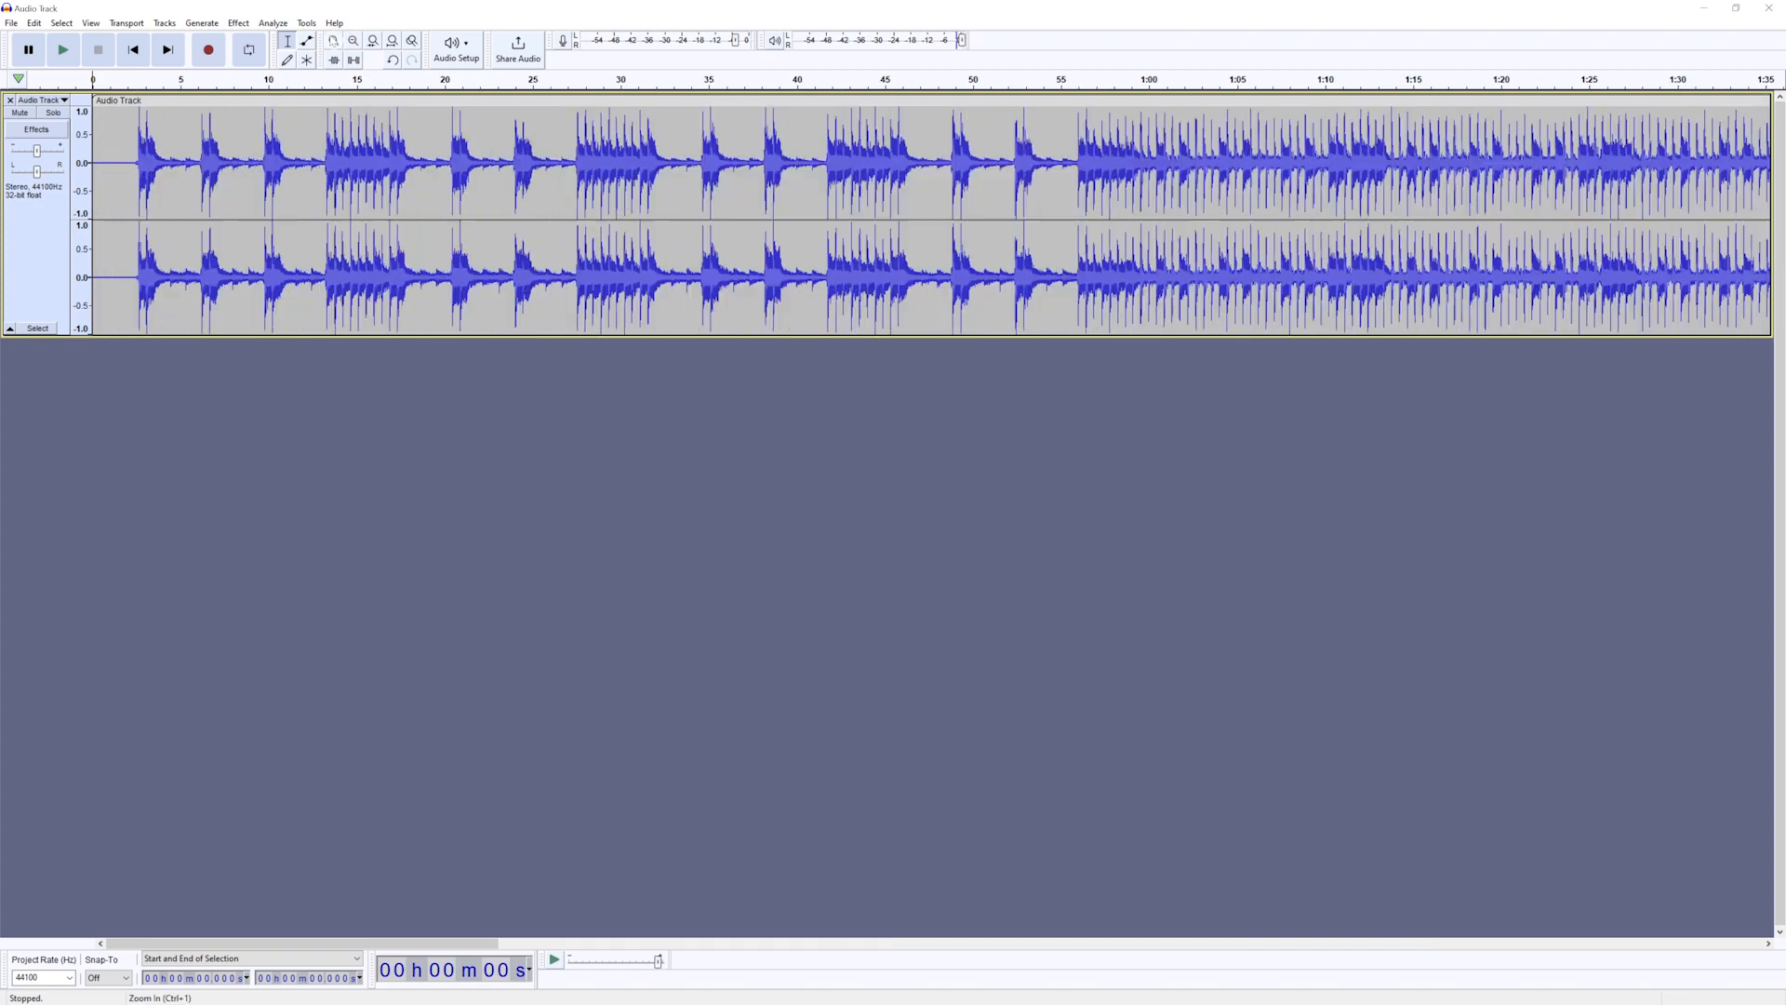
left_click(334, 41)
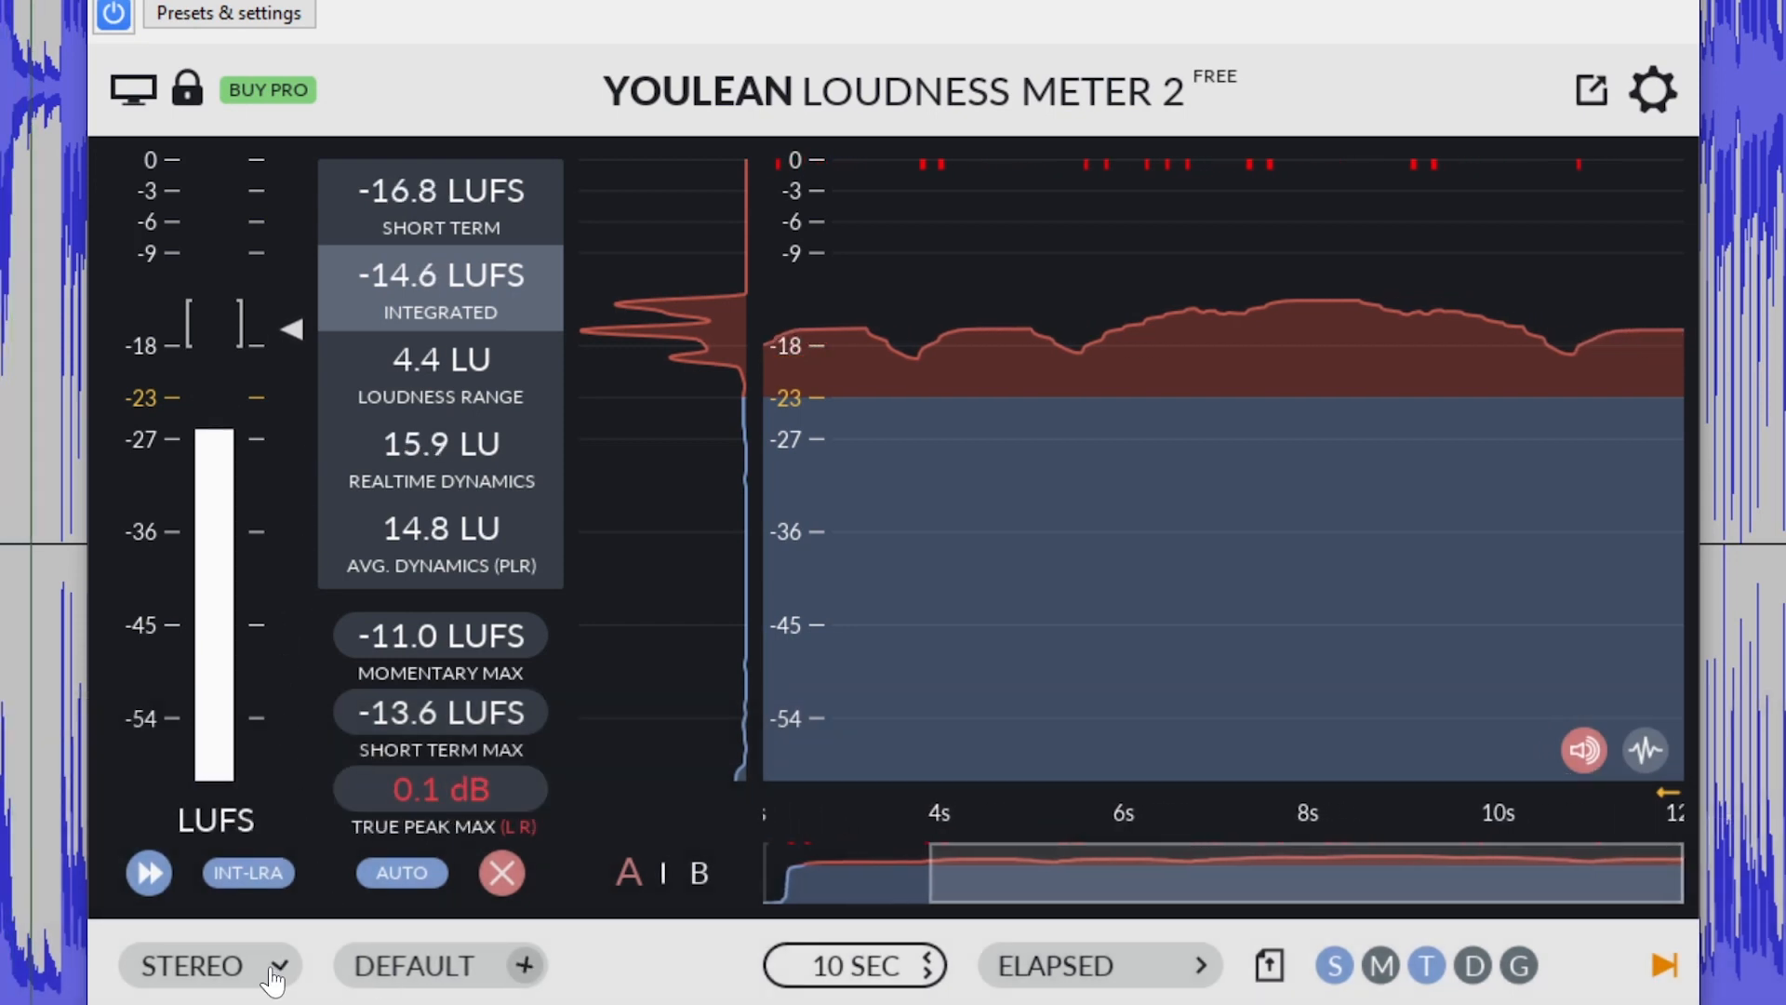
Set Youlean Loudness Meter to stereo analysis and show history in time code.
left_click(211, 965)
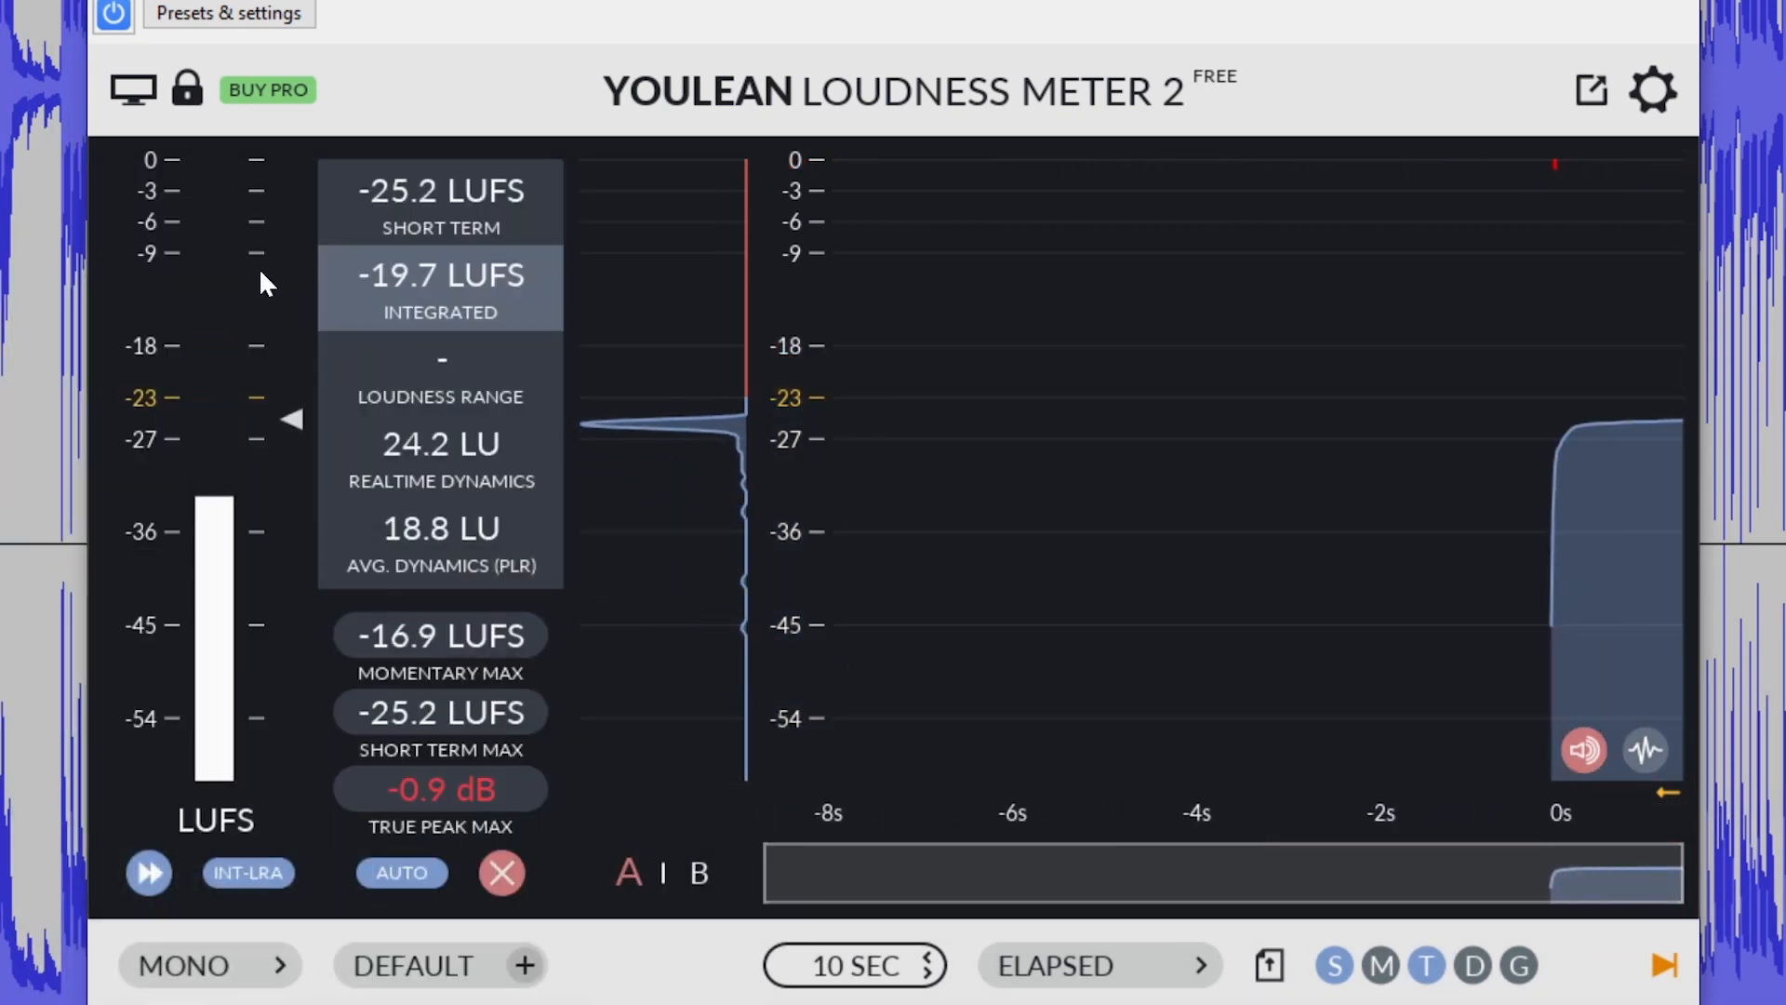
left_click(183, 964)
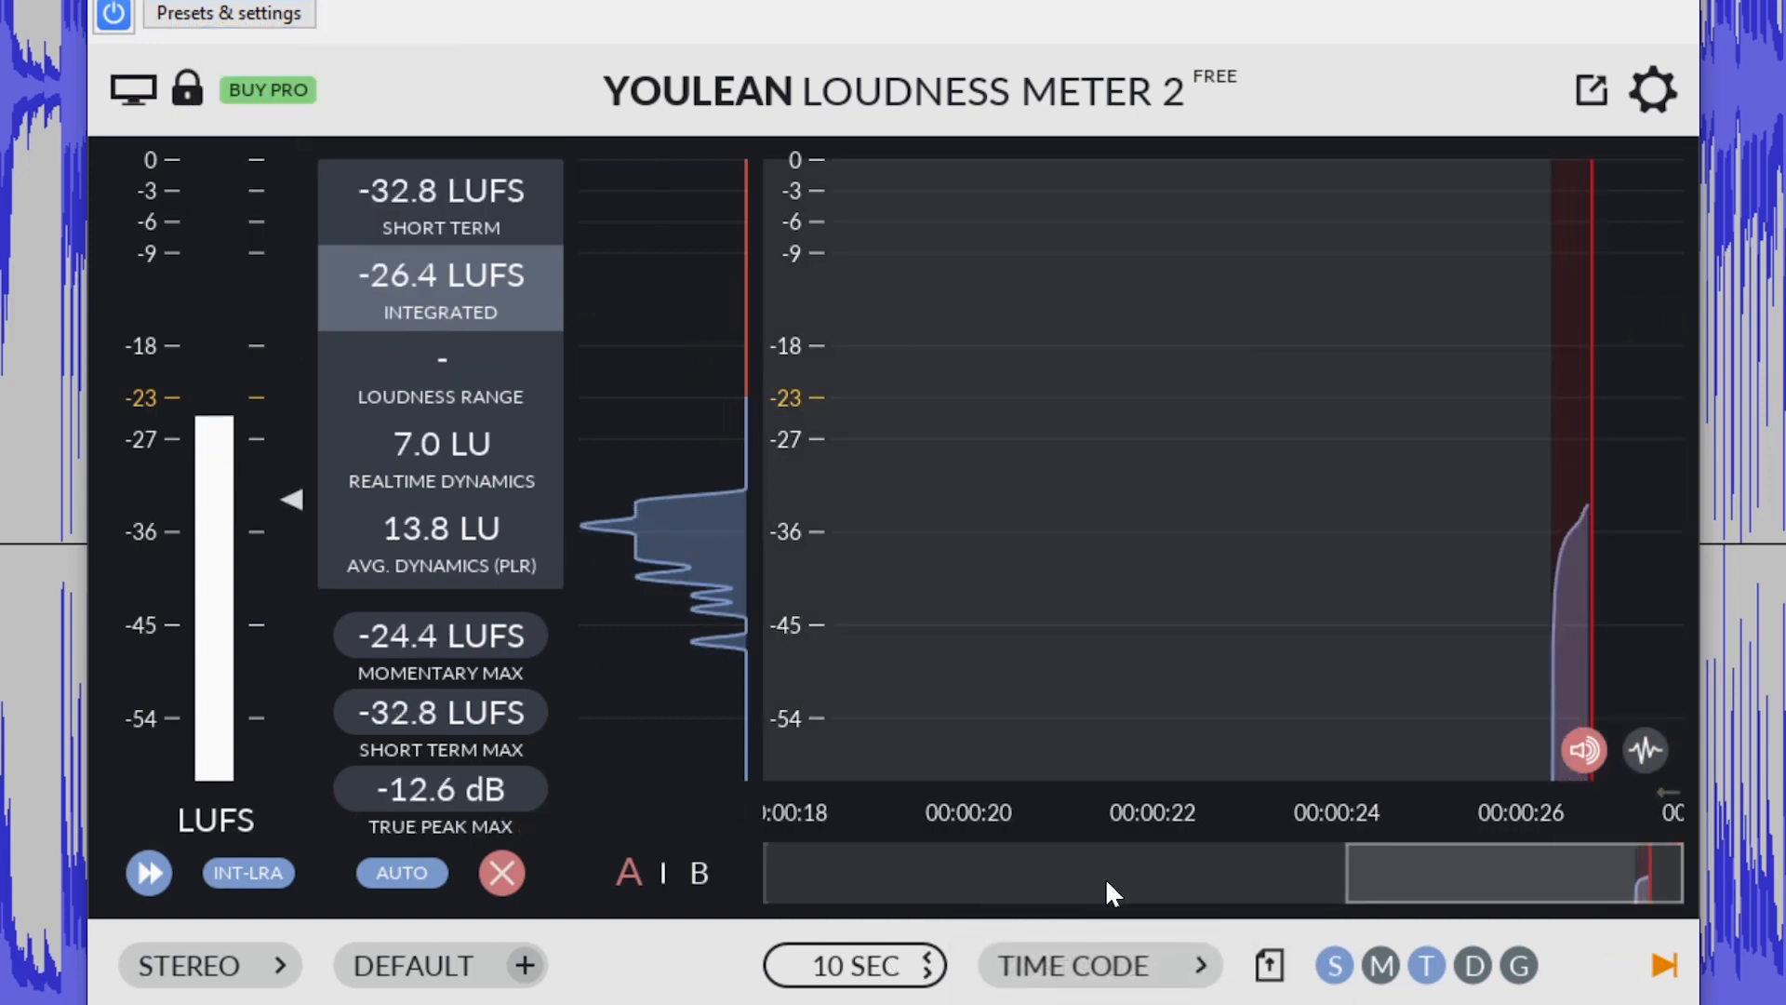
left_click(1095, 965)
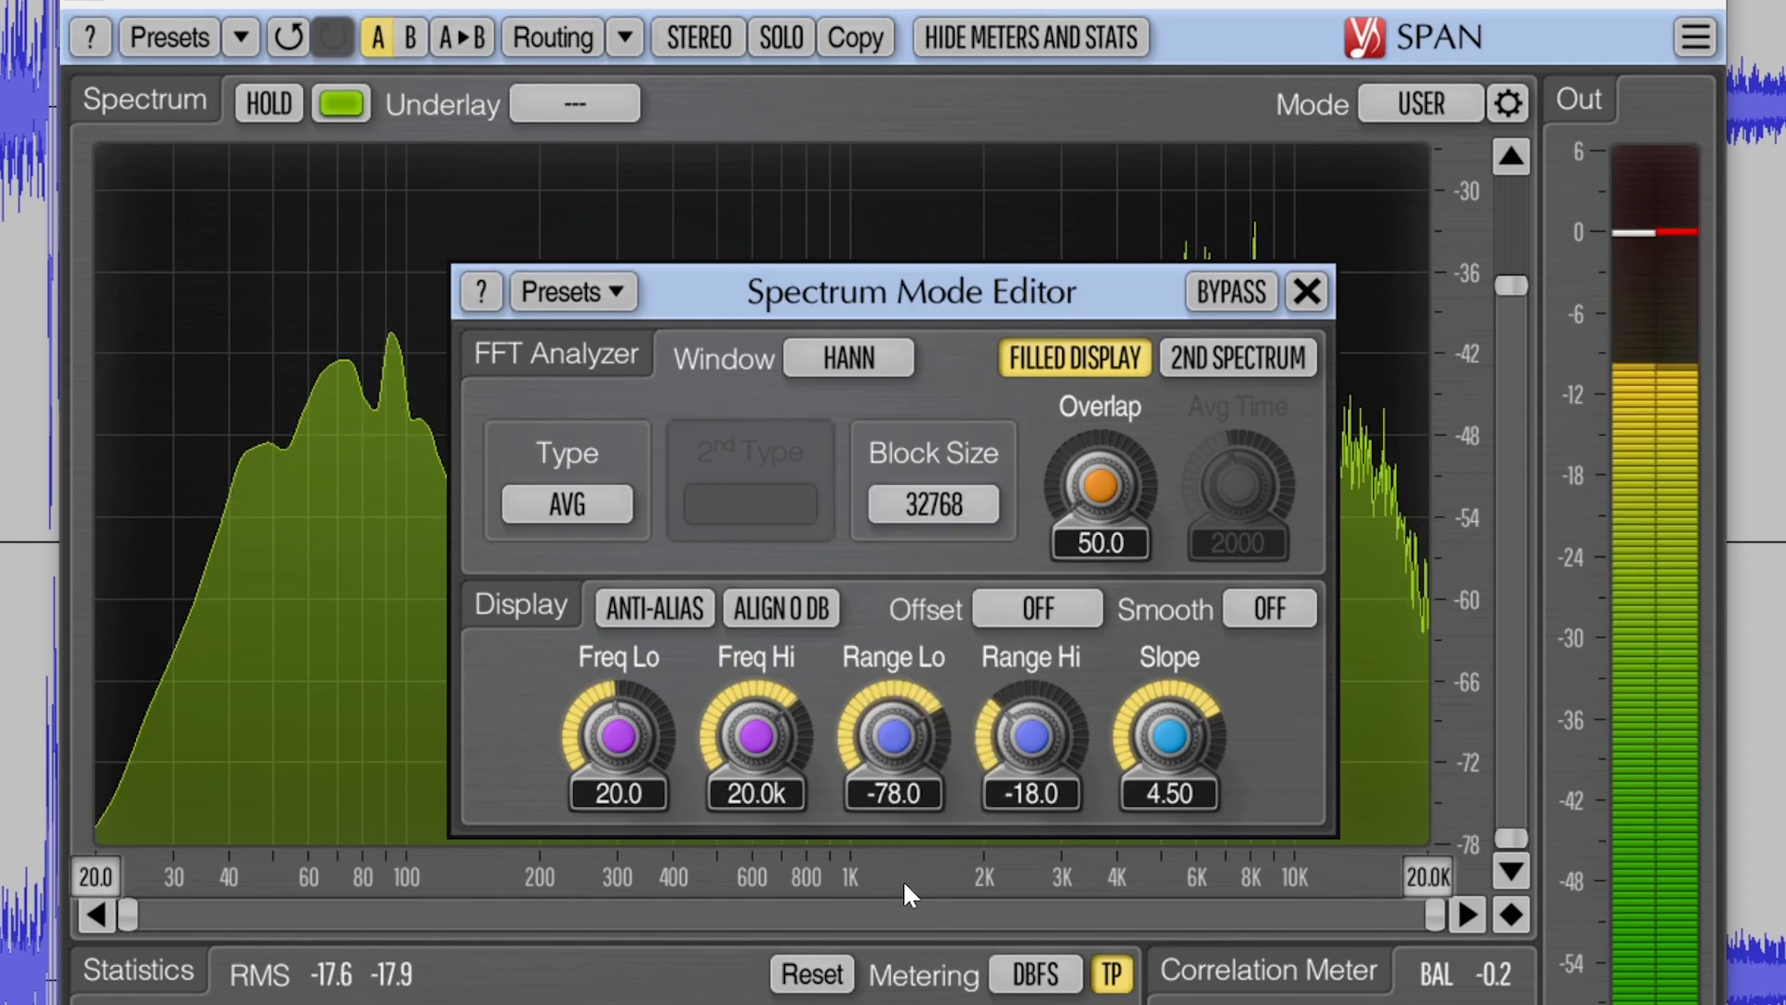
Set SPAN's Block Size to 1024 and Smooth to 1 OCT.
left_click(933, 505)
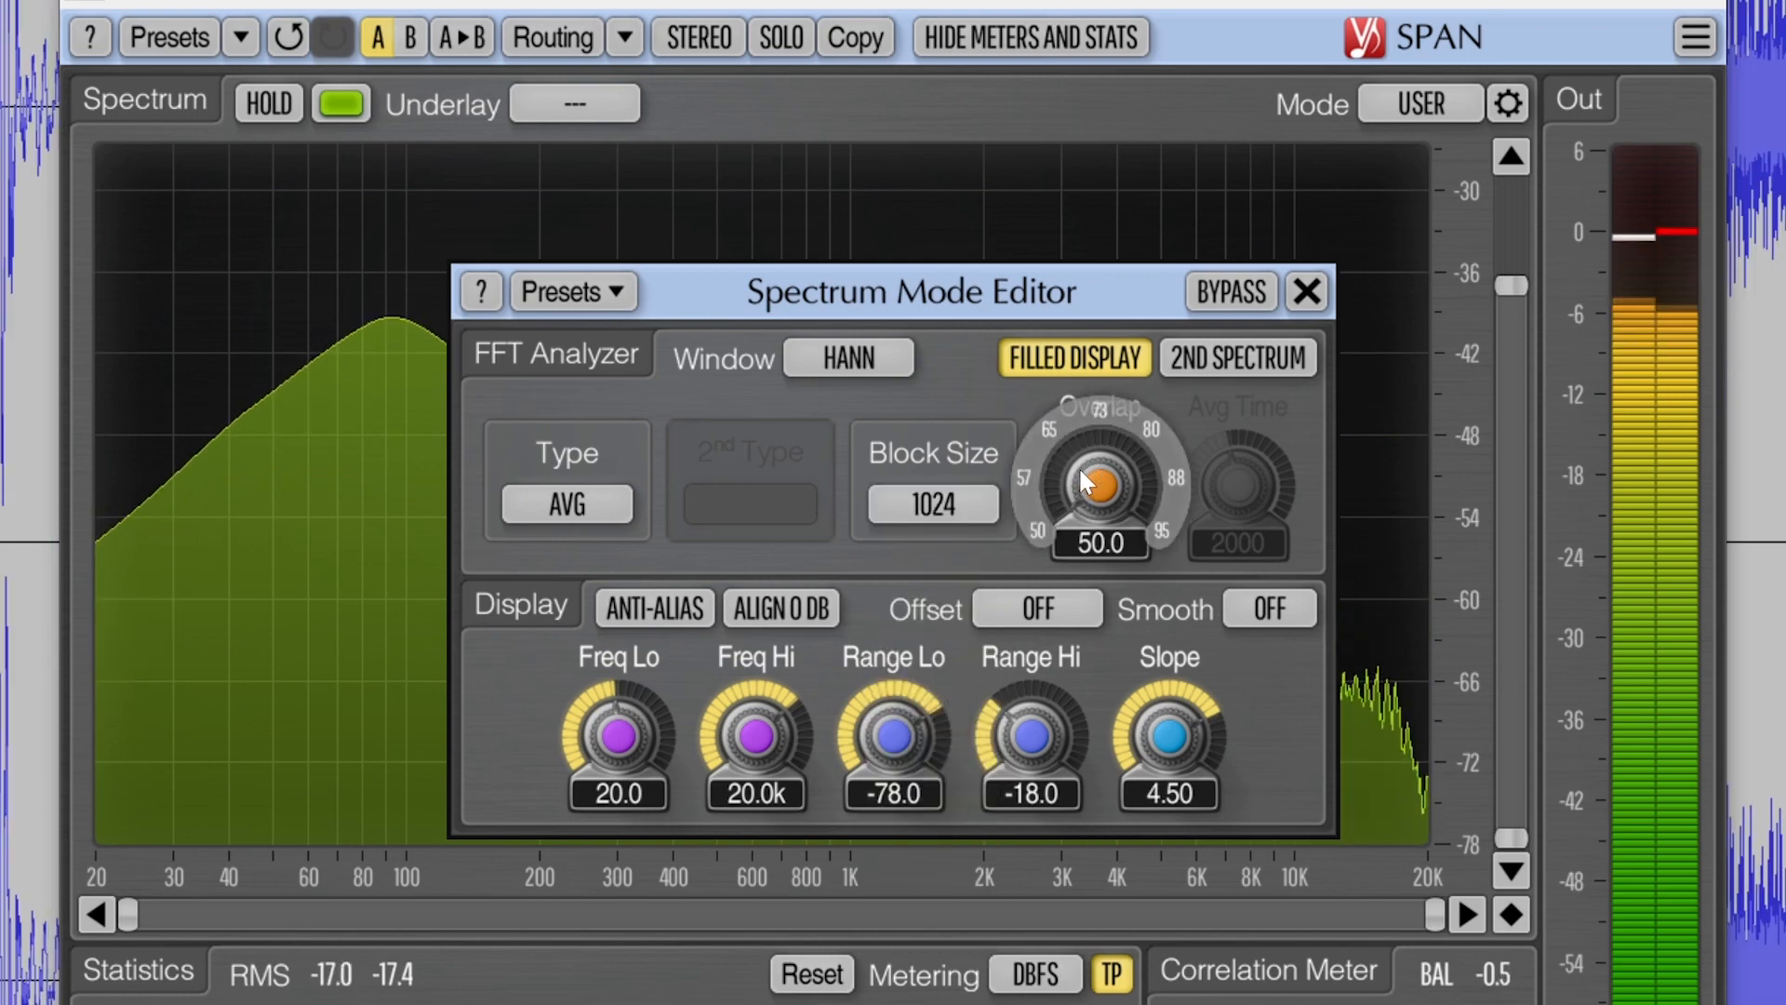
mouse_move(1184, 655)
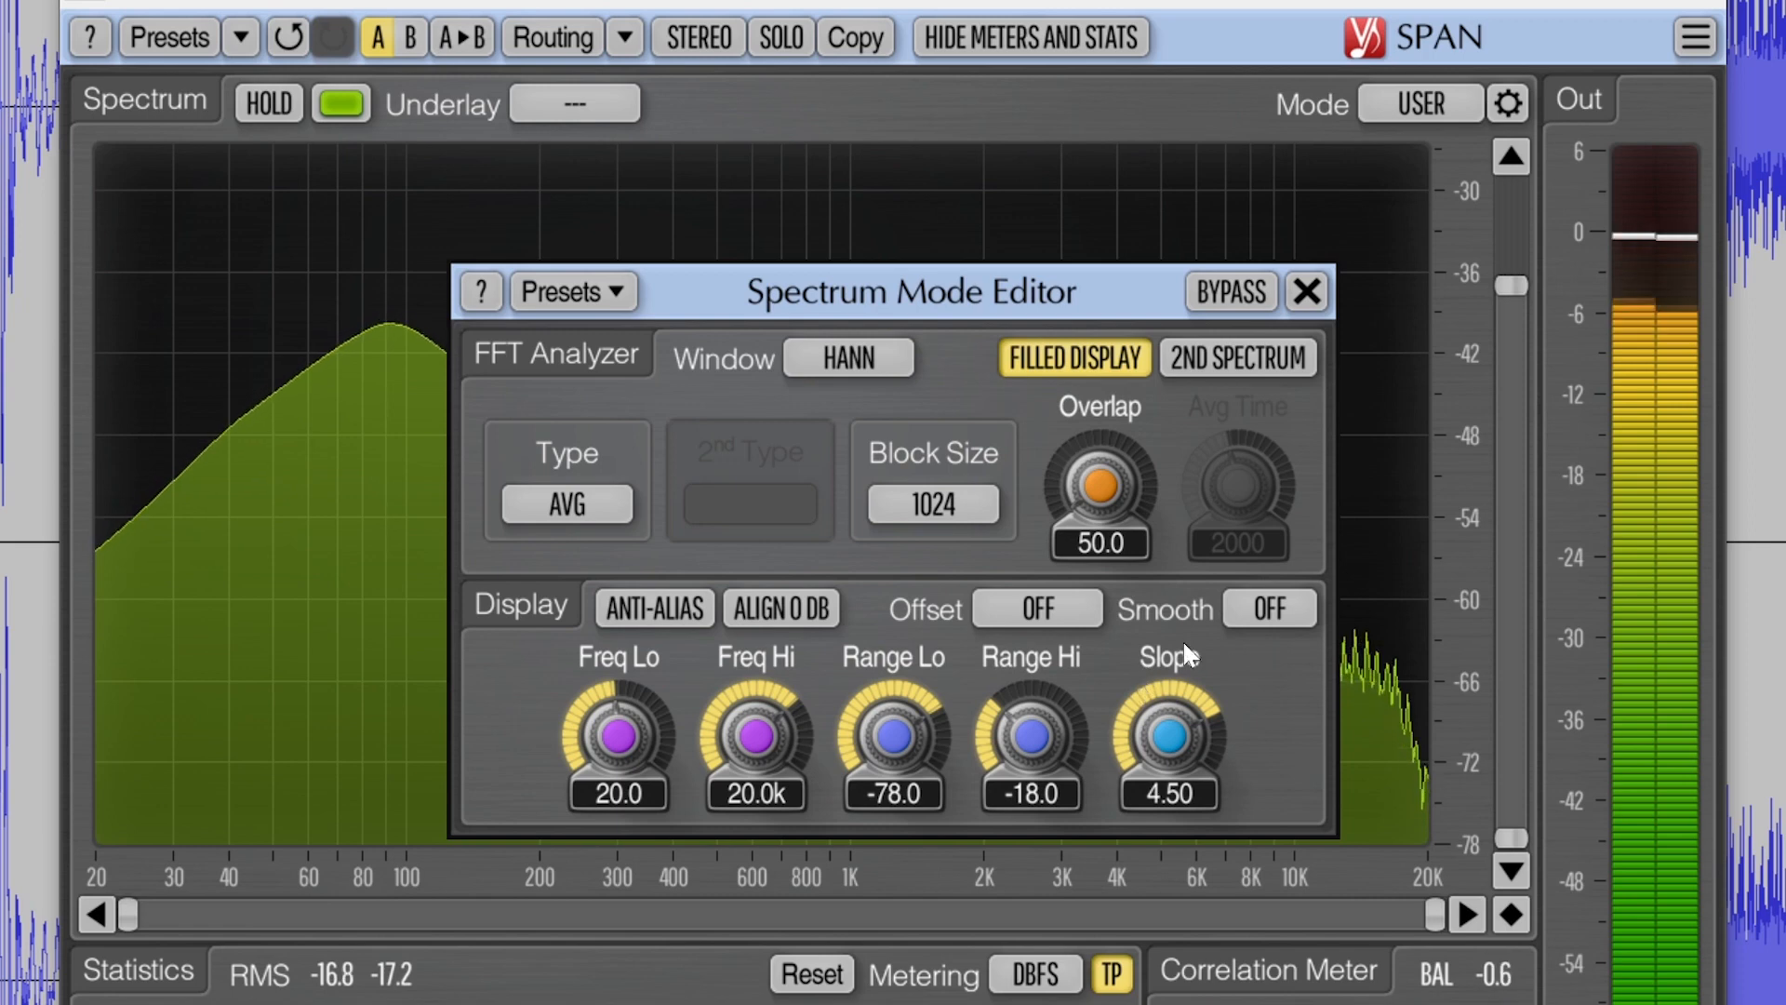
left_click(1269, 608)
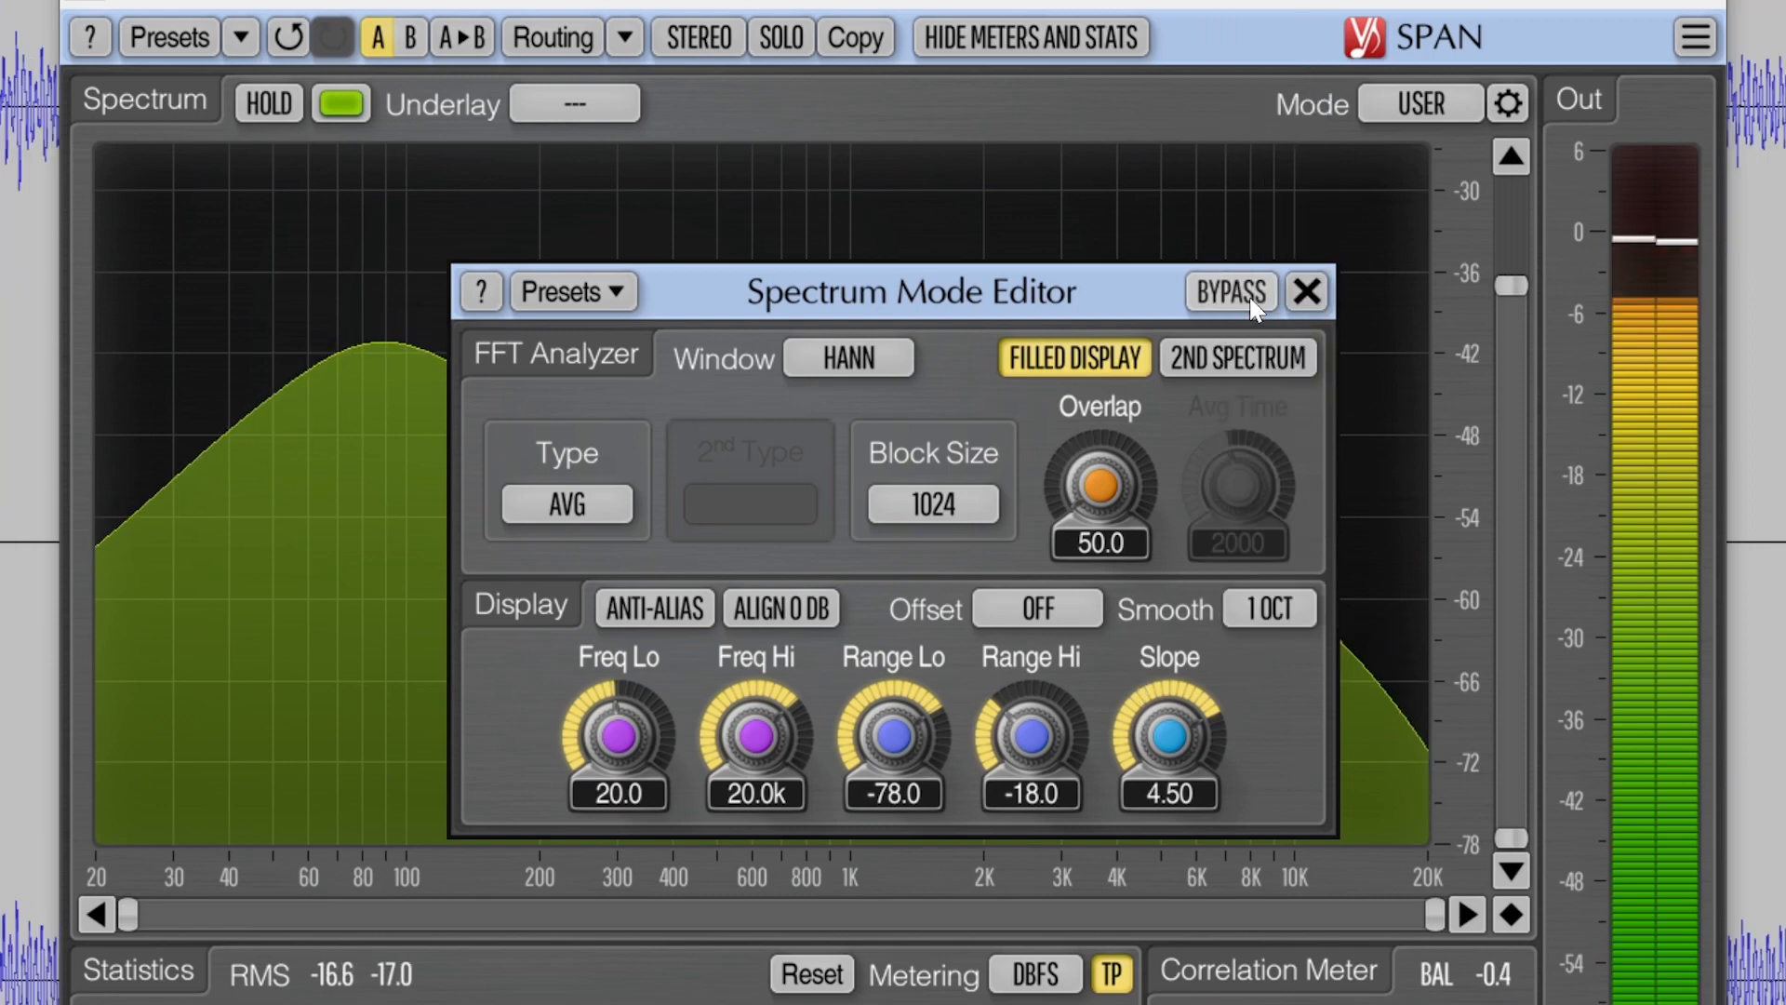
left_click(1268, 609)
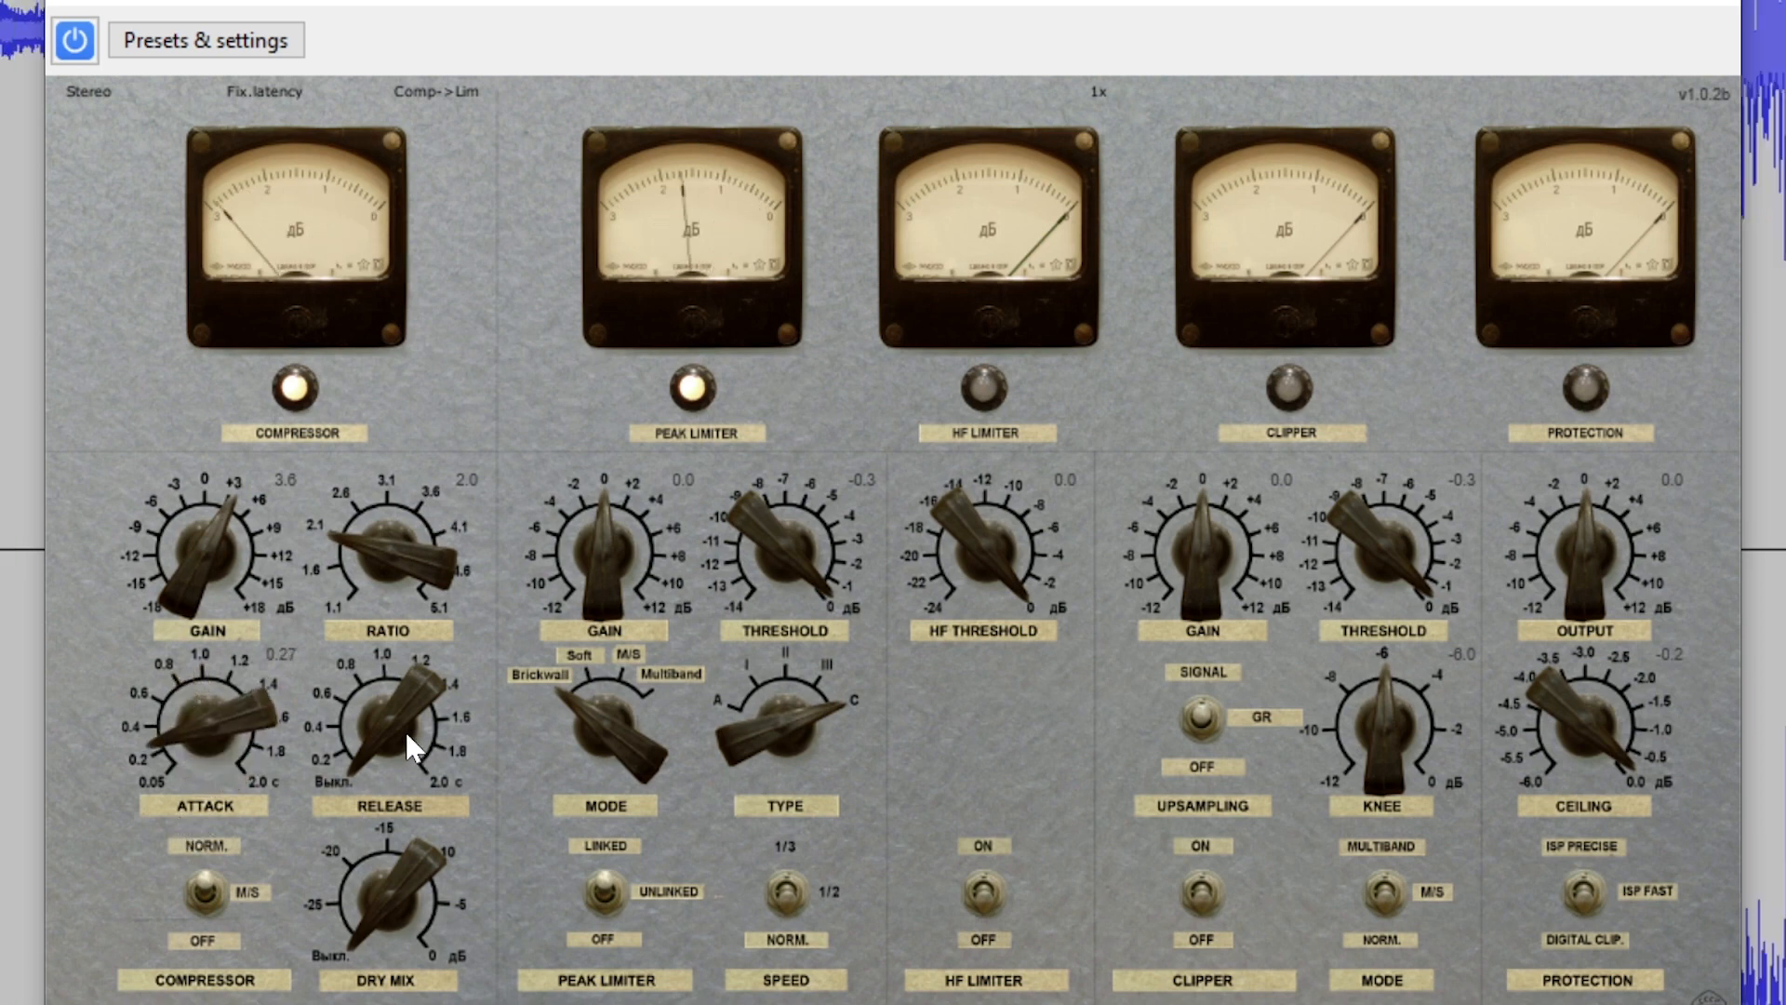
Raise Limiter No6's compressor release to 0.31 s, then bypass the plugin.
left_click_drag(387, 740, 393, 717)
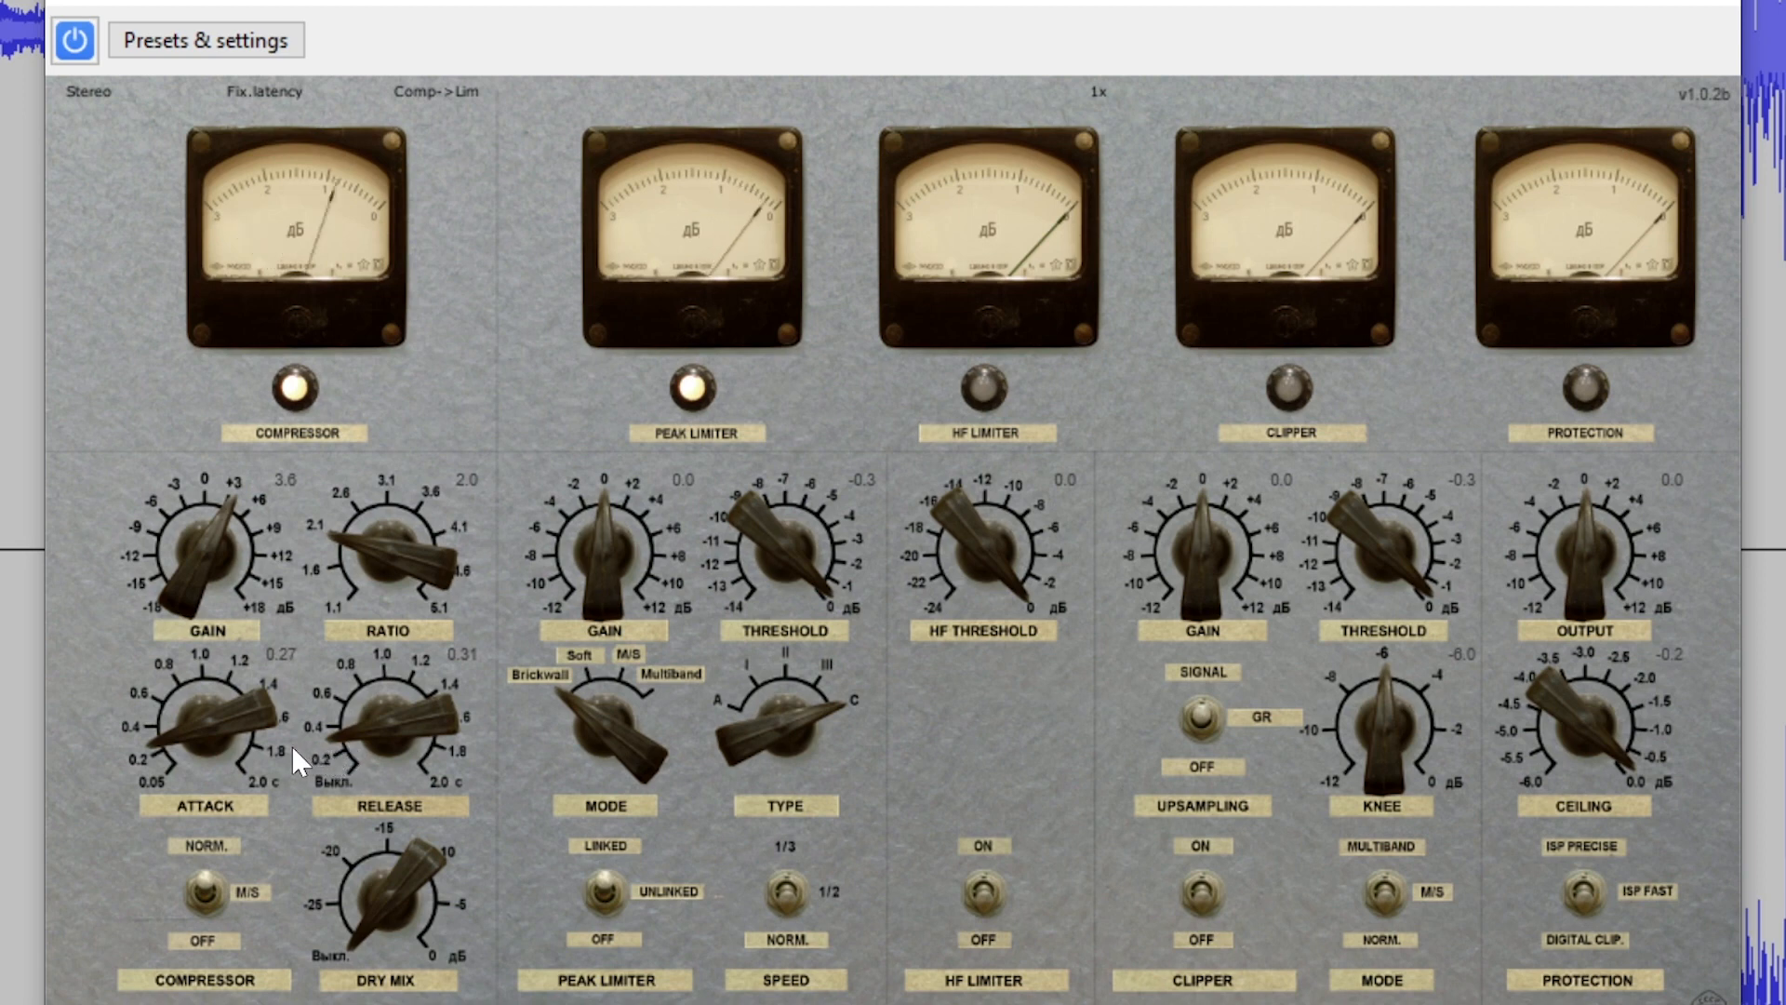
mouse_move(285, 763)
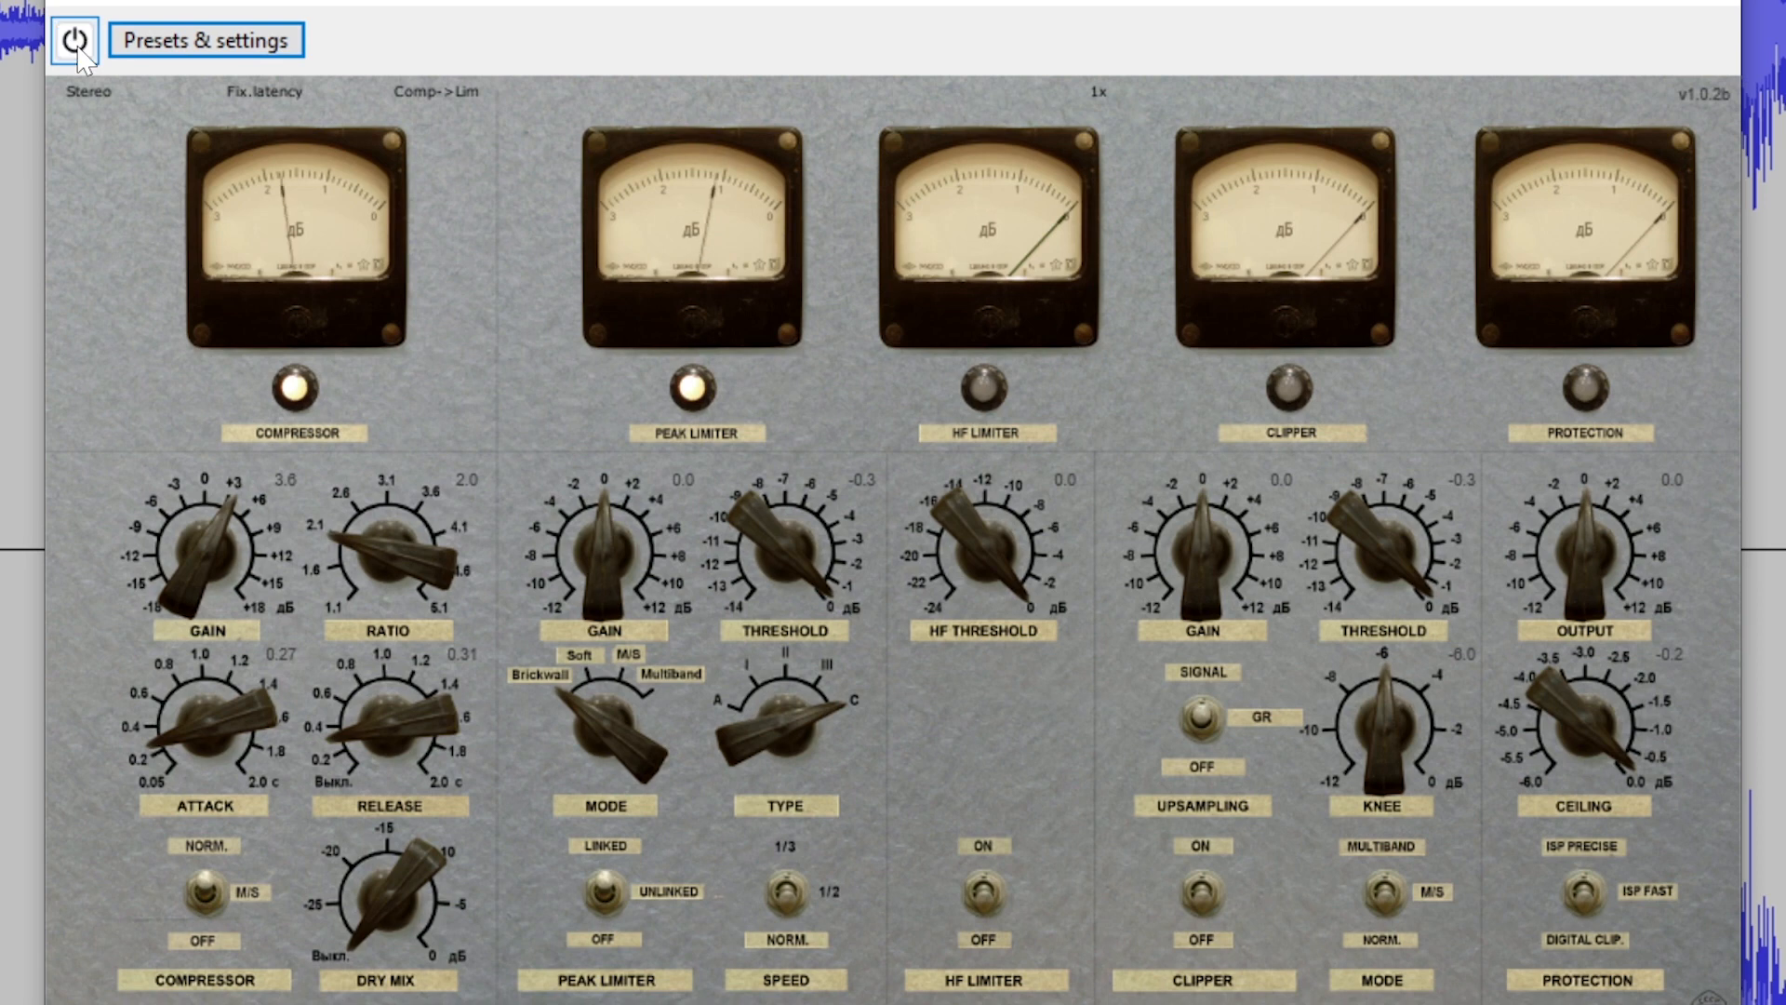
left_click(75, 40)
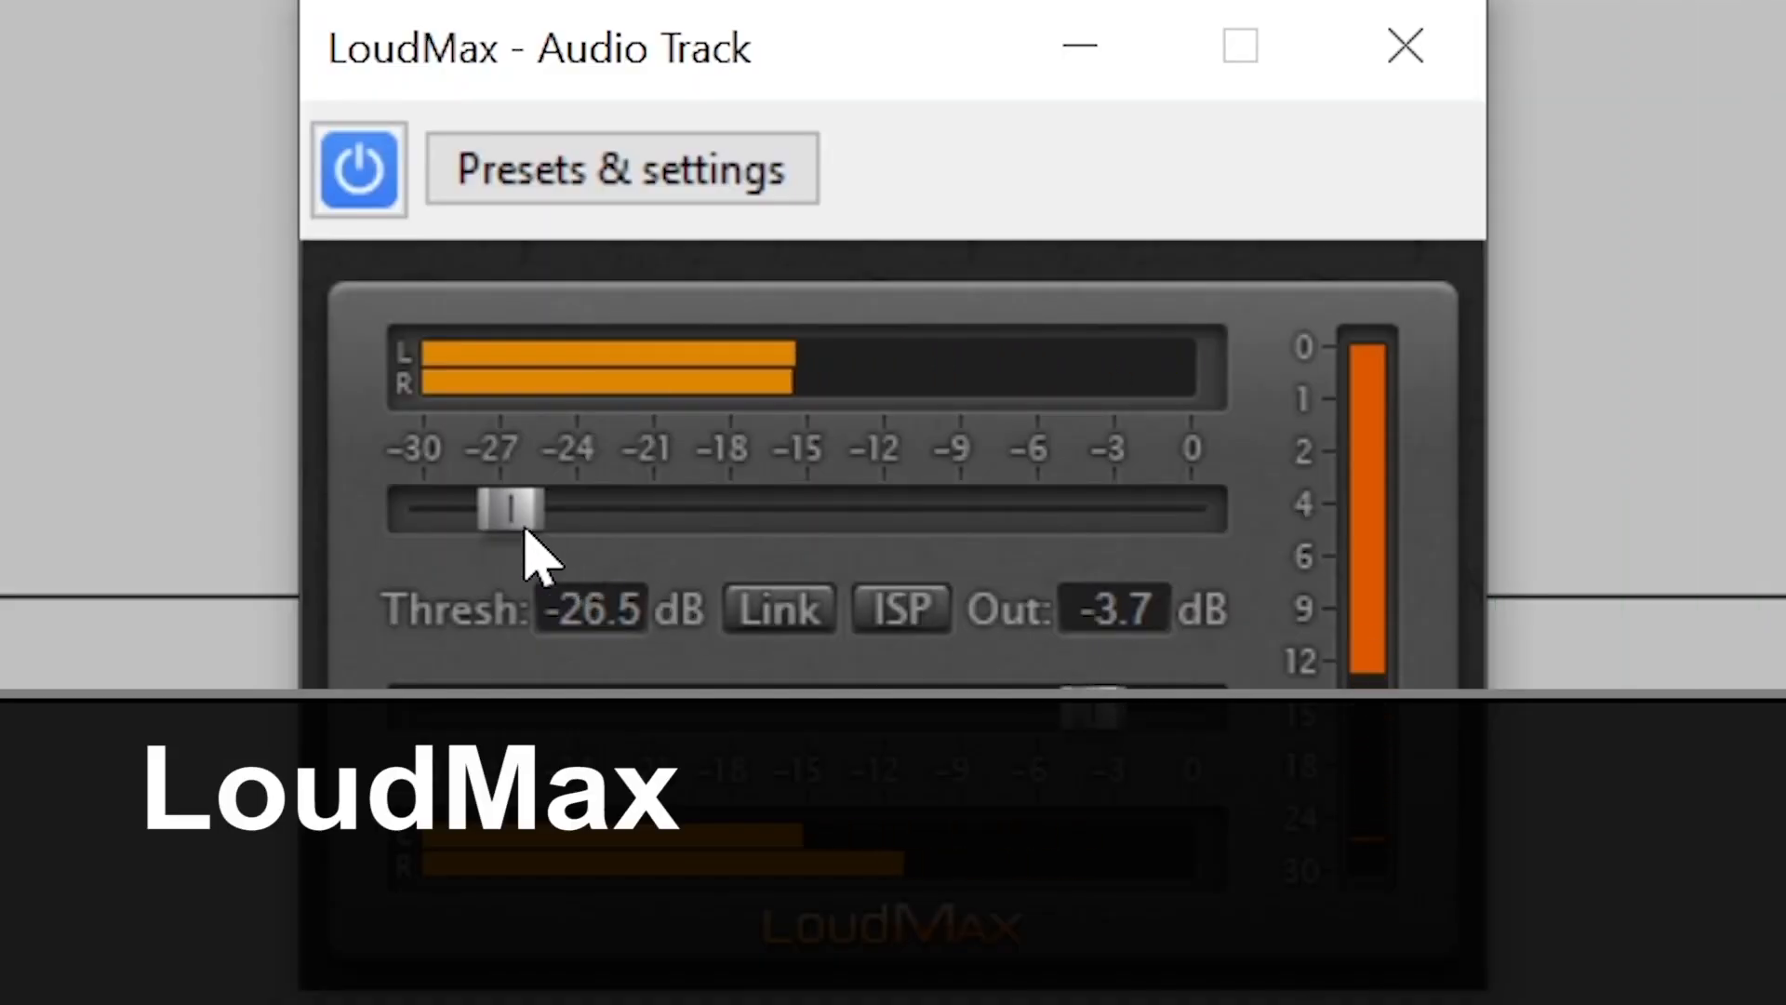
Sweep LoudMax's threshold down to about -23.5 dB, then bypass to hear the dry track.
left_click_drag(507, 509, 1002, 509)
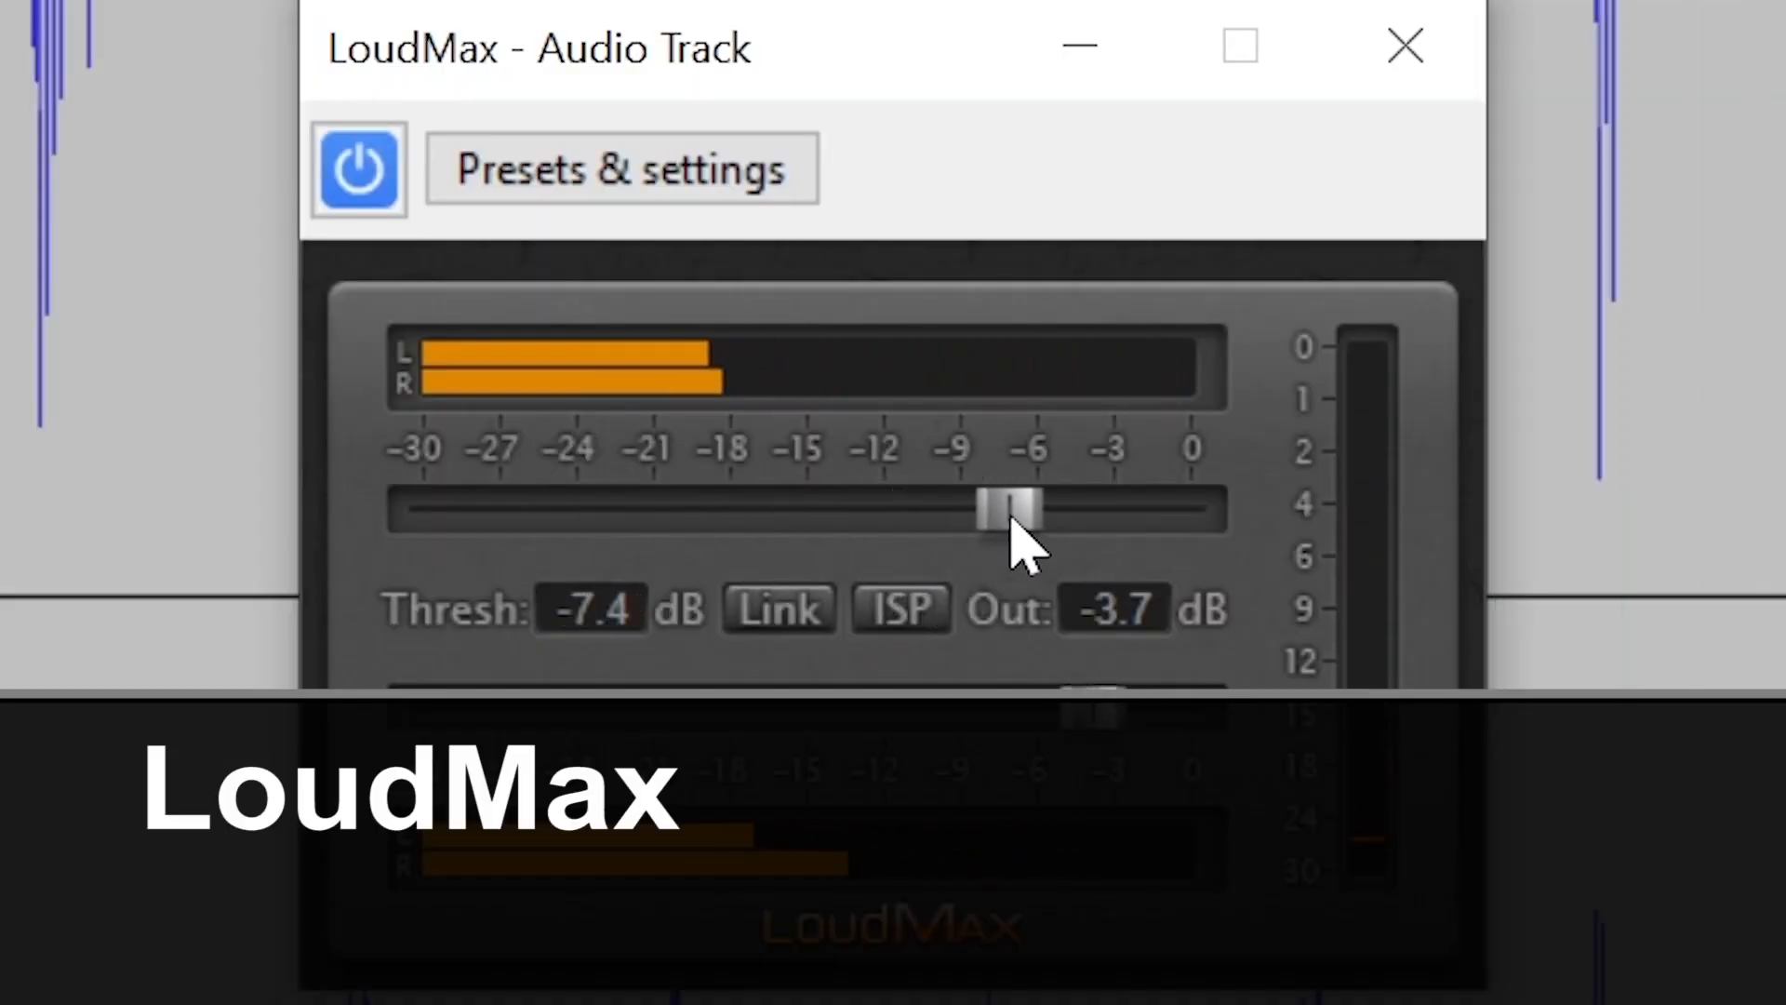
left_click_drag(1008, 509, 963, 509)
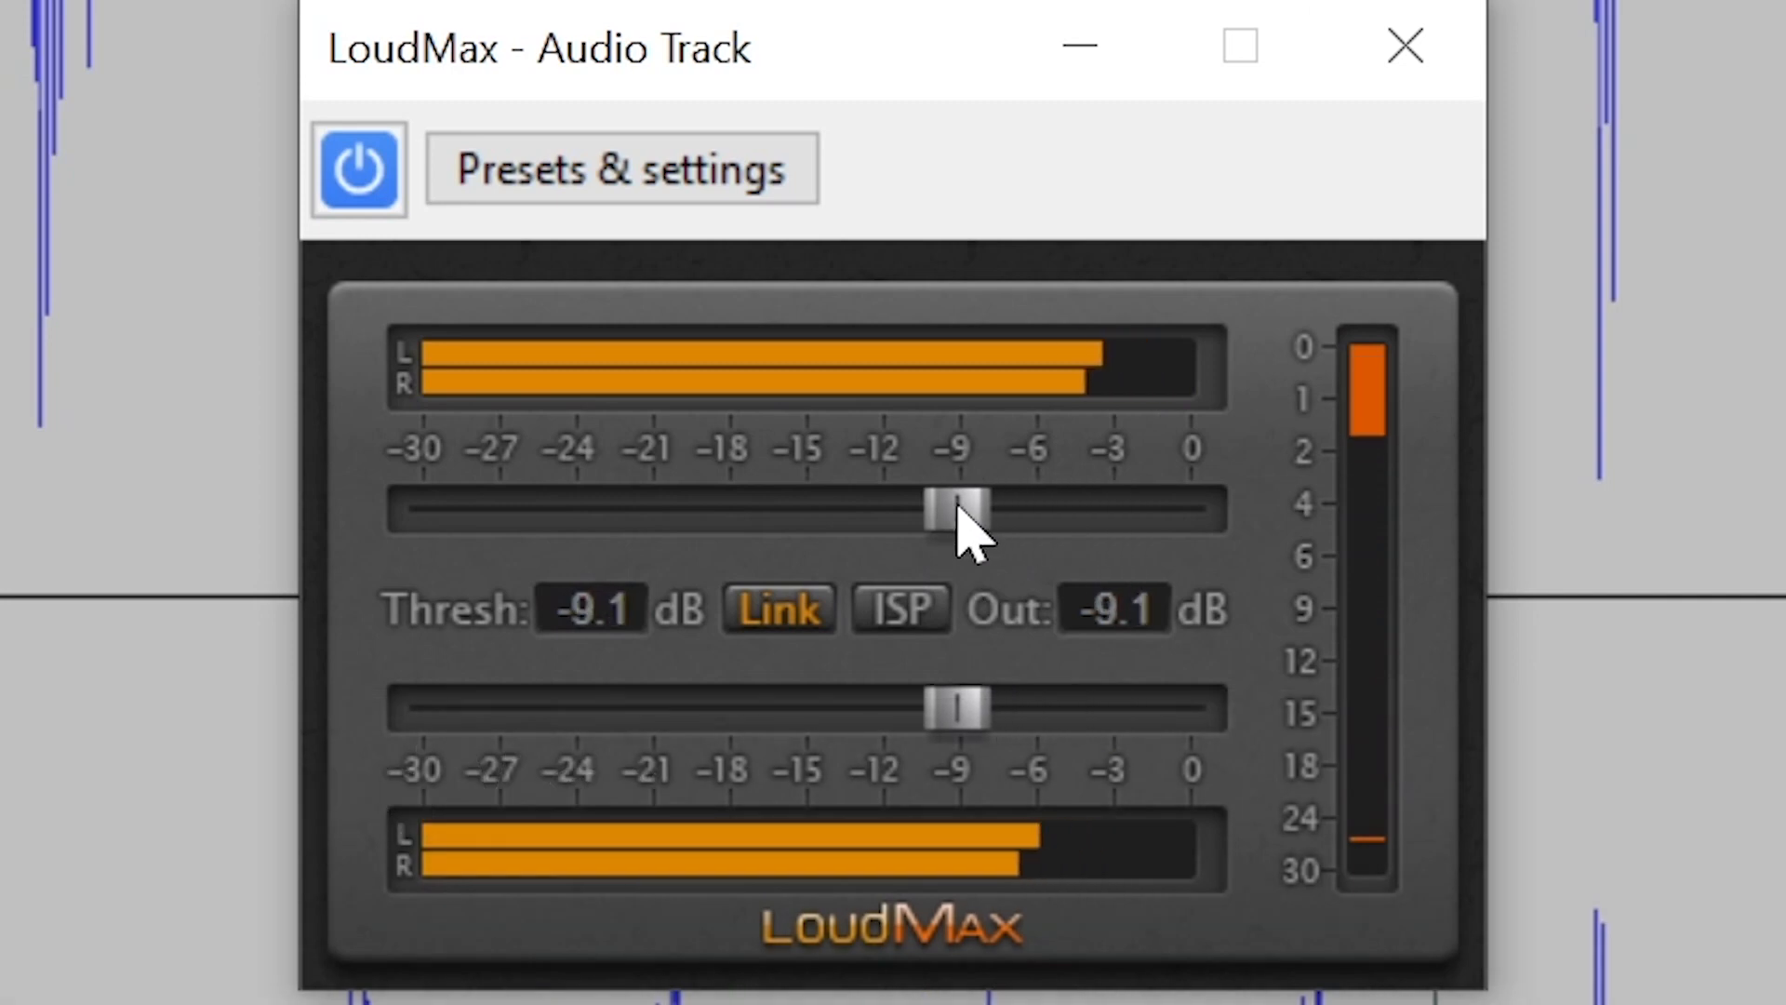
left_click_drag(963, 509, 735, 508)
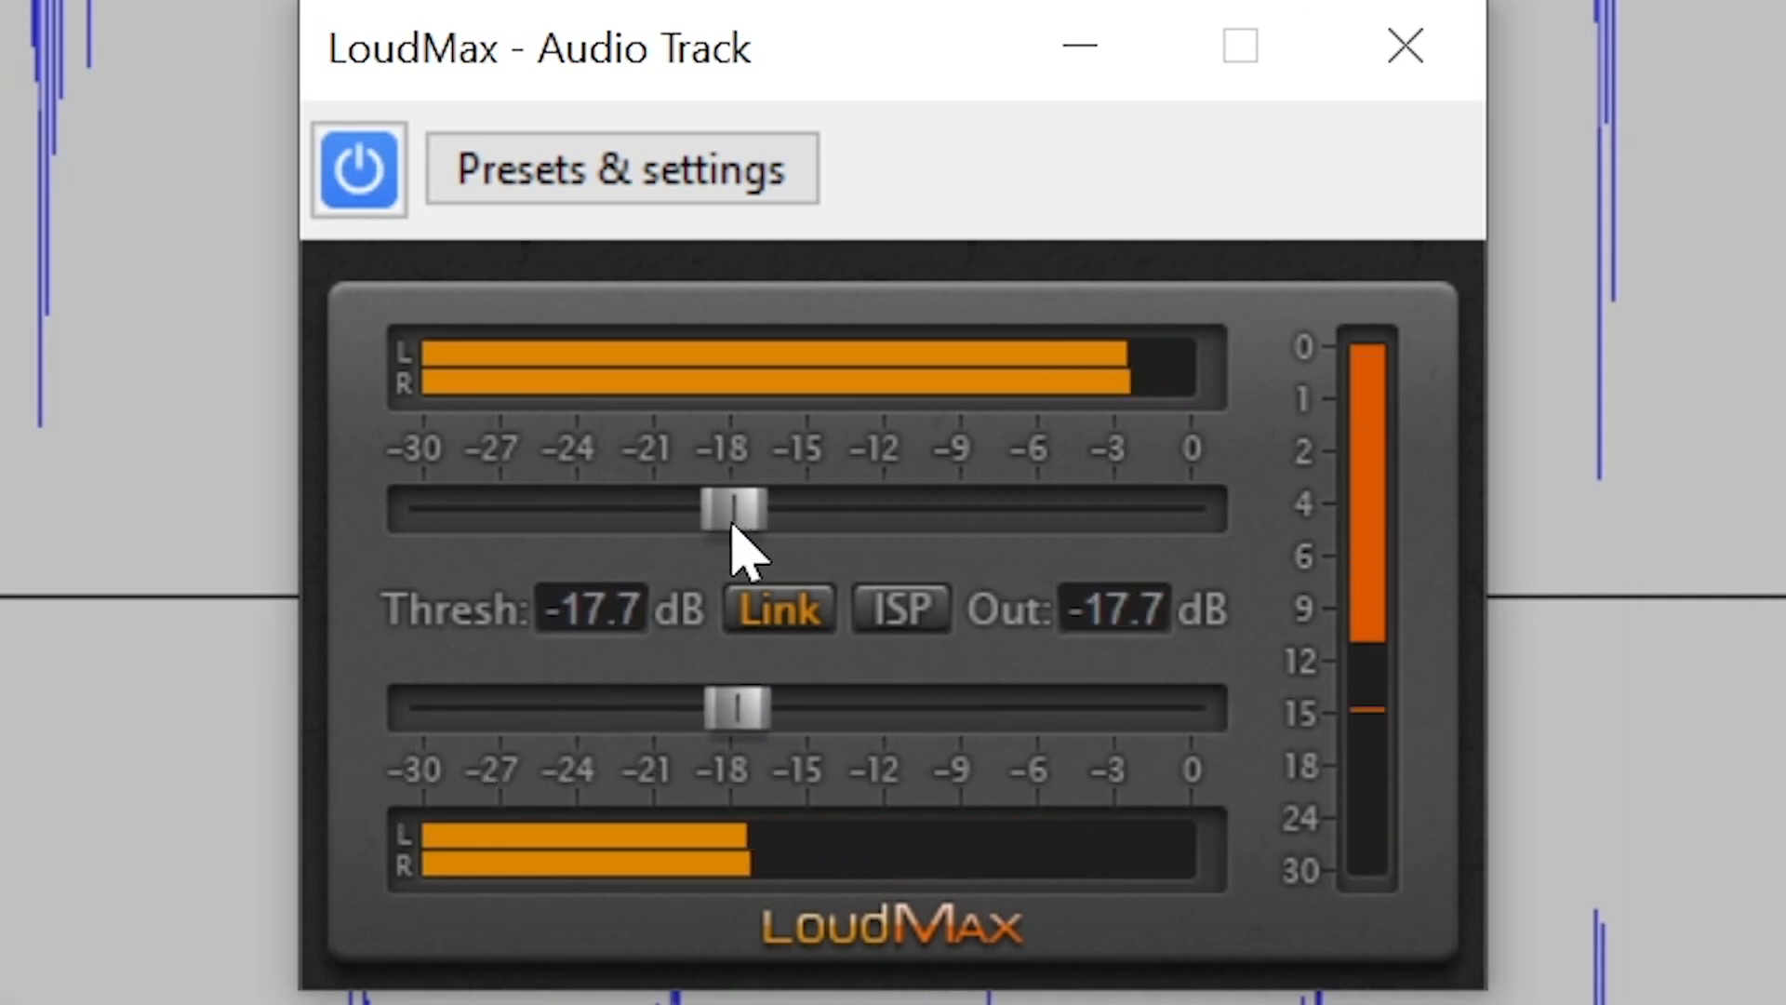
left_click_drag(746, 507, 621, 507)
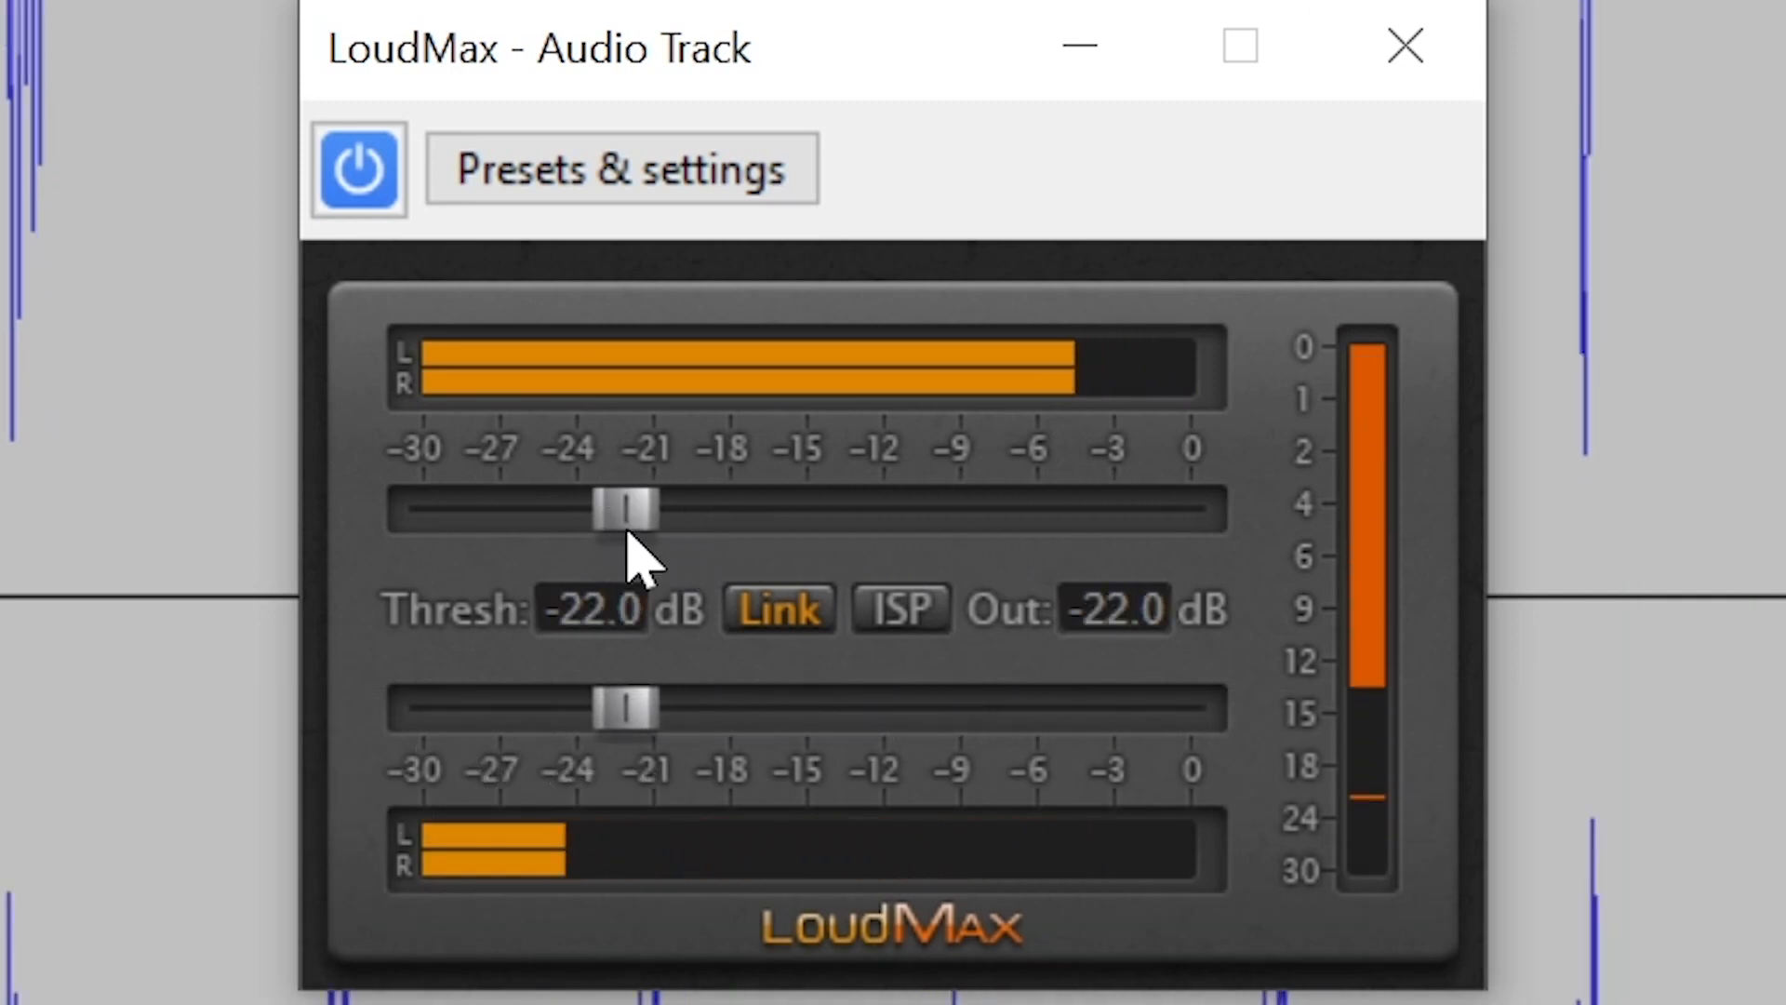
left_click_drag(632, 504, 615, 504)
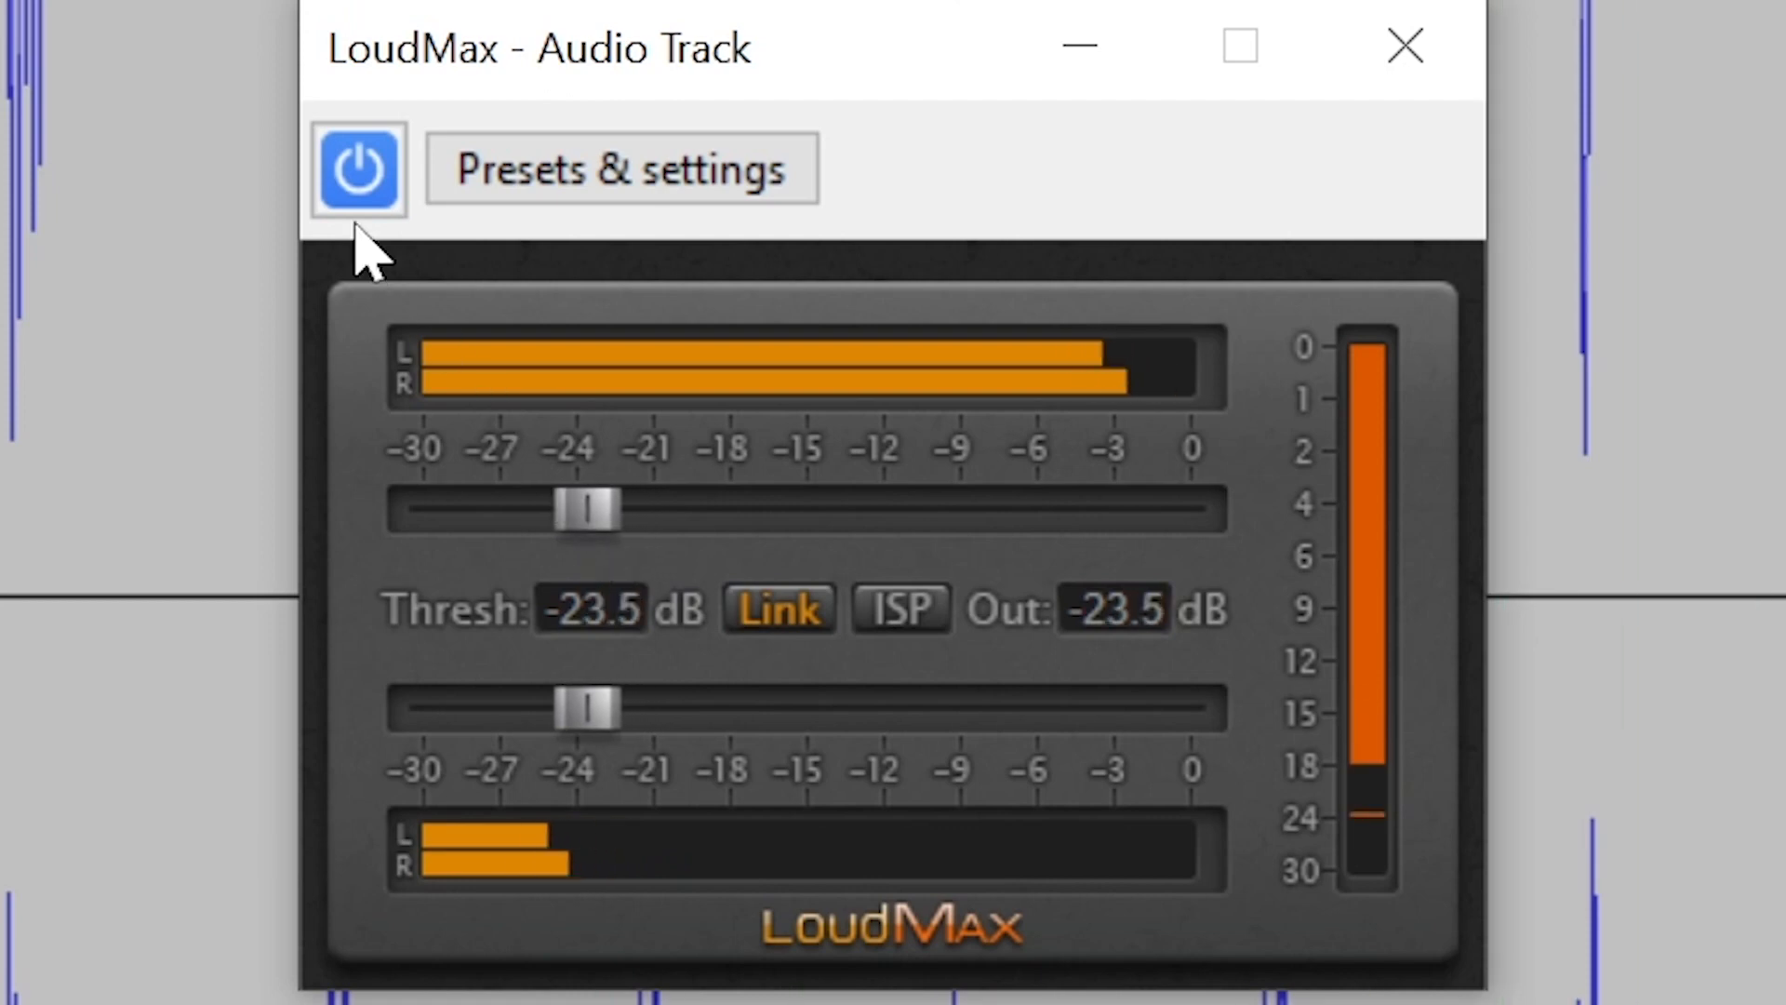
left_click(357, 169)
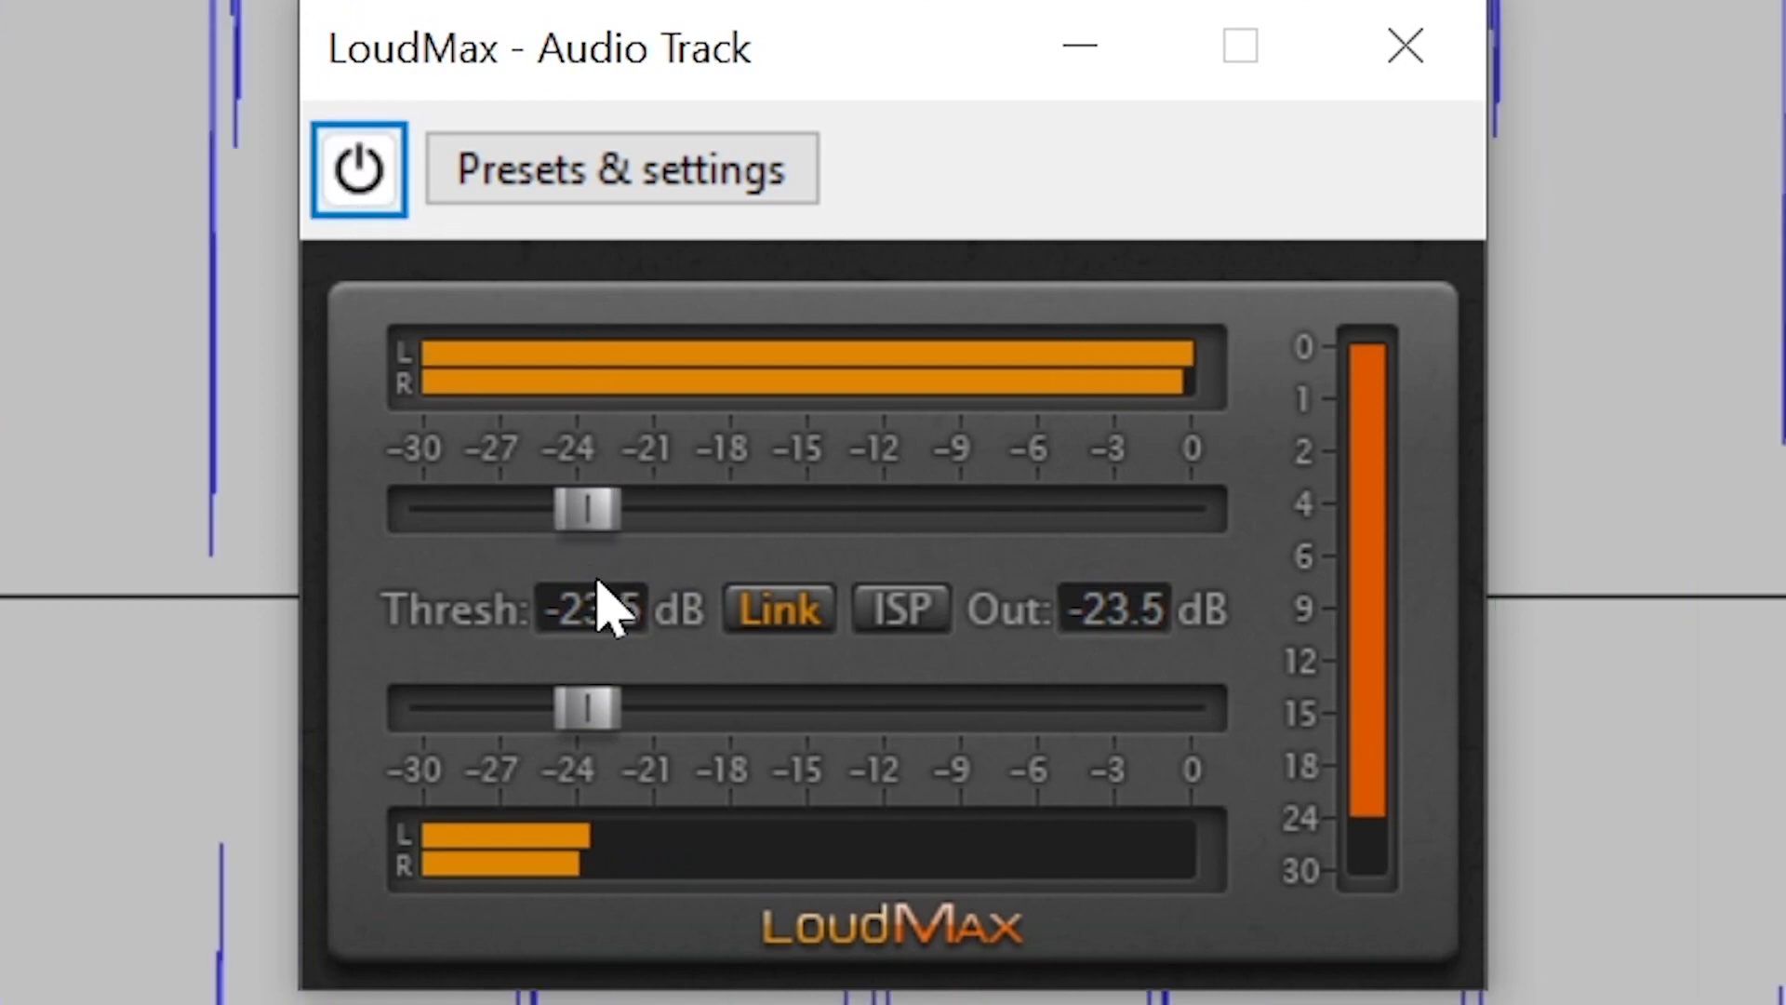
Raise LoudMax output toward 0 dB, re-enable it, and set the threshold to -30 dB.
left_click_drag(587, 706, 951, 706)
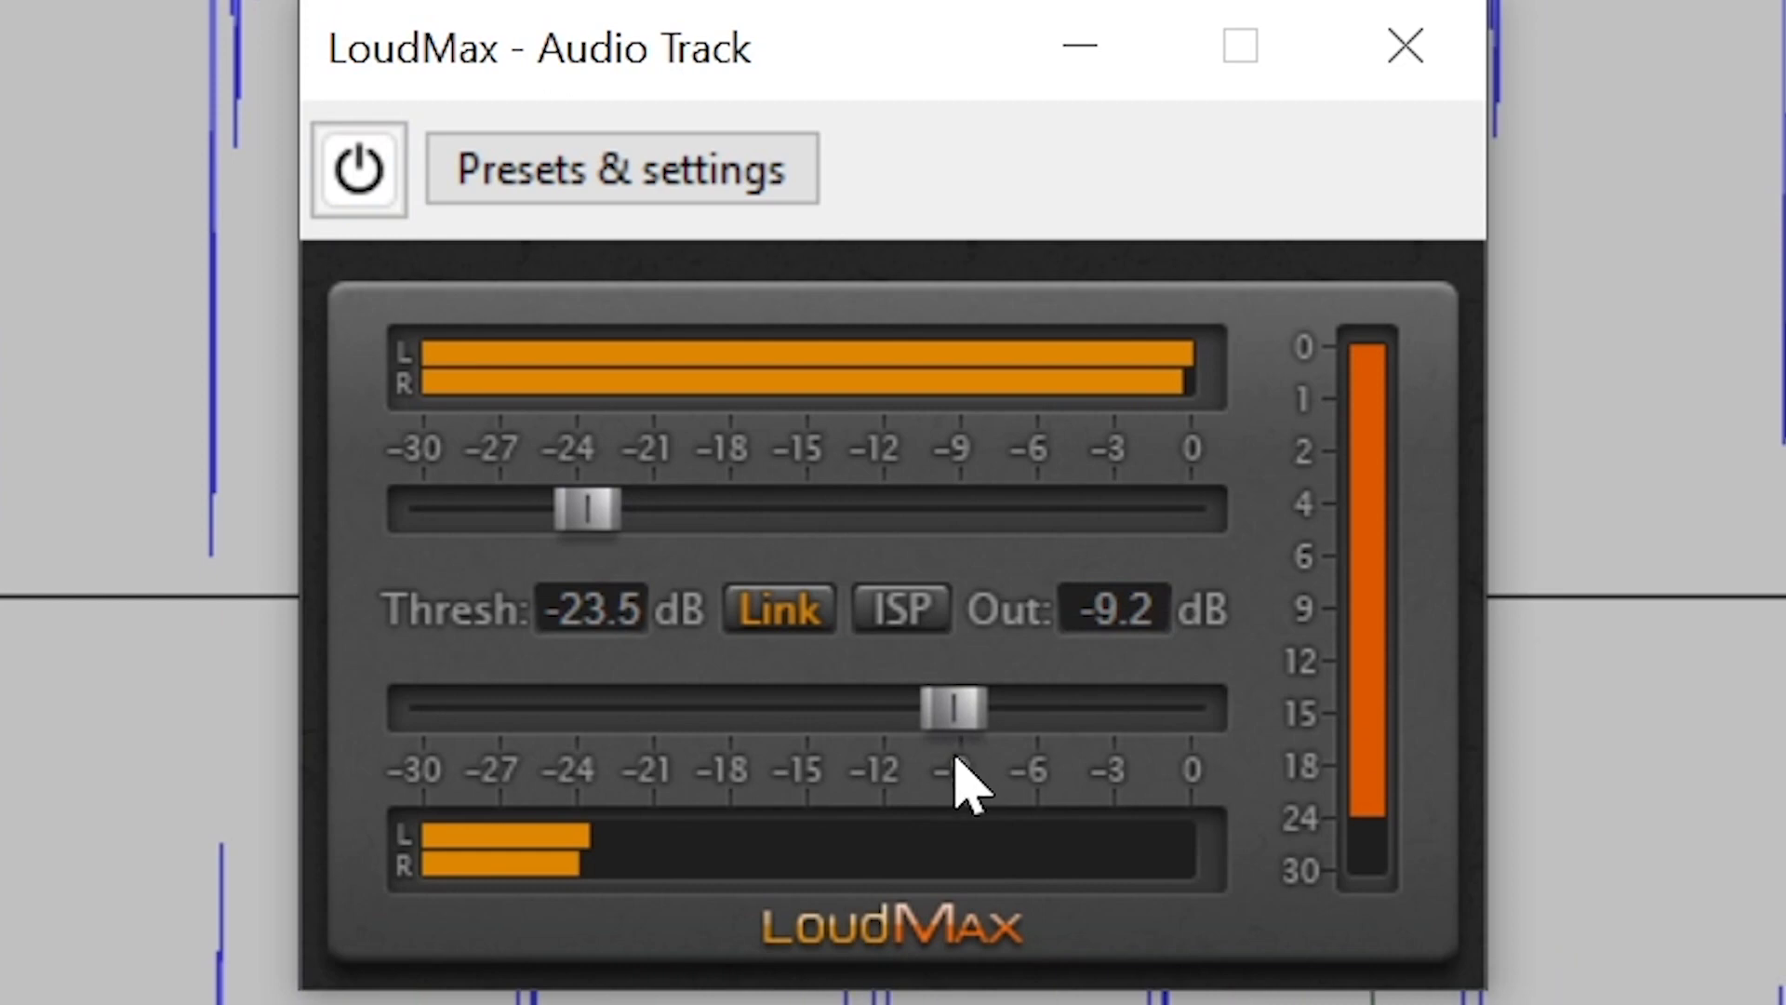
left_click_drag(957, 709, 1156, 709)
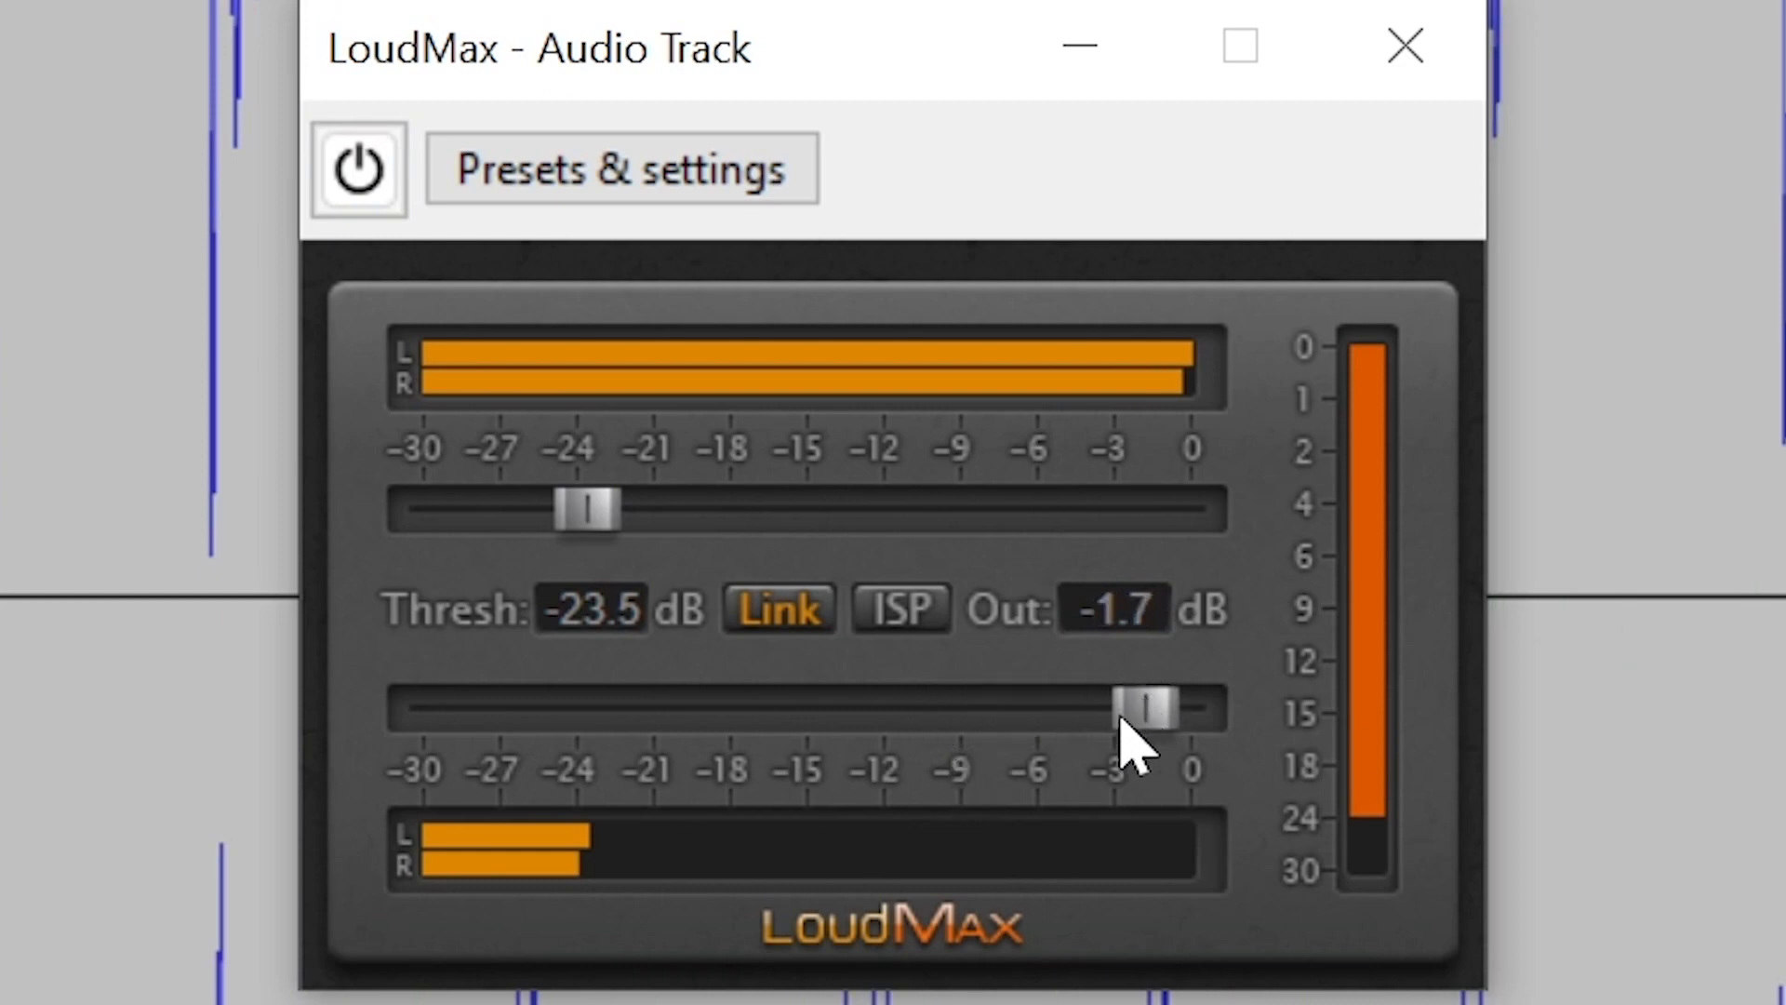
left_click(357, 169)
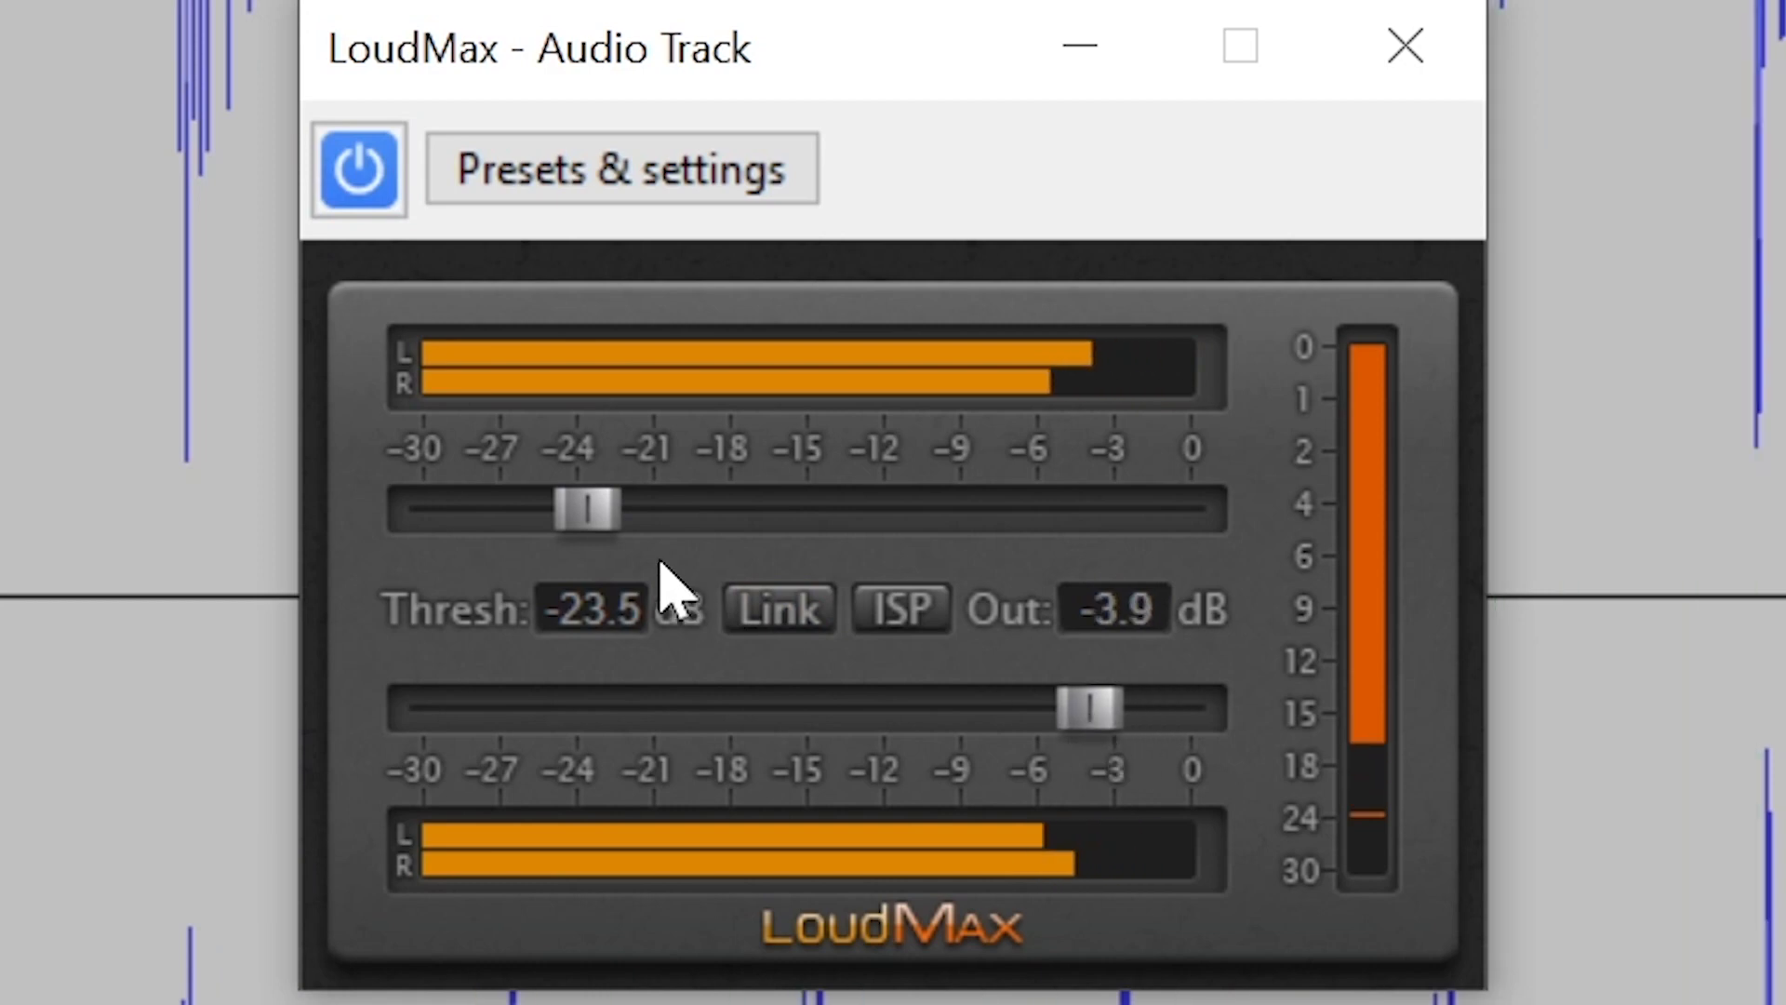
left_click_drag(1116, 706, 1031, 706)
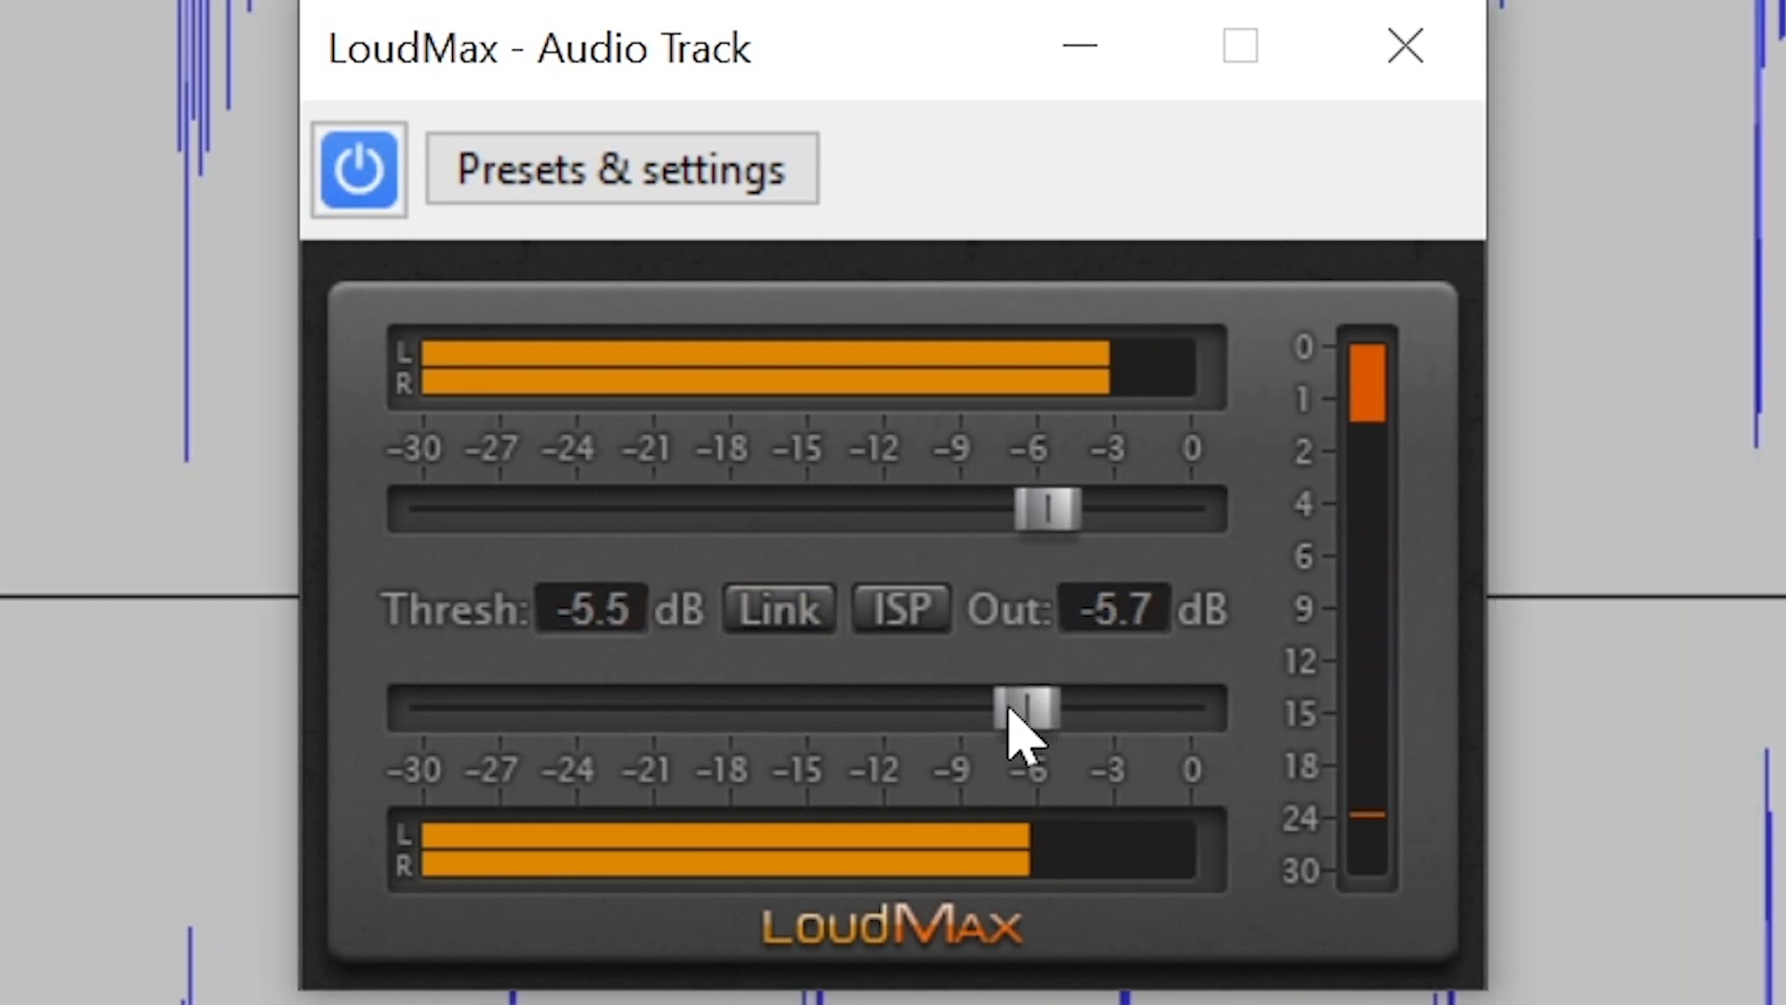
left_click_drag(1036, 709, 1070, 709)
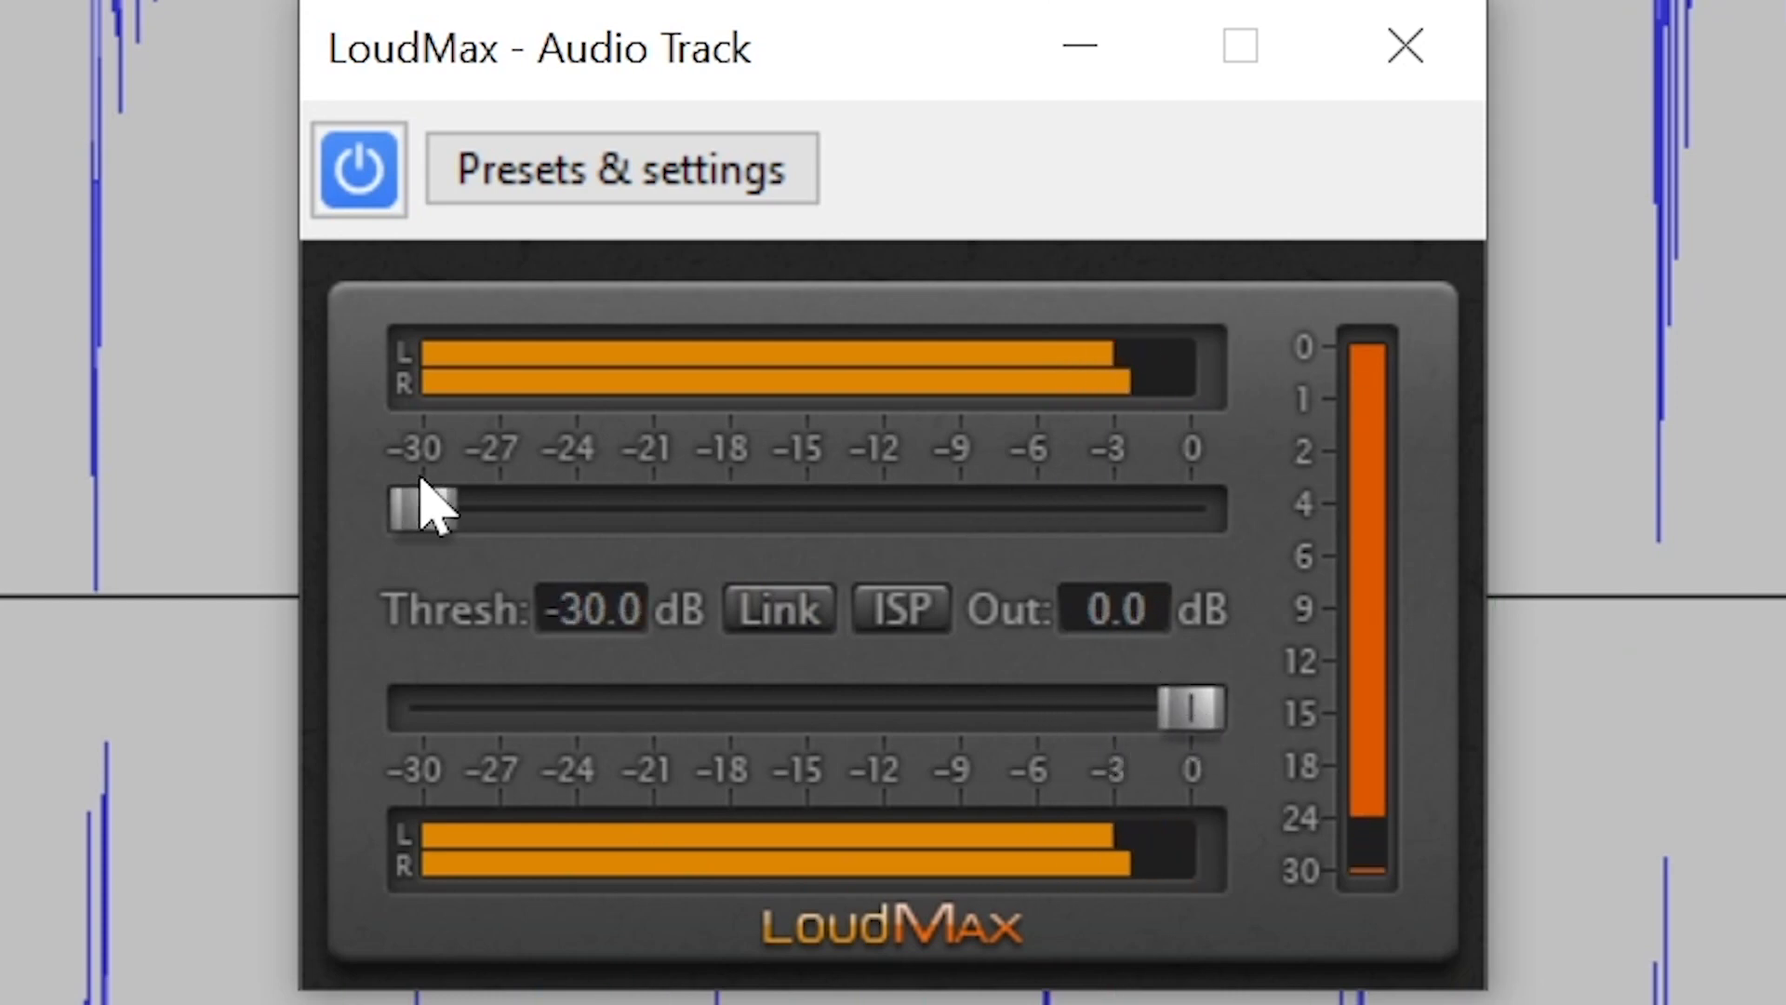
left_click_drag(410, 509, 432, 509)
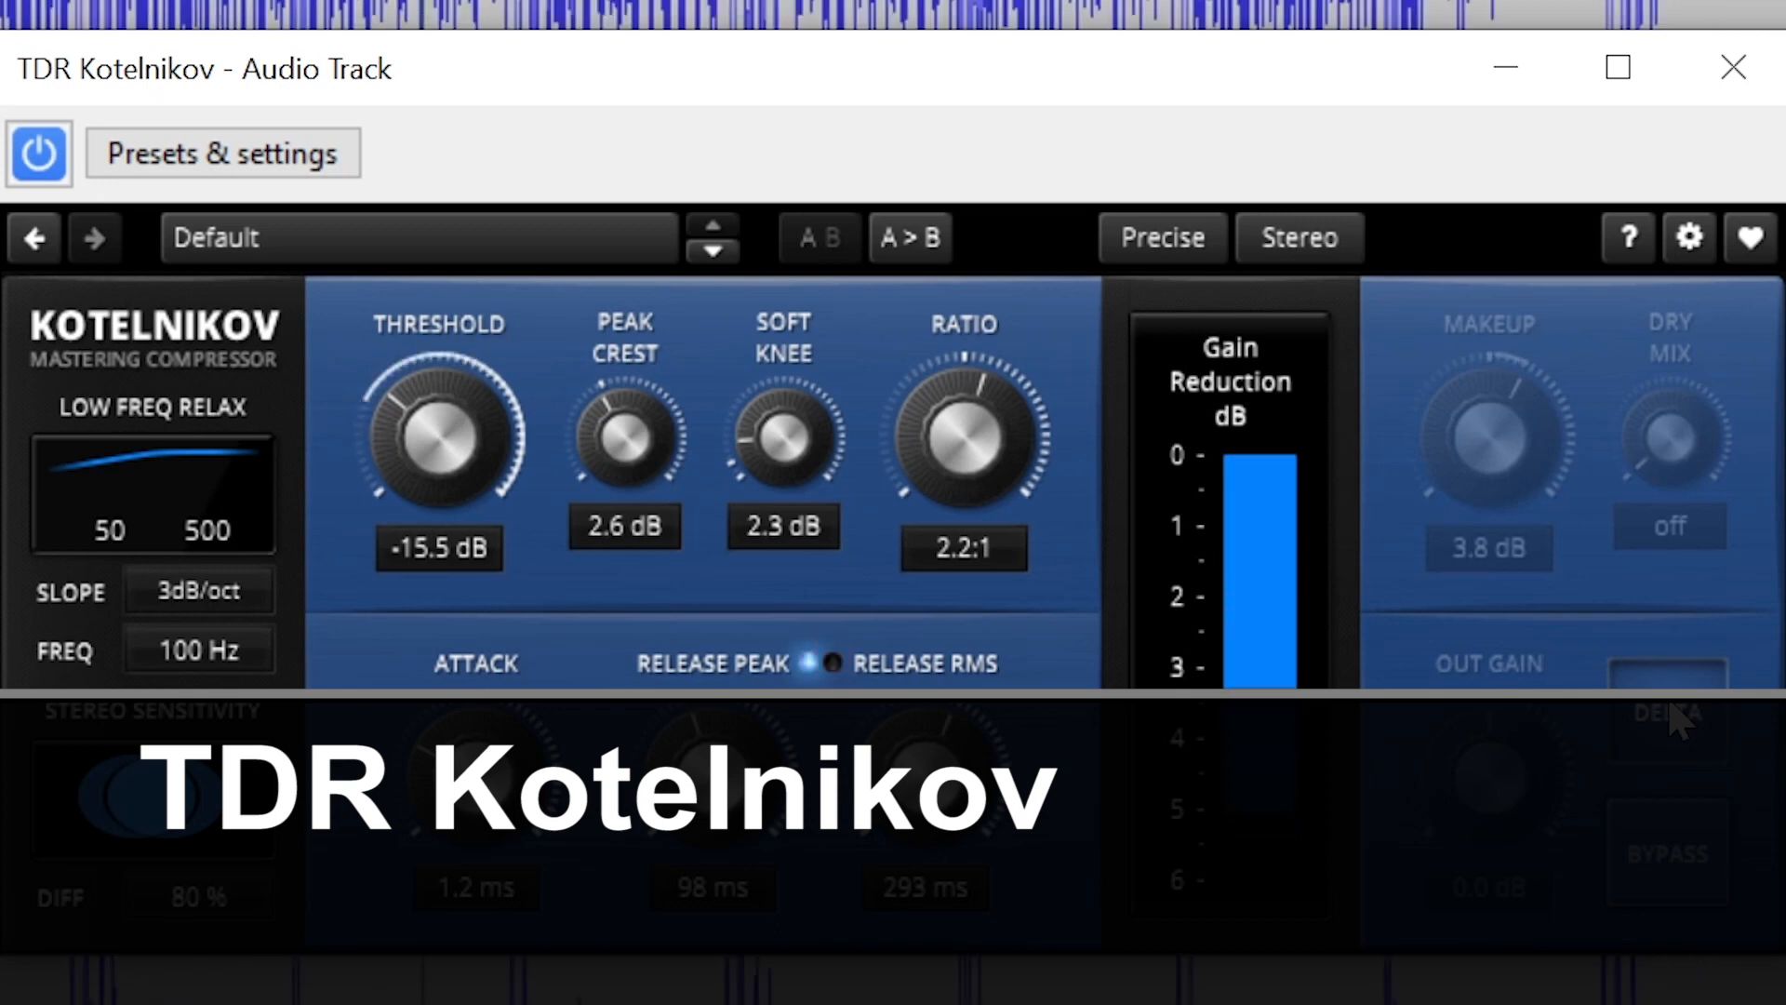
Adjust Kotelnikov to -16.2 dB threshold, -1.9 dB peak crest and 5.8 ms attack.
left_click_drag(438, 438, 399, 456)
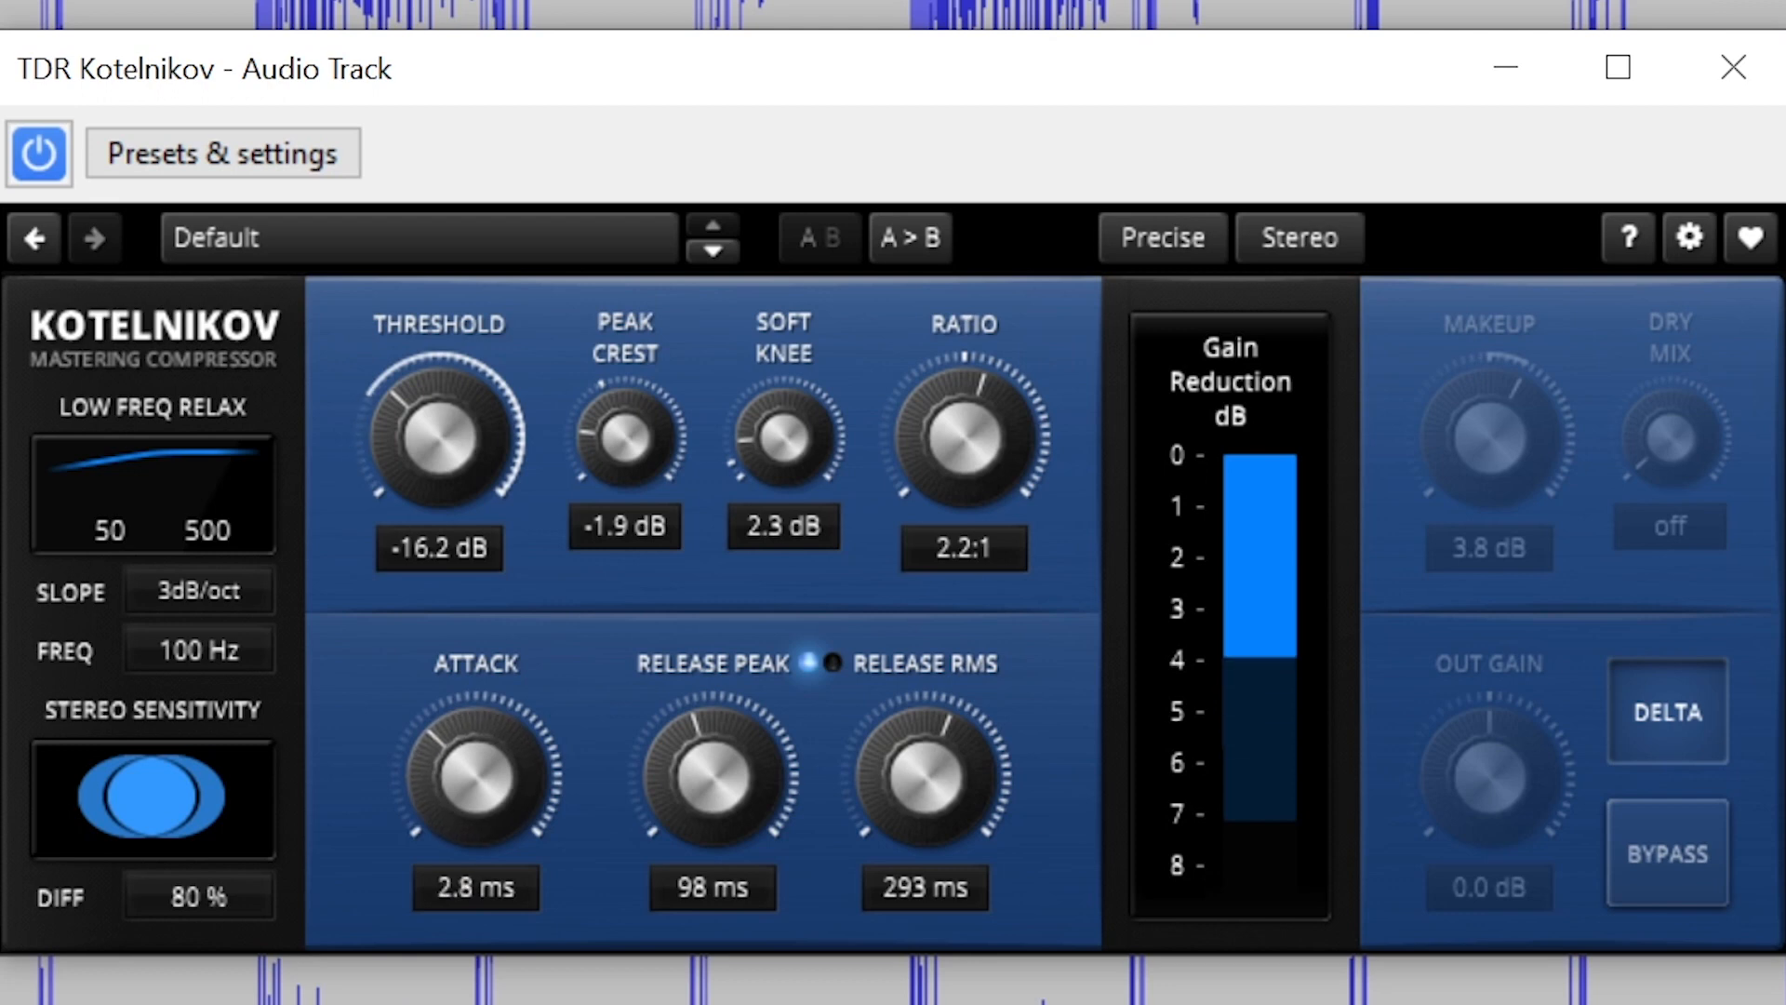
left_click_drag(476, 775, 476, 730)
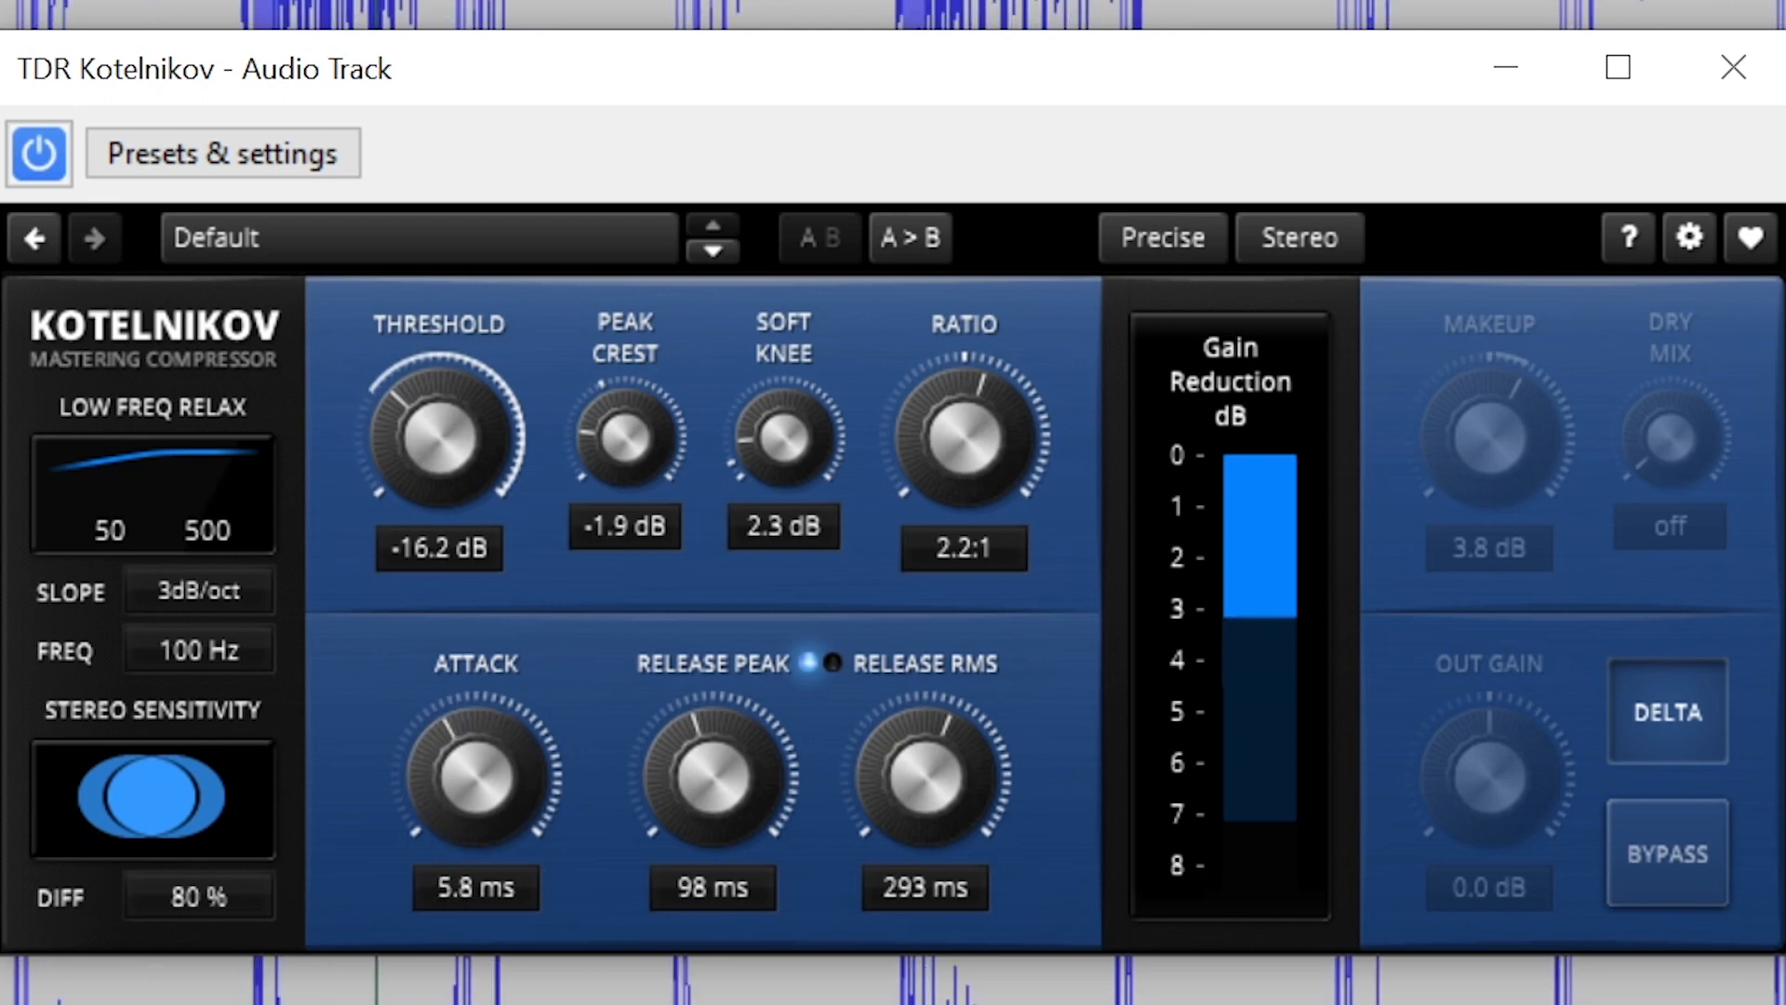
left_click_drag(711, 775, 717, 729)
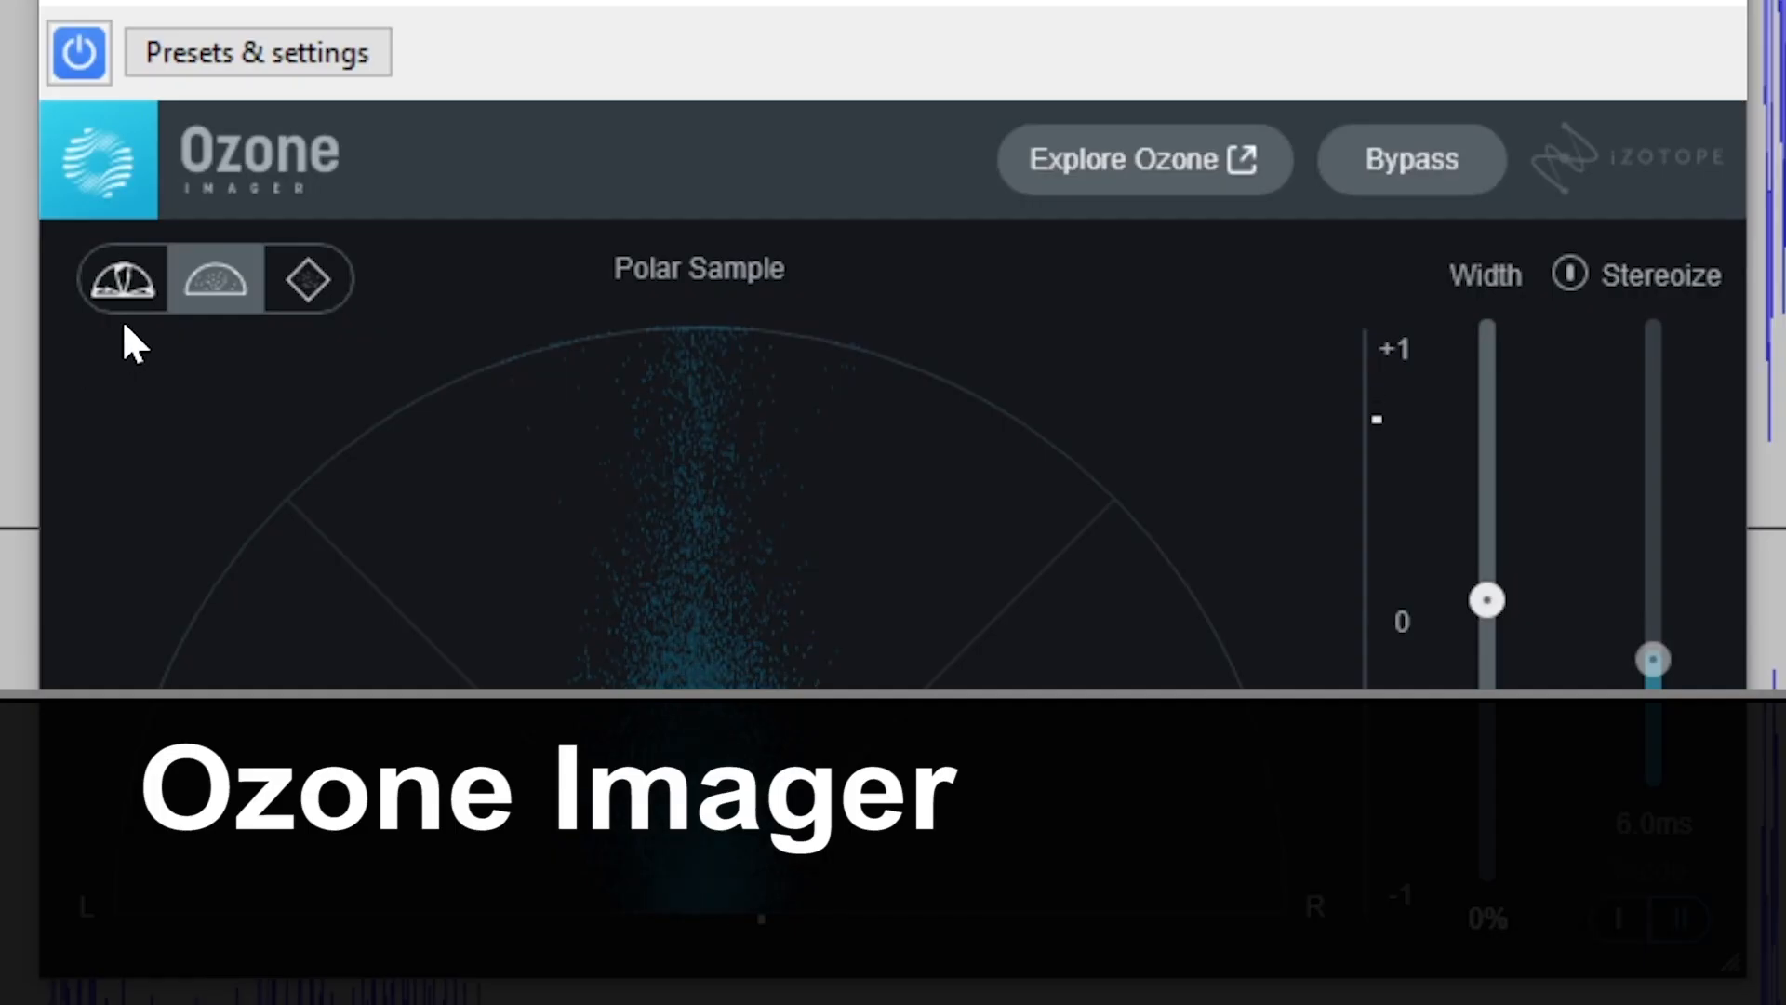
mouse_move(89, 354)
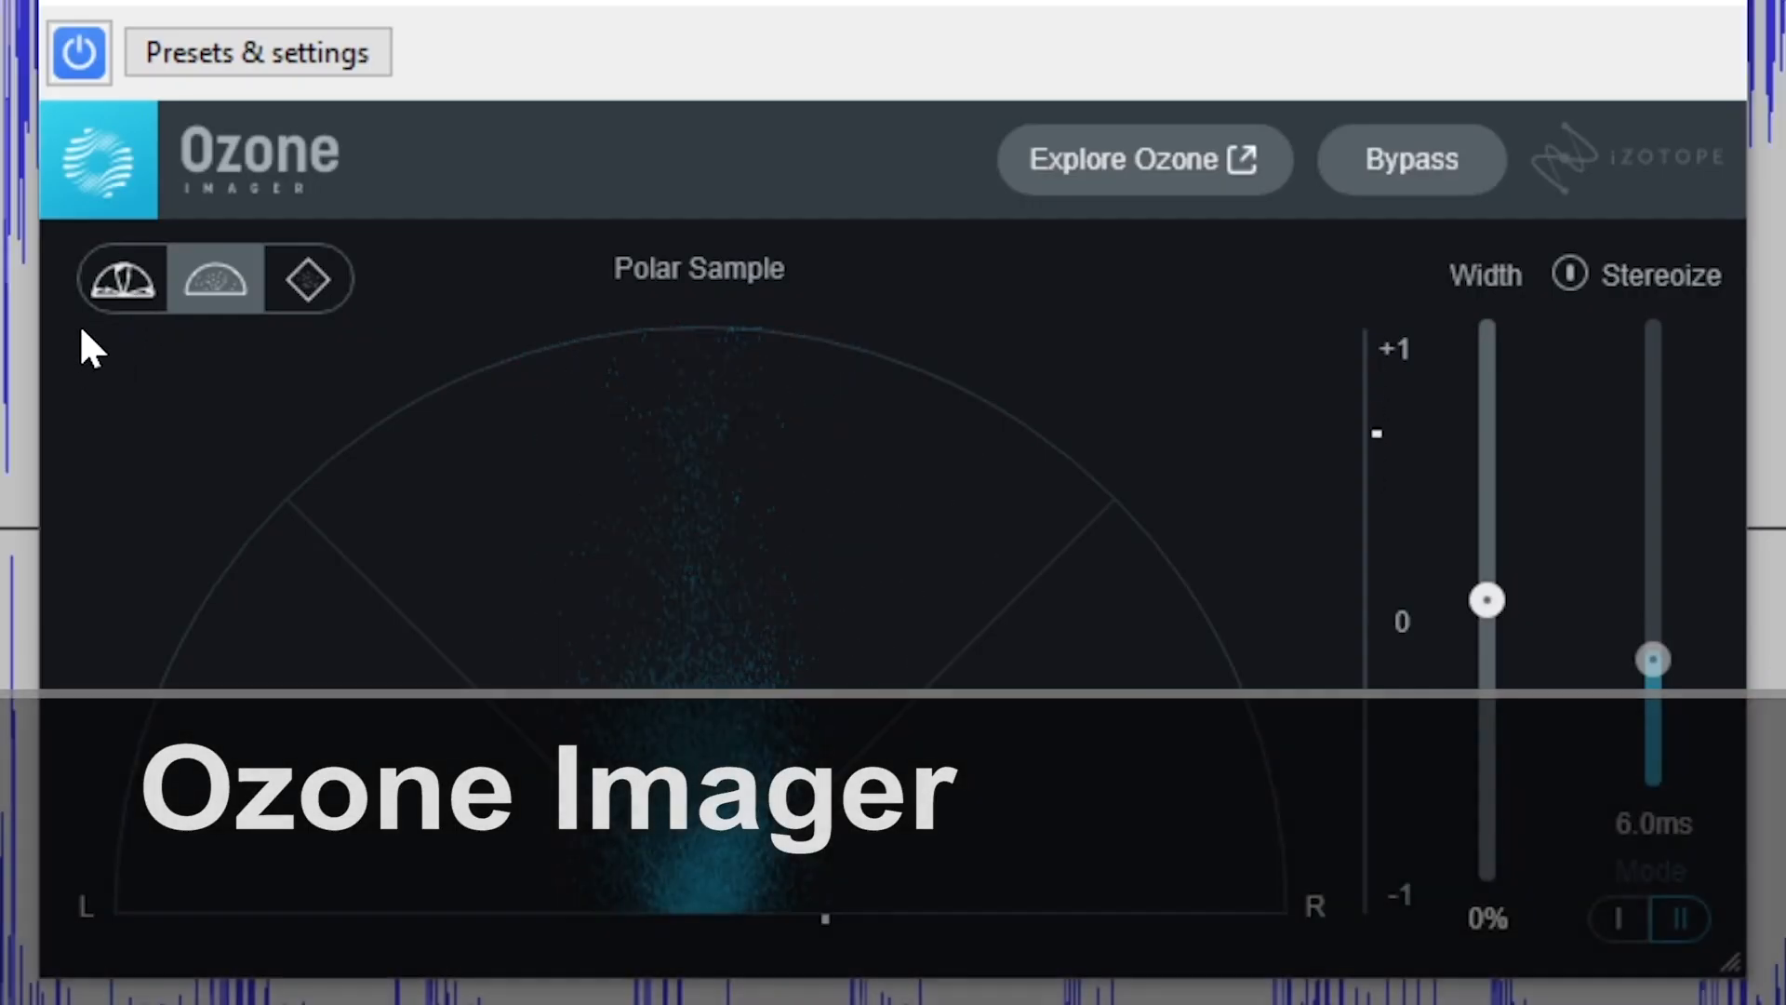
Try Polar Sample, Lissajous and Polar Level views, then drag Ozone Imager width to 100%.
left_click(213, 279)
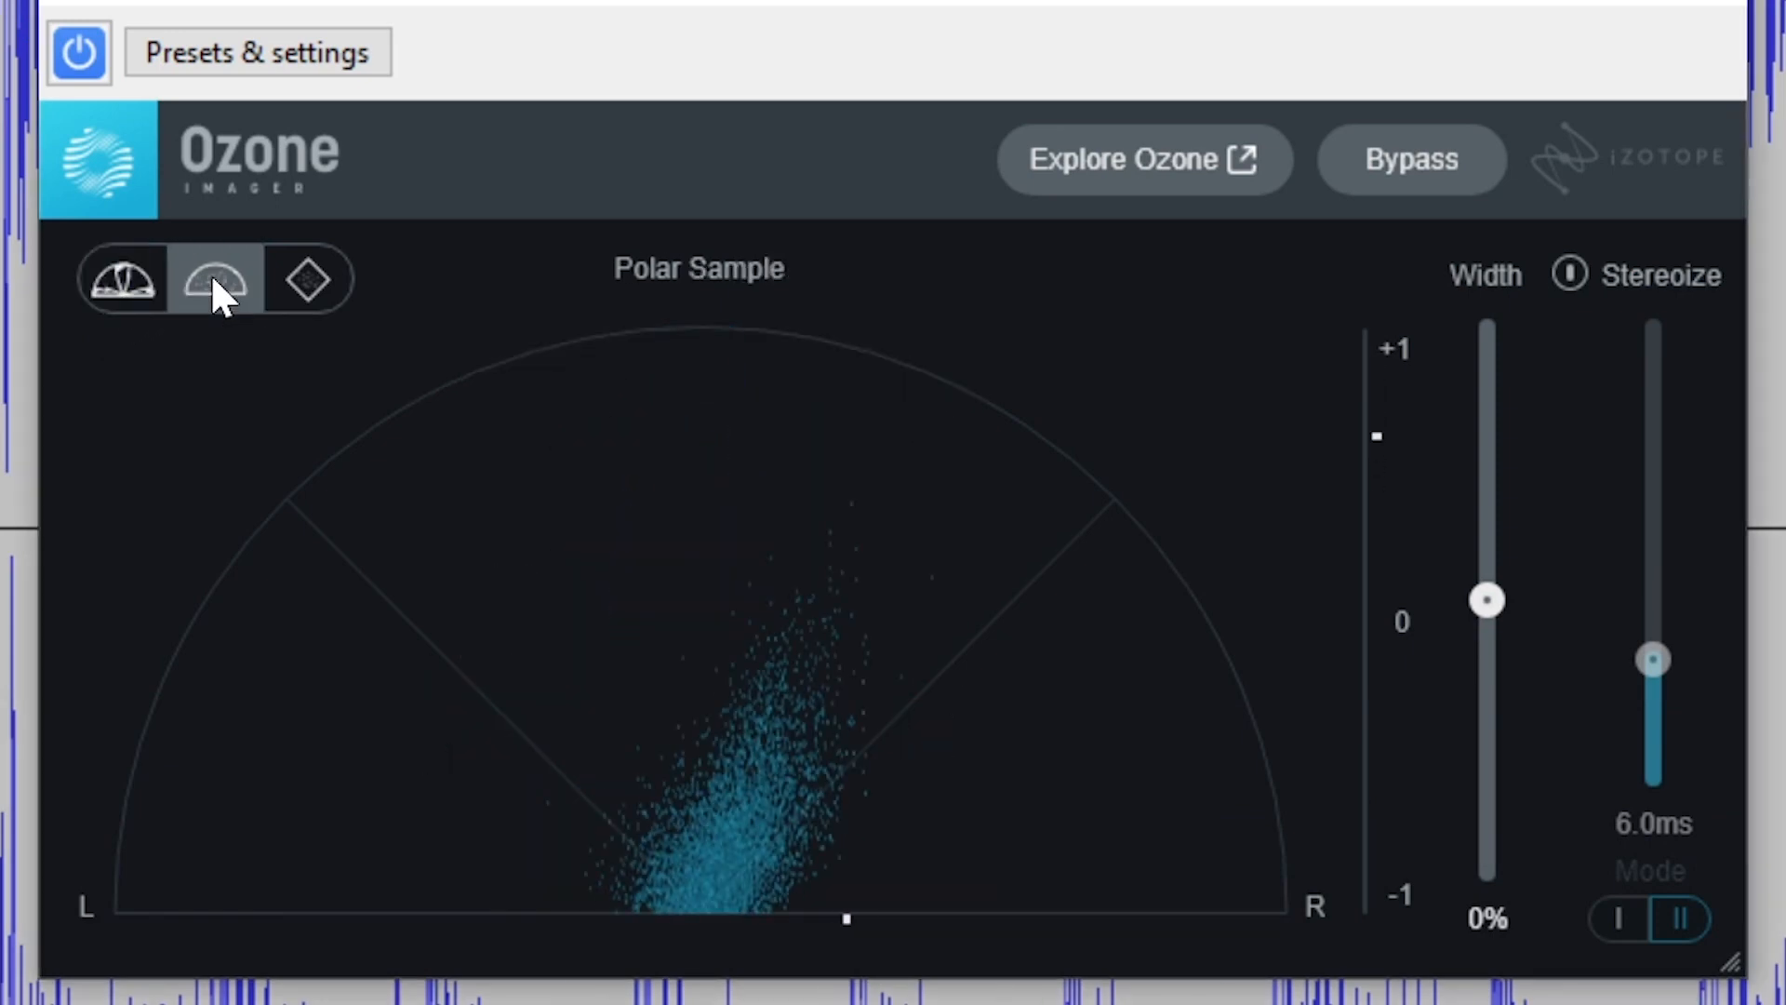
left_click(308, 279)
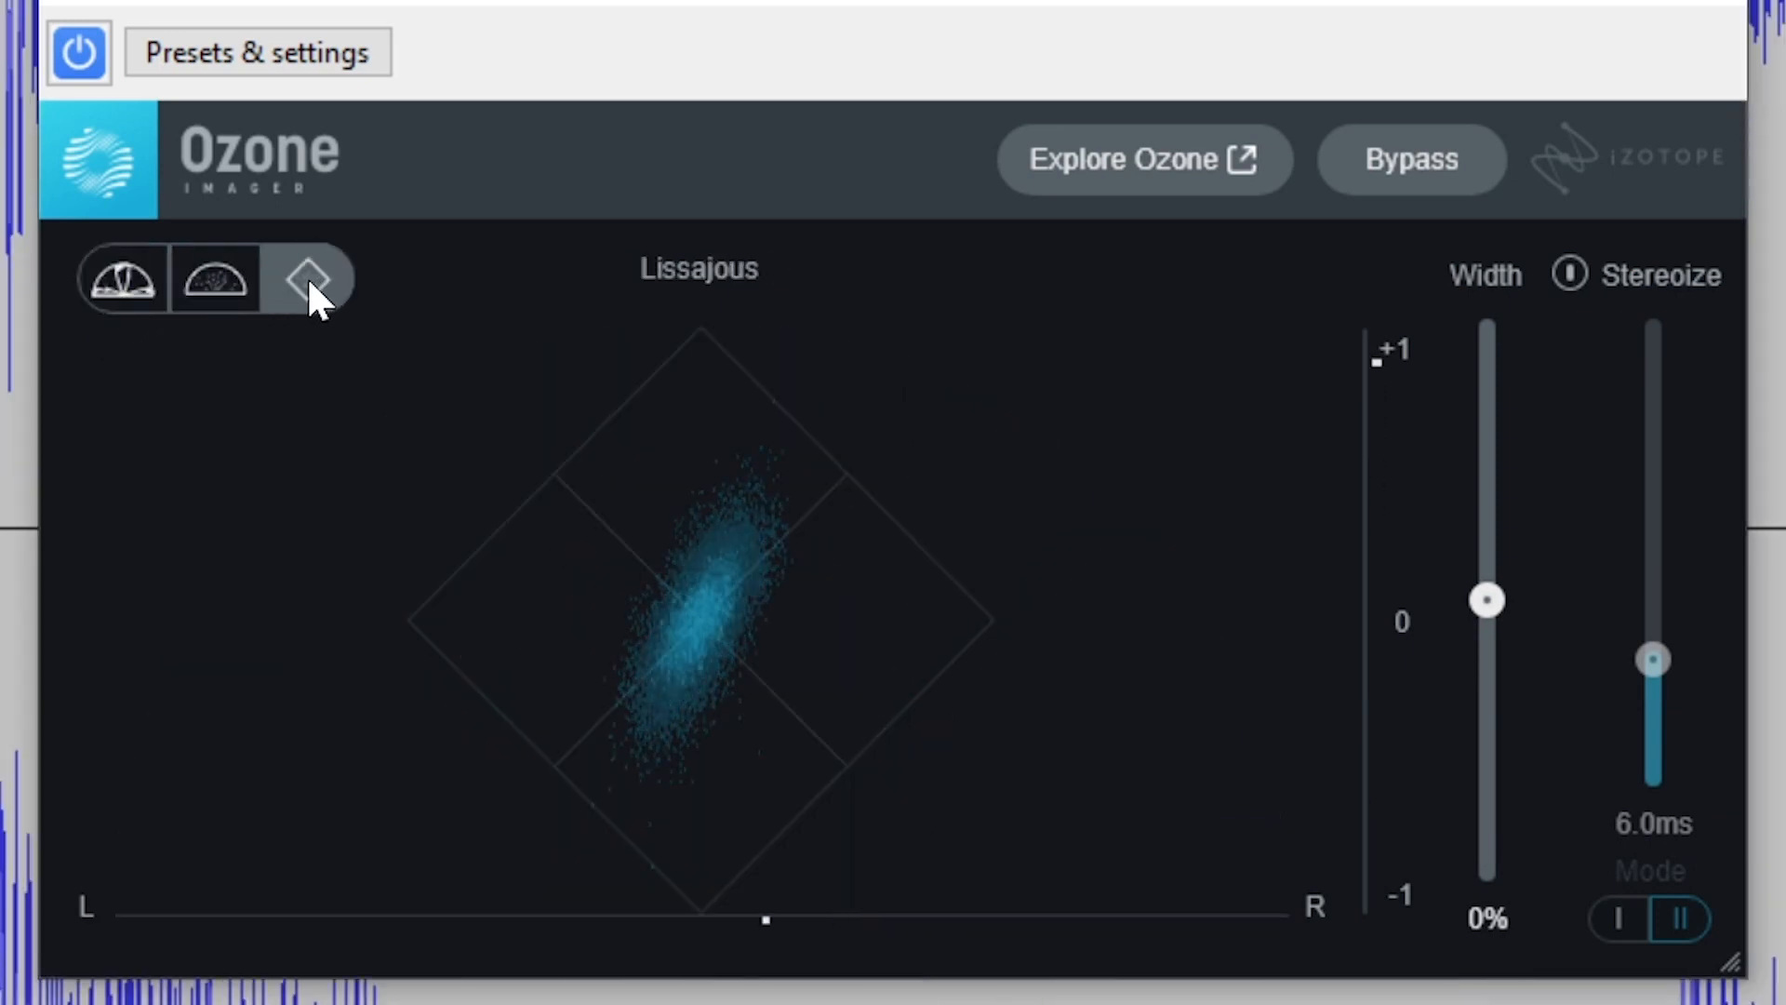
left_click(118, 279)
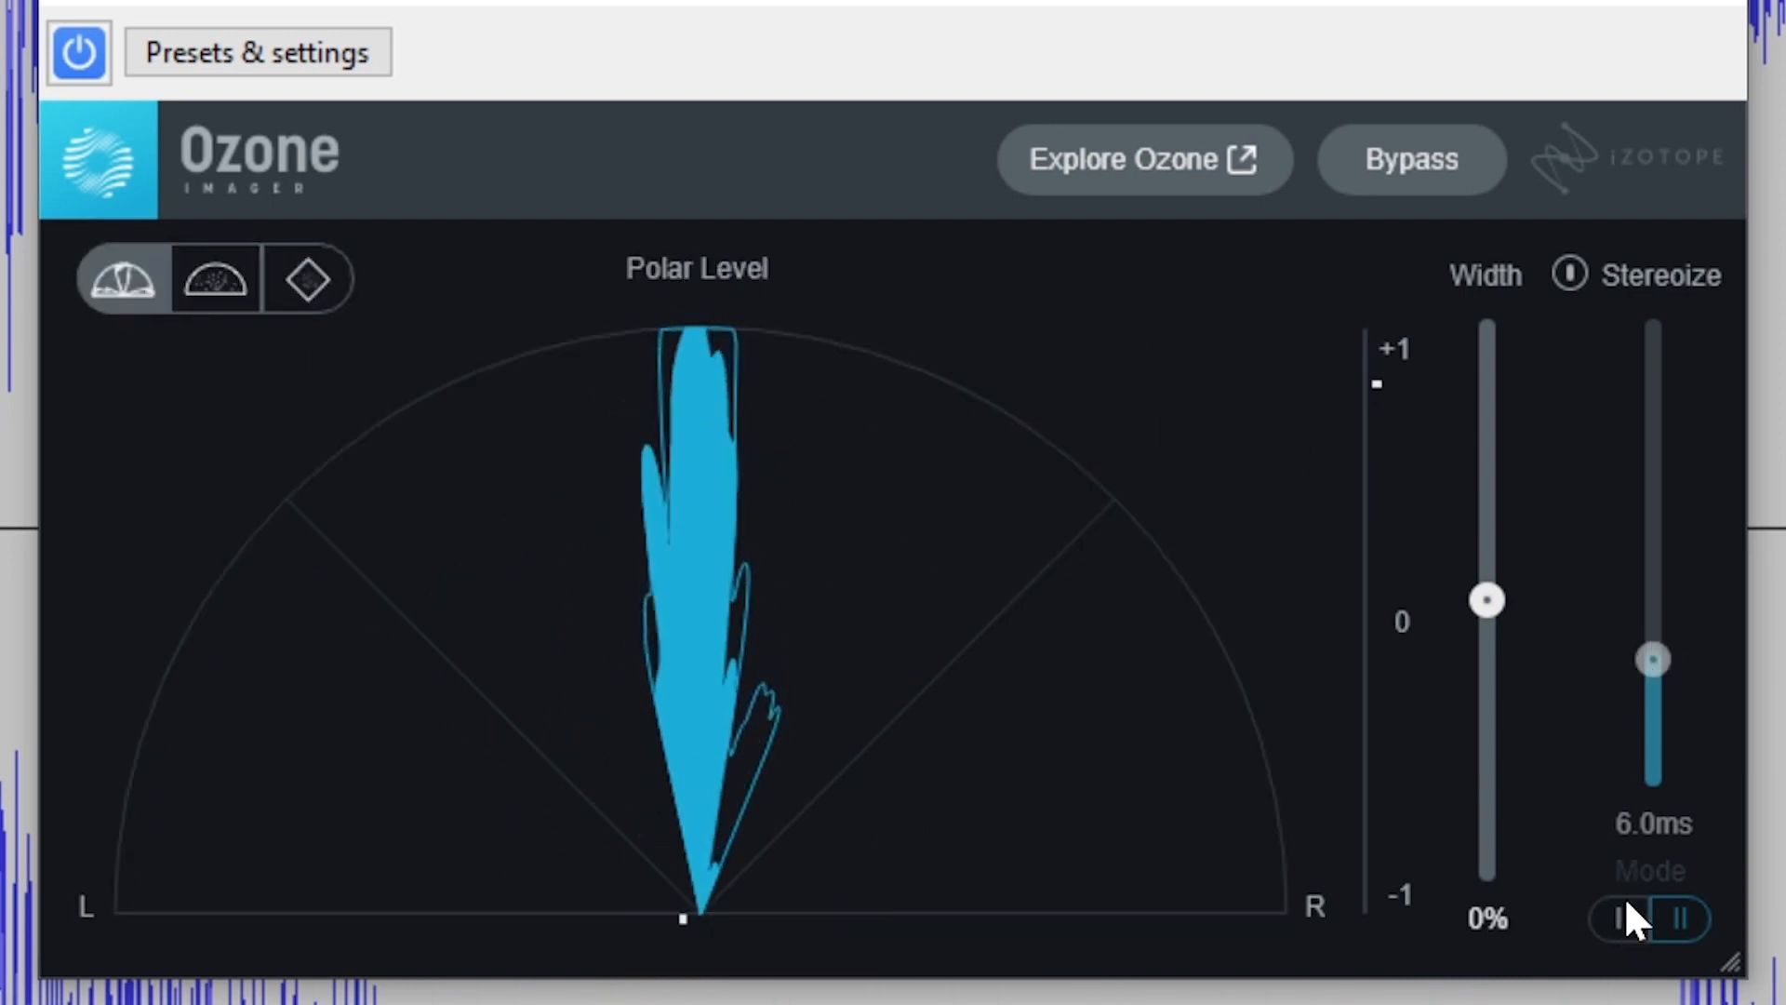
left_click_drag(1487, 600, 1486, 401)
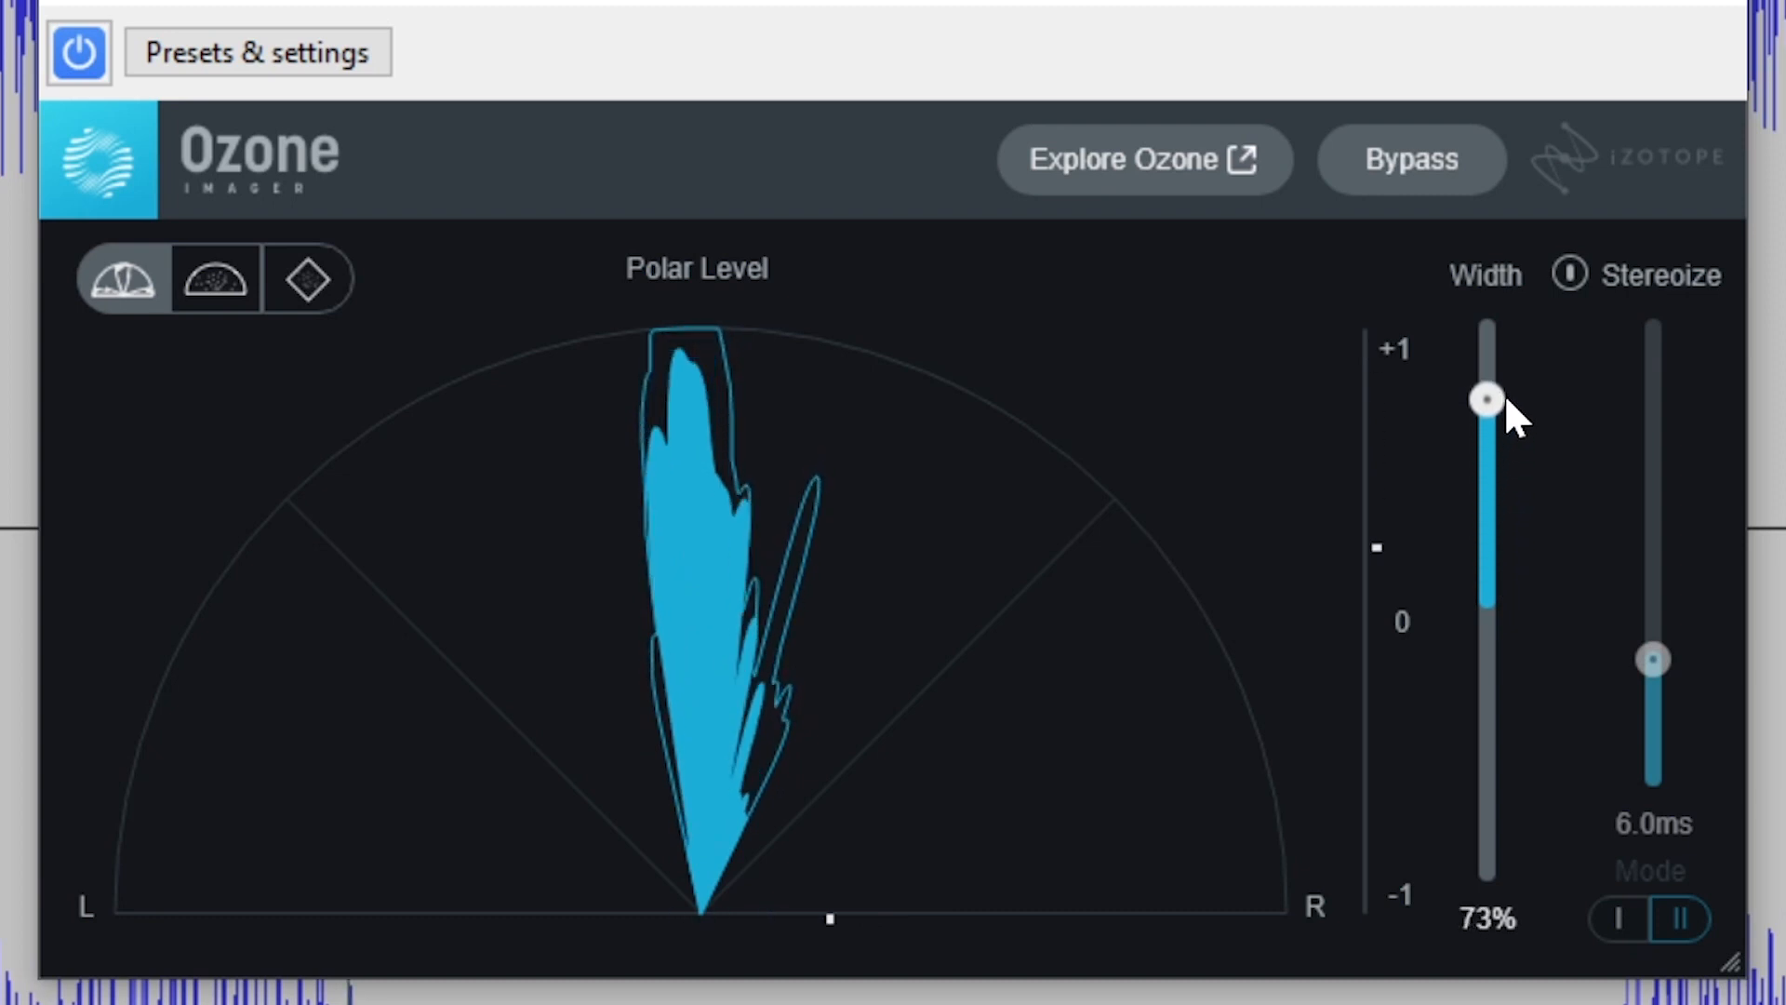
left_click_drag(1487, 399, 1486, 328)
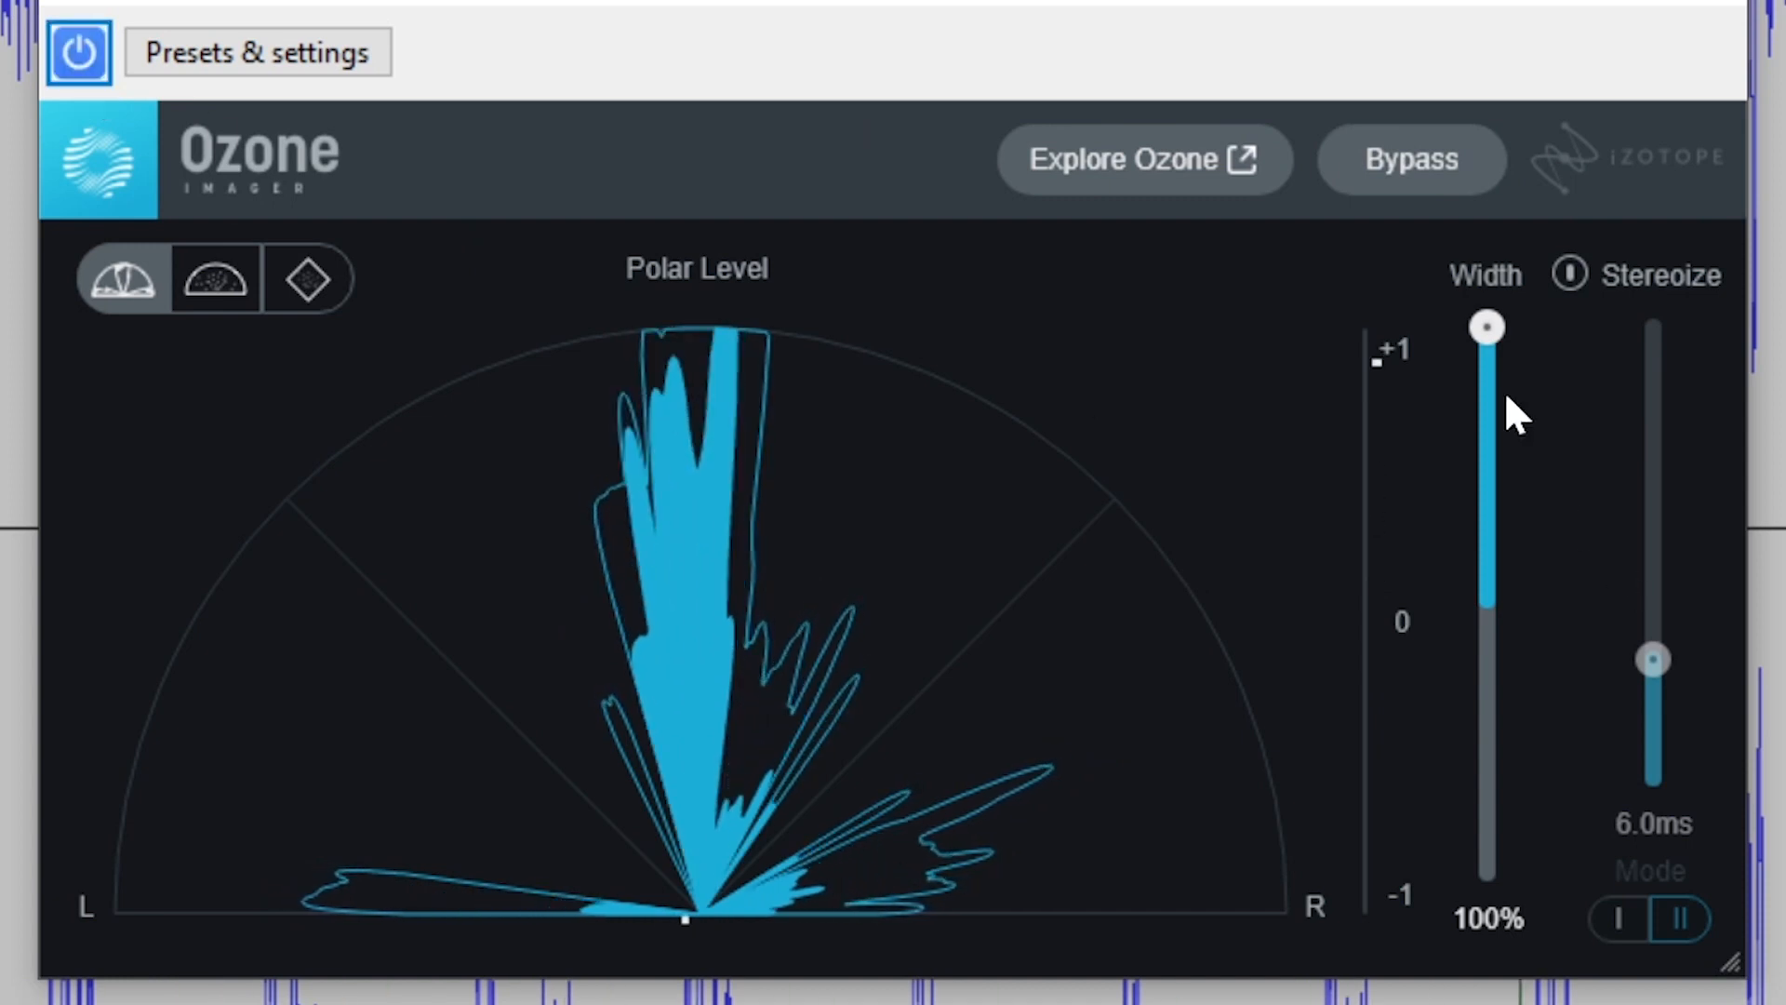
left_click_drag(1485, 326, 1485, 872)
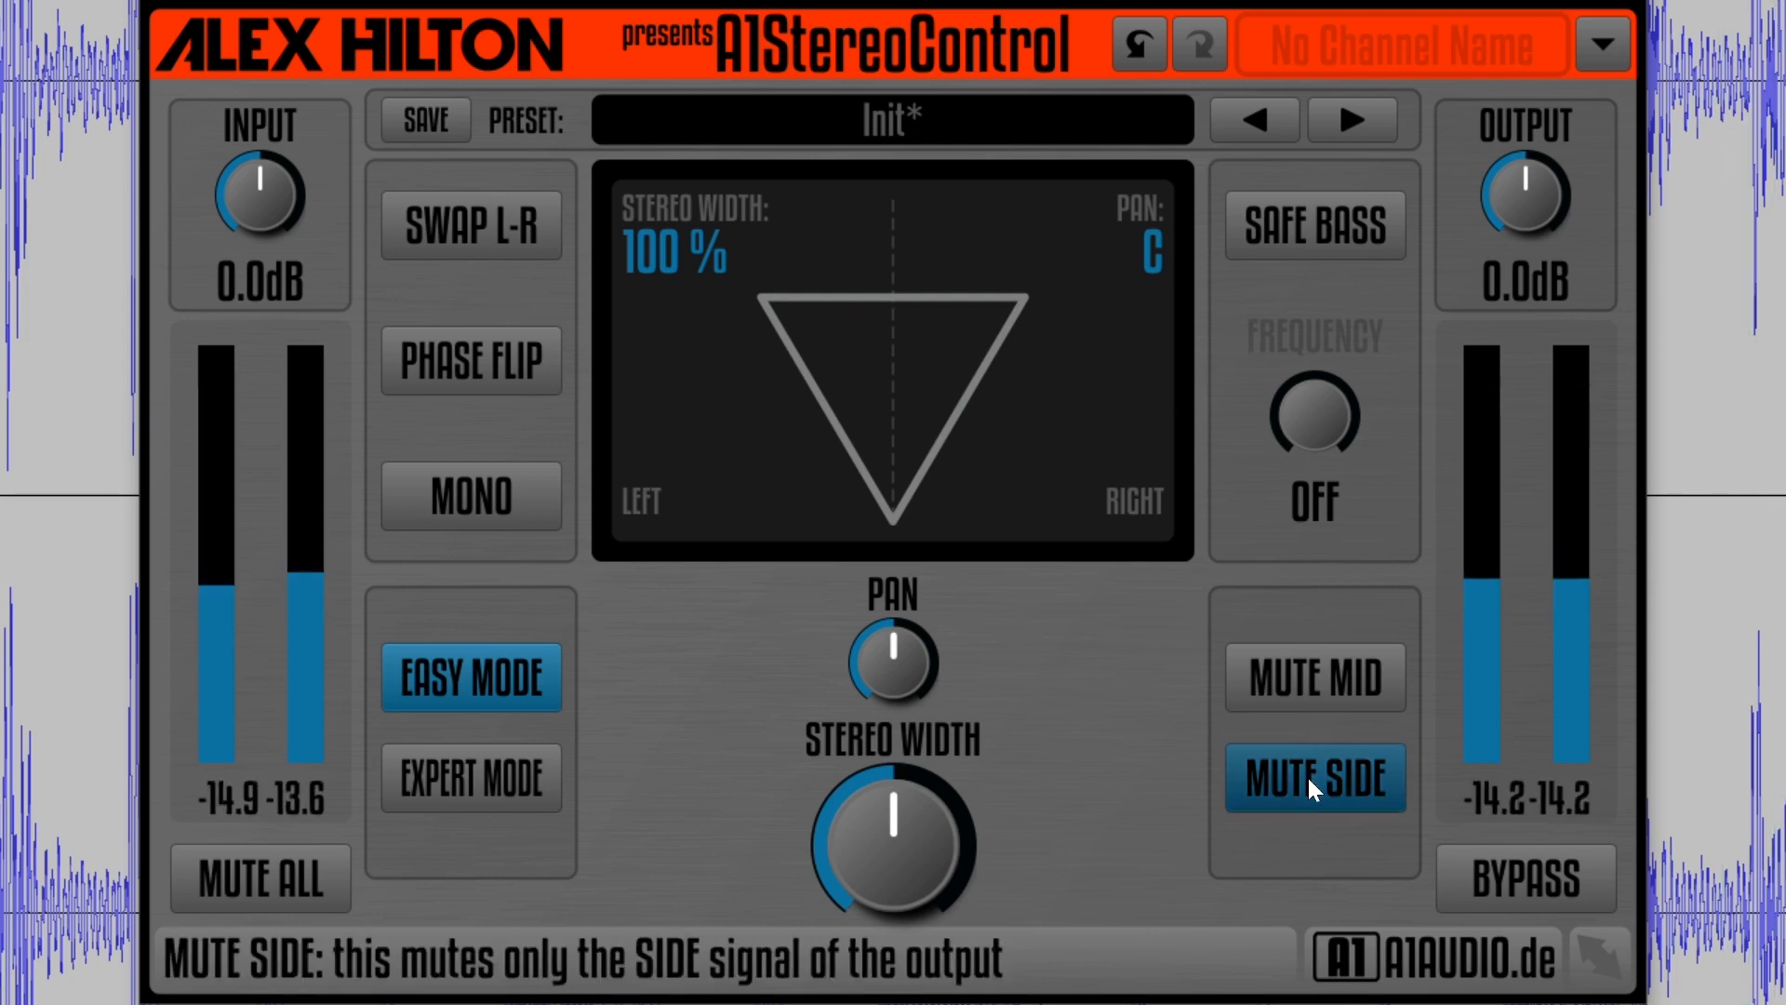
Widen A1StereoControl to 186% and A/B Safe Bass at 324 Hz and 455 Hz.
left_click(1313, 224)
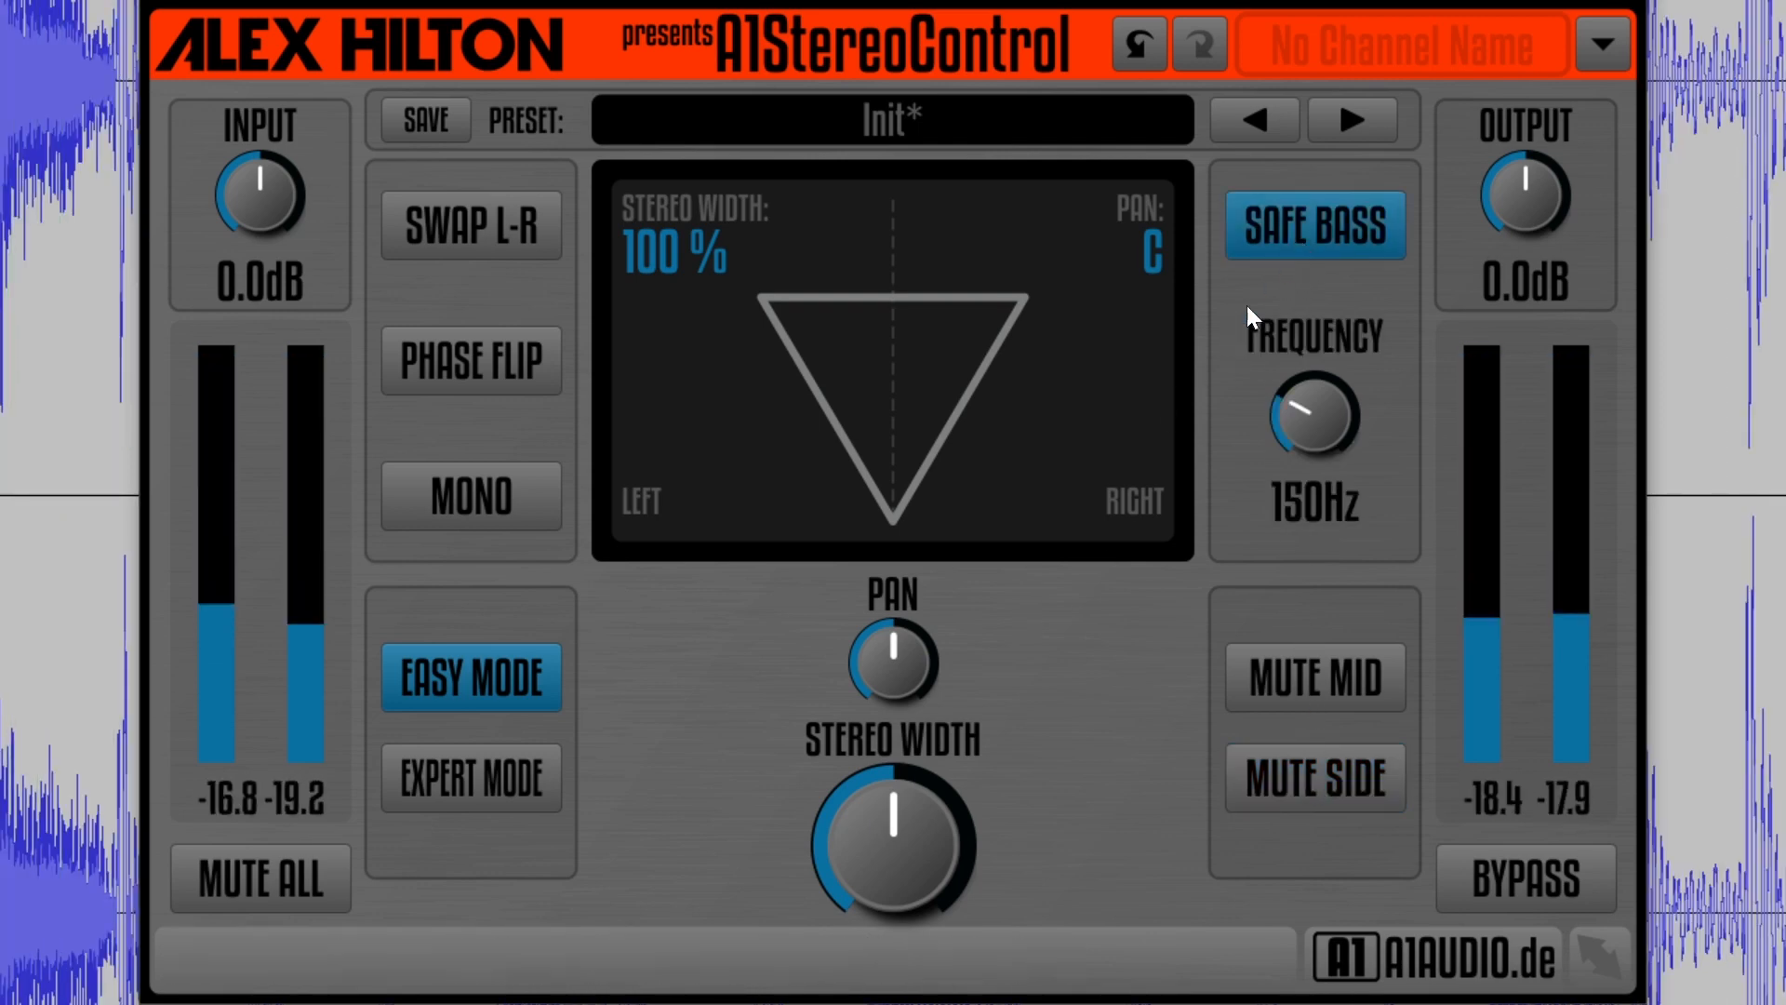
left_click_drag(892, 841, 934, 826)
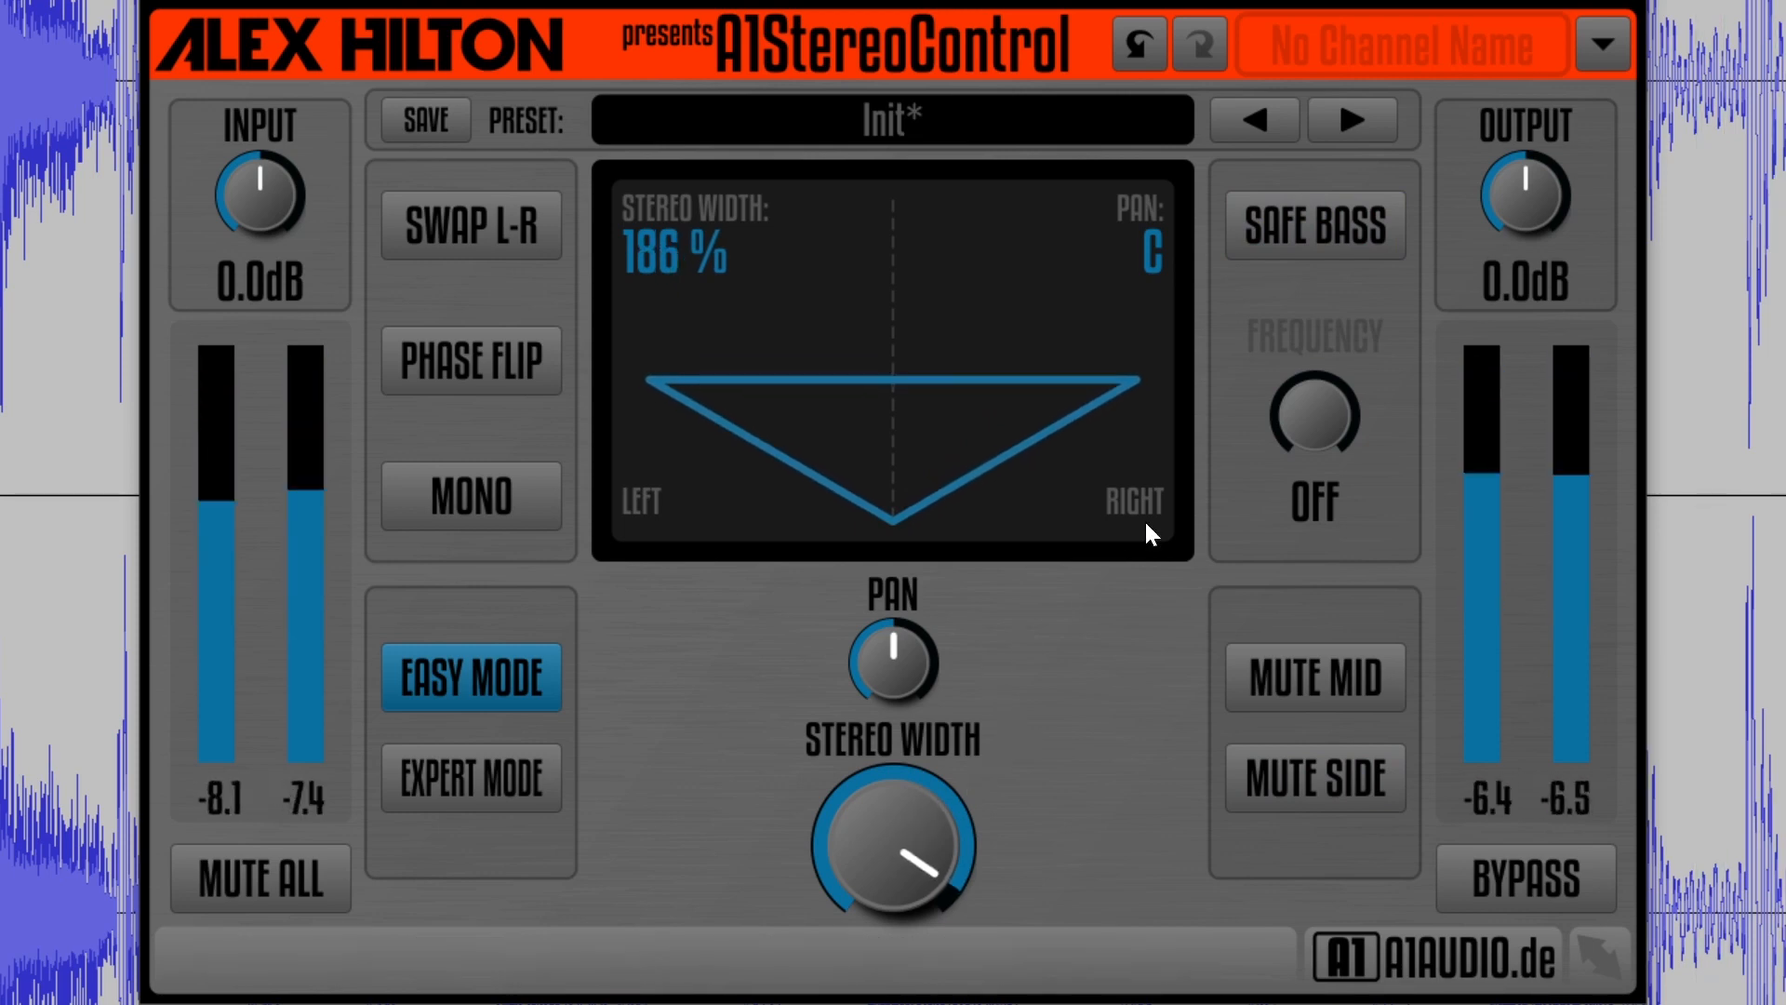
left_click(1313, 224)
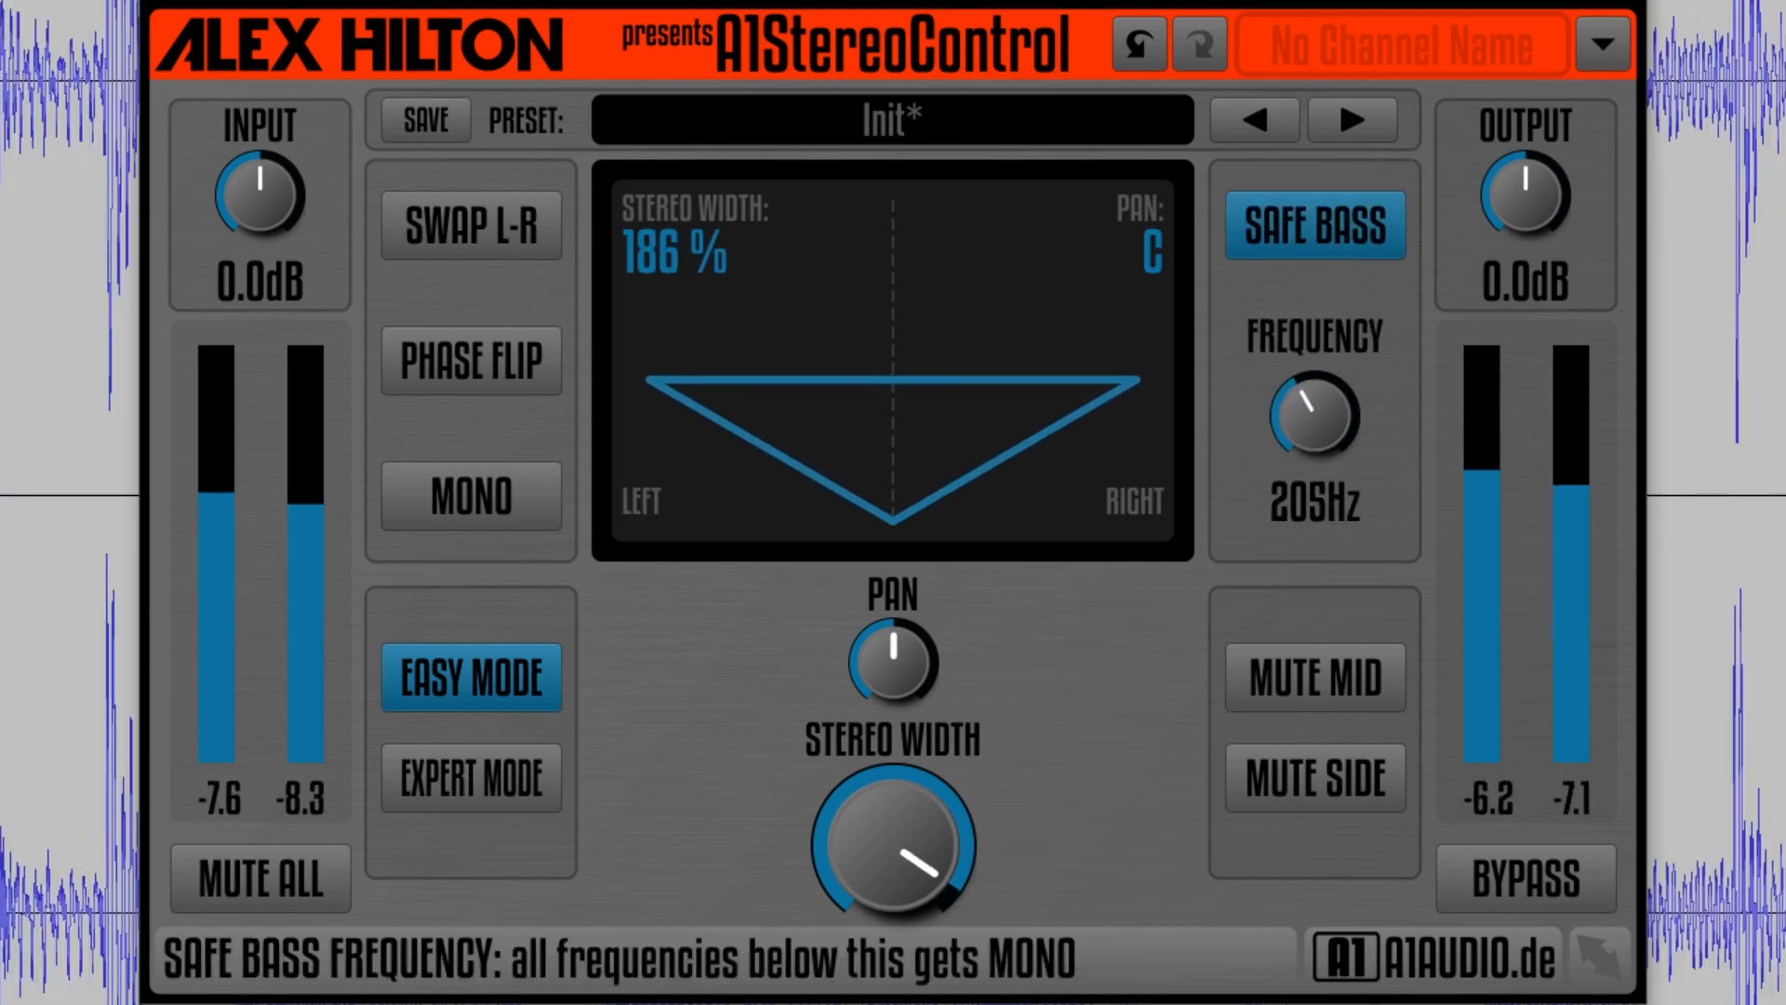
left_click_drag(1312, 413, 1338, 405)
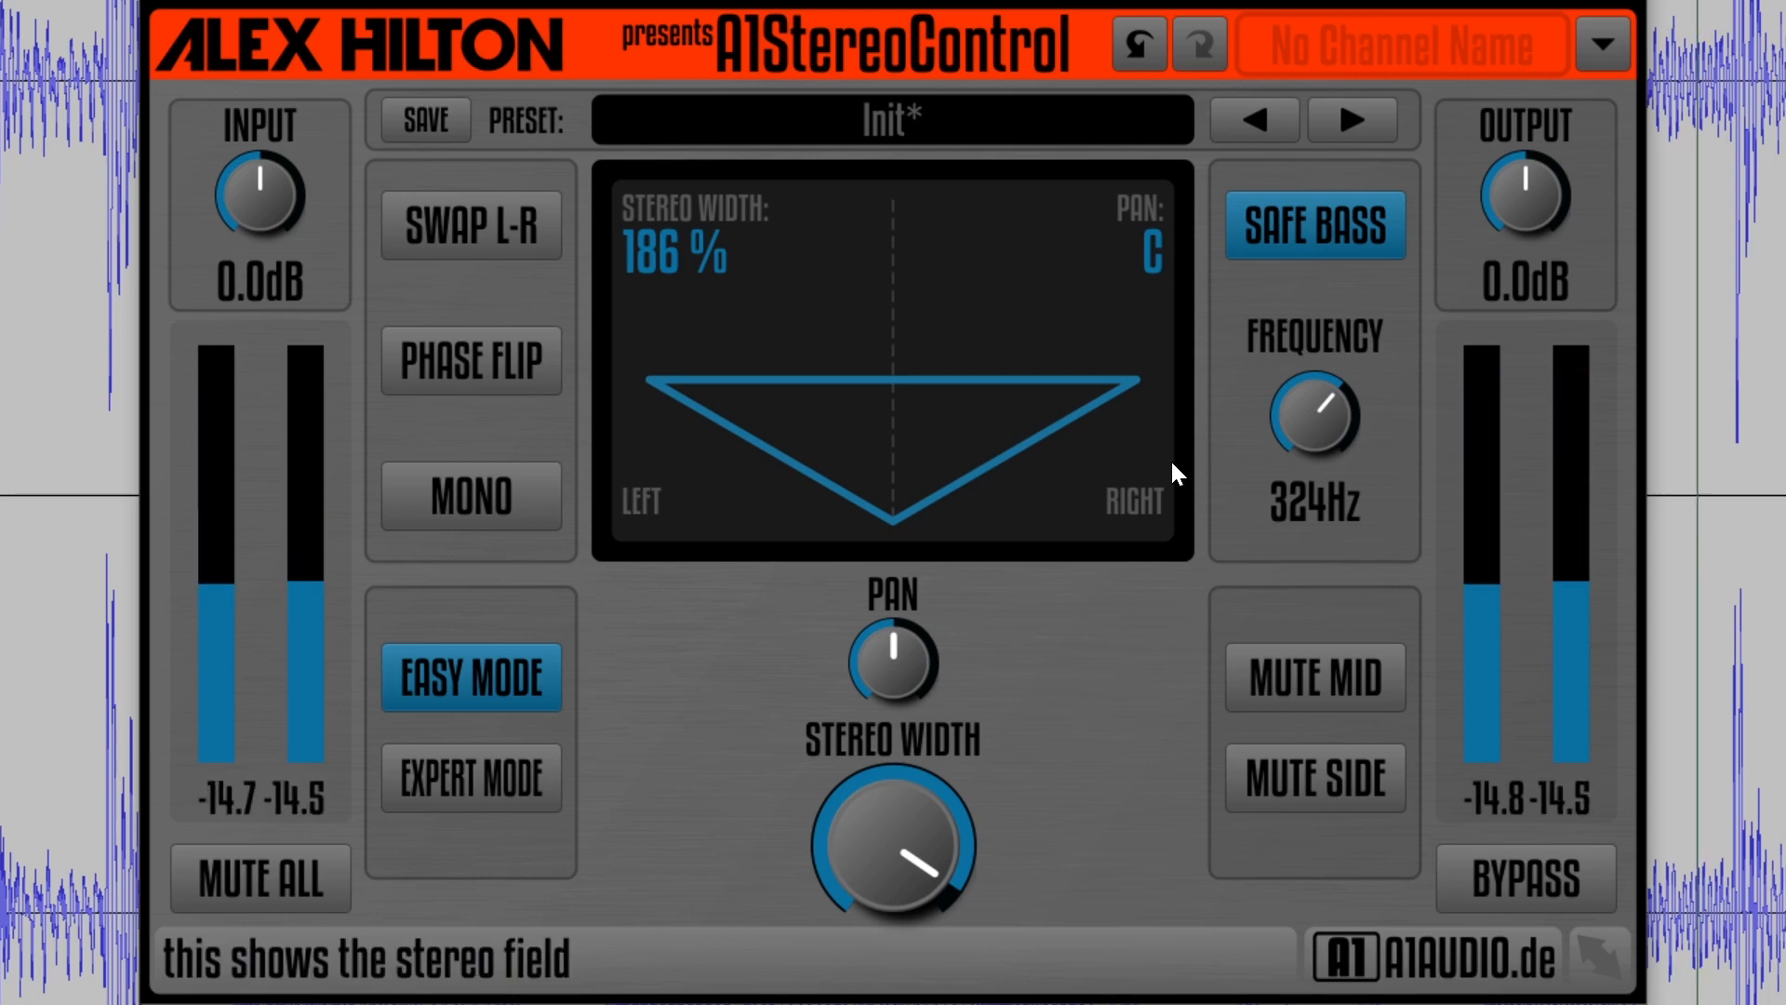
left_click(1313, 224)
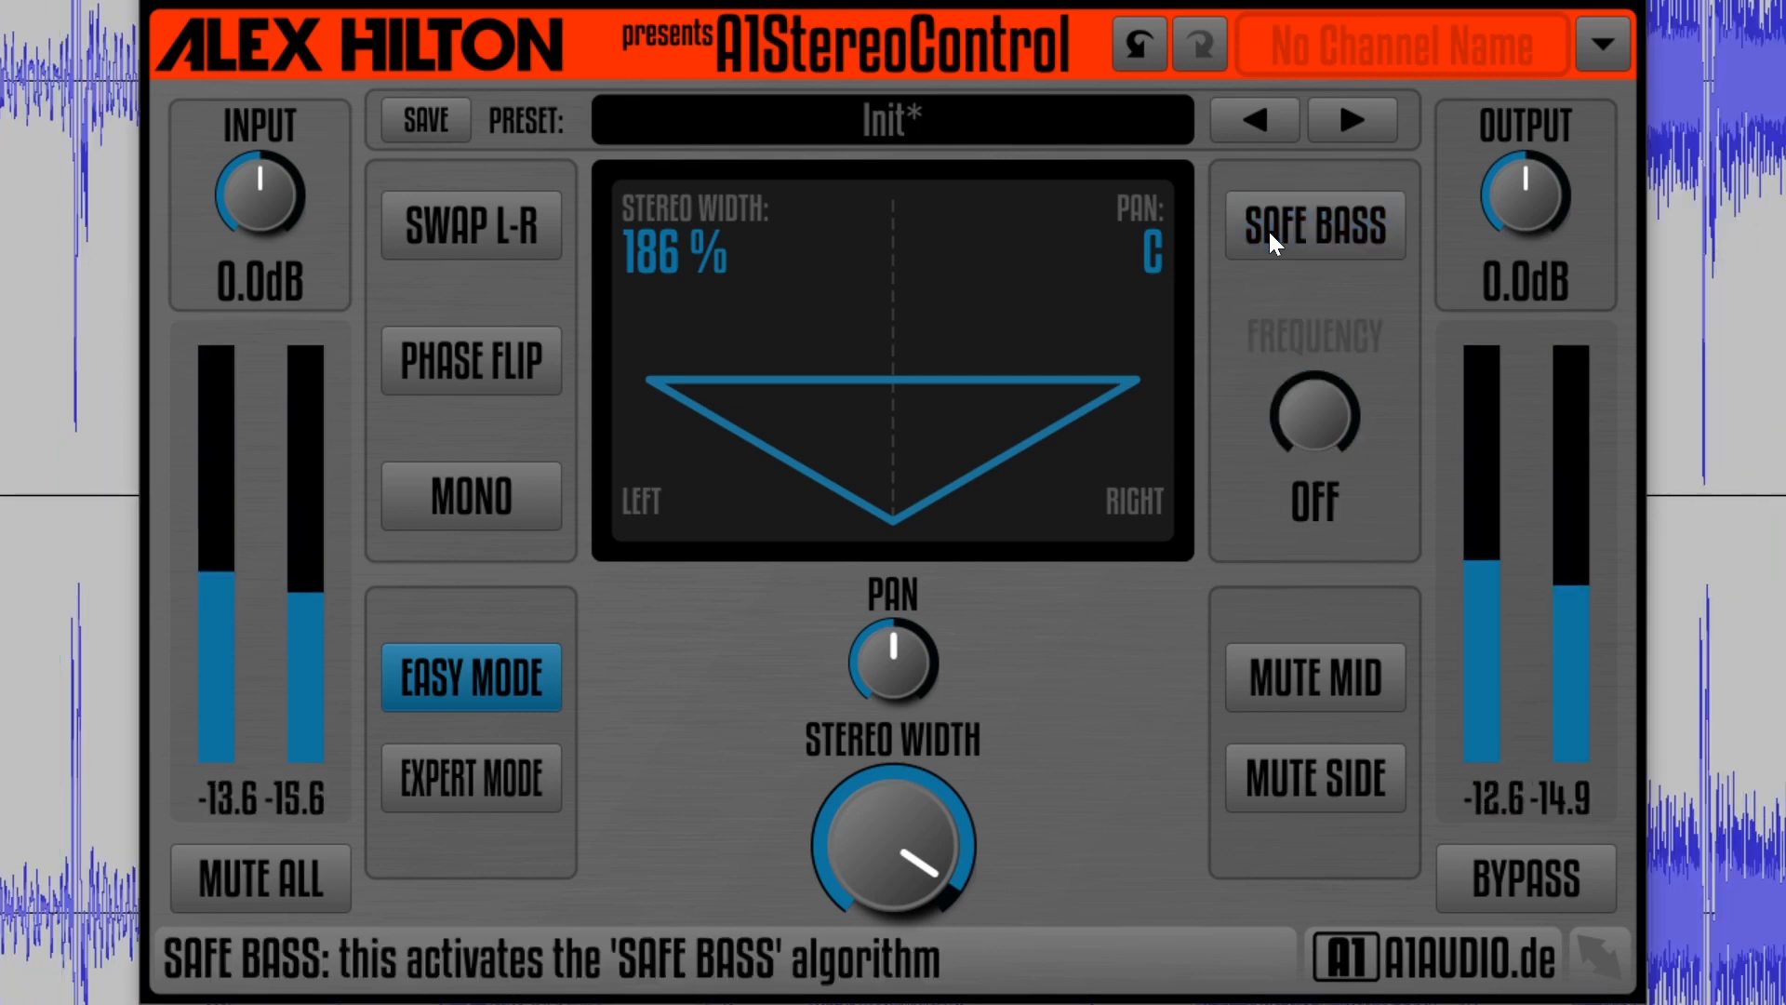
left_click(1313, 224)
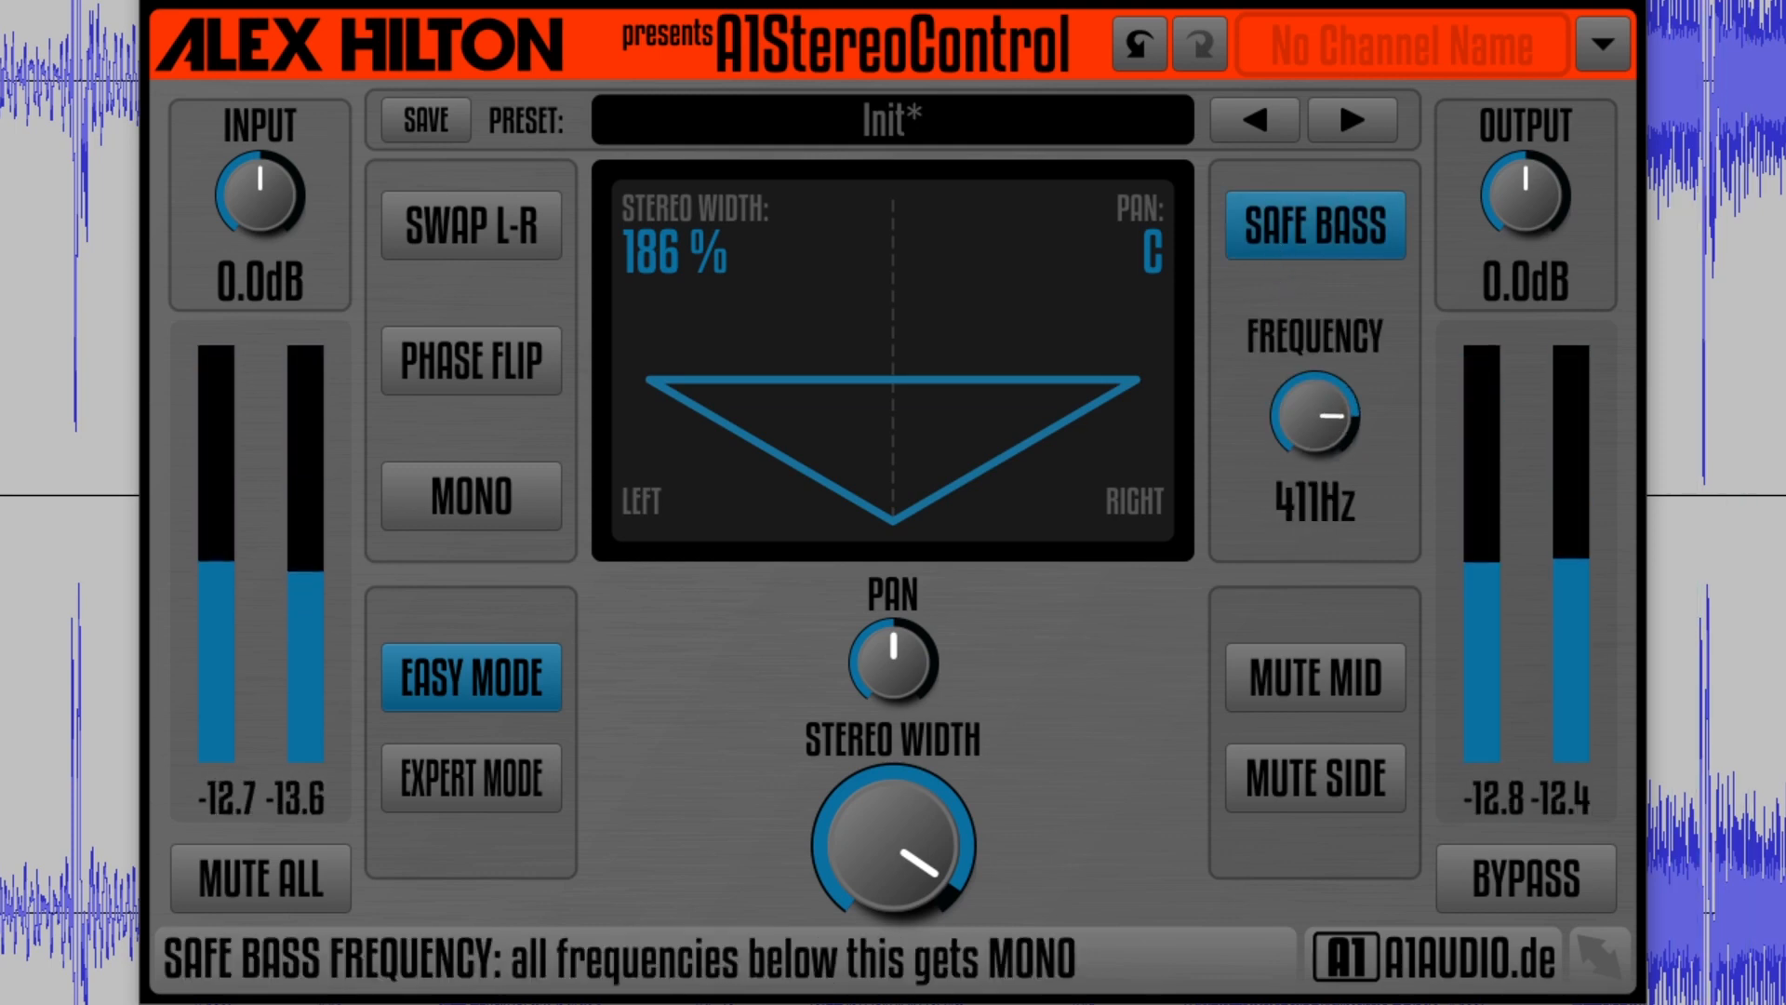
left_click_drag(1313, 432, 1332, 410)
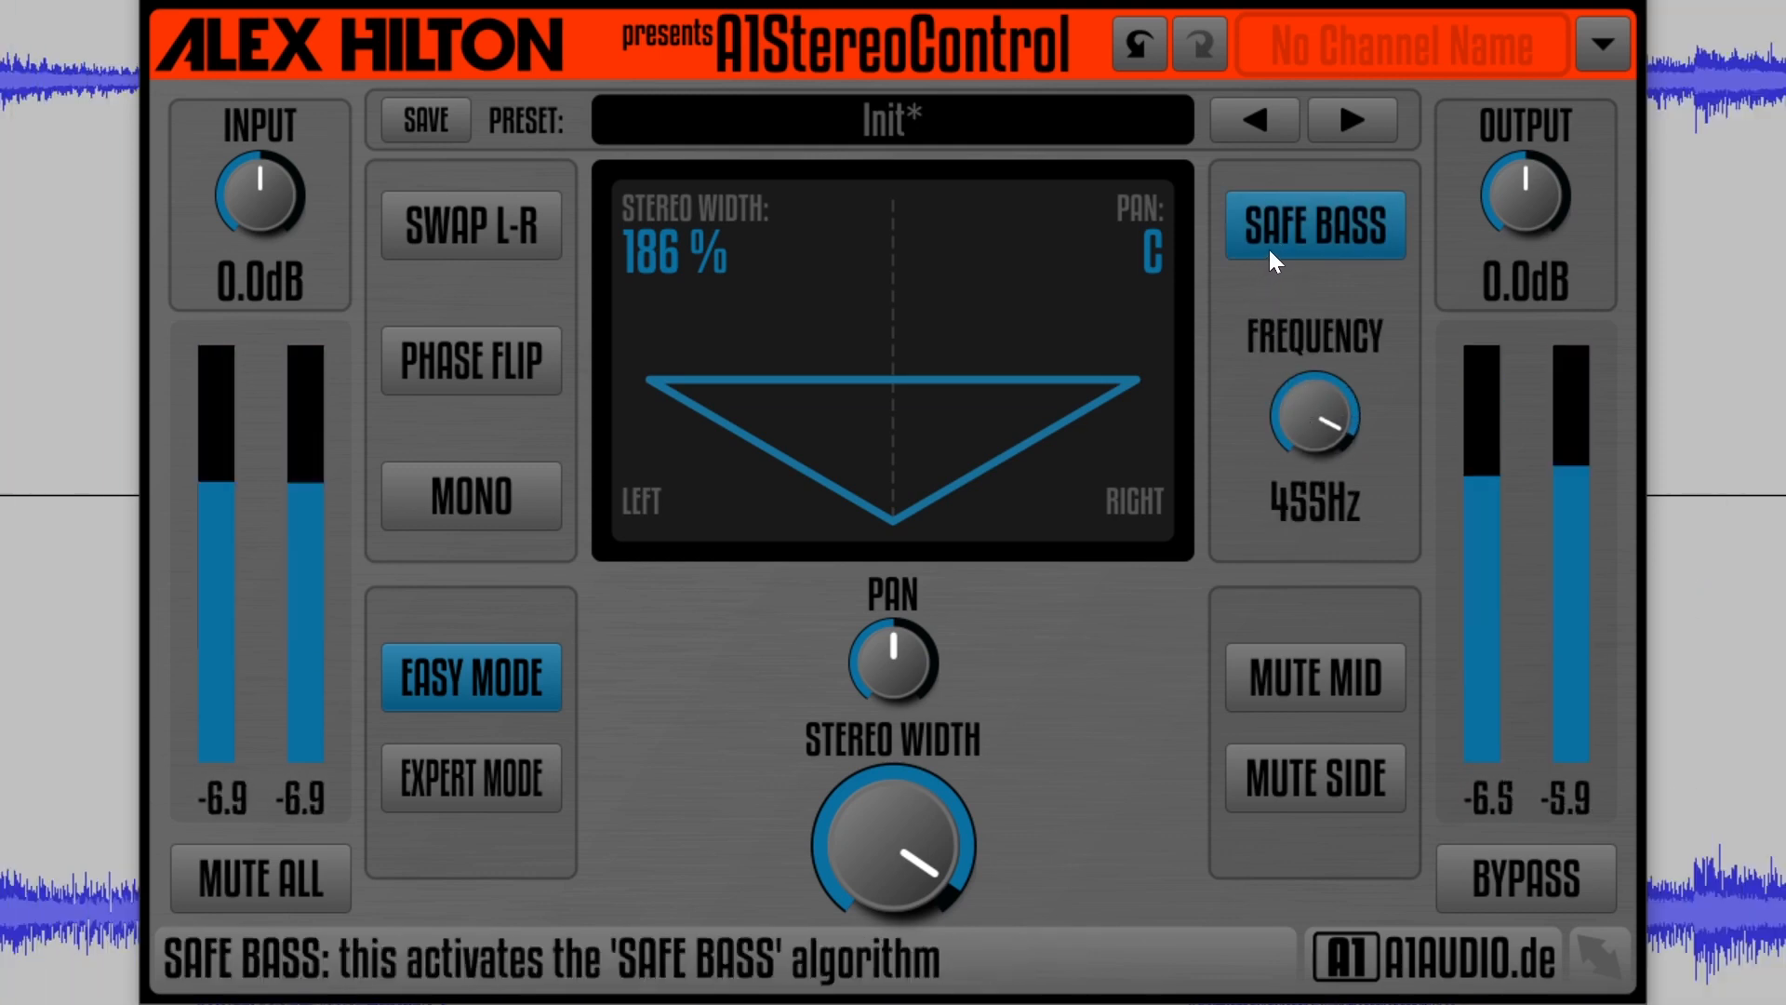
left_click(1312, 224)
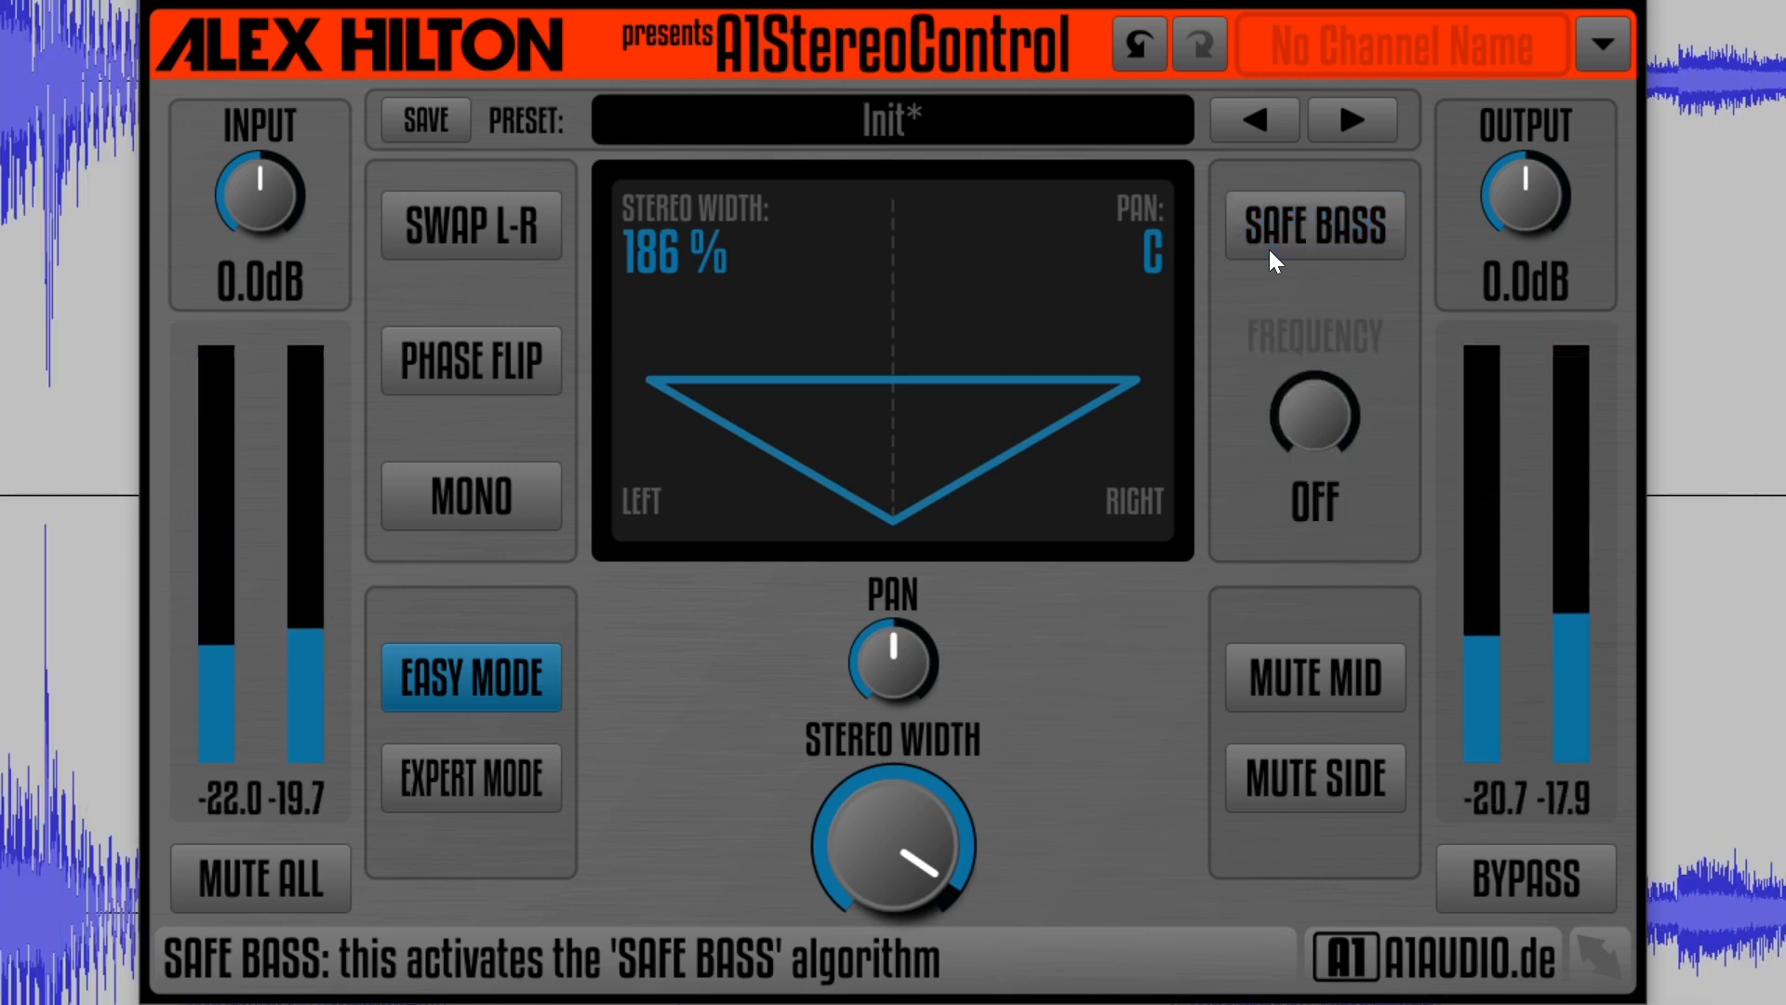
left_click(1314, 224)
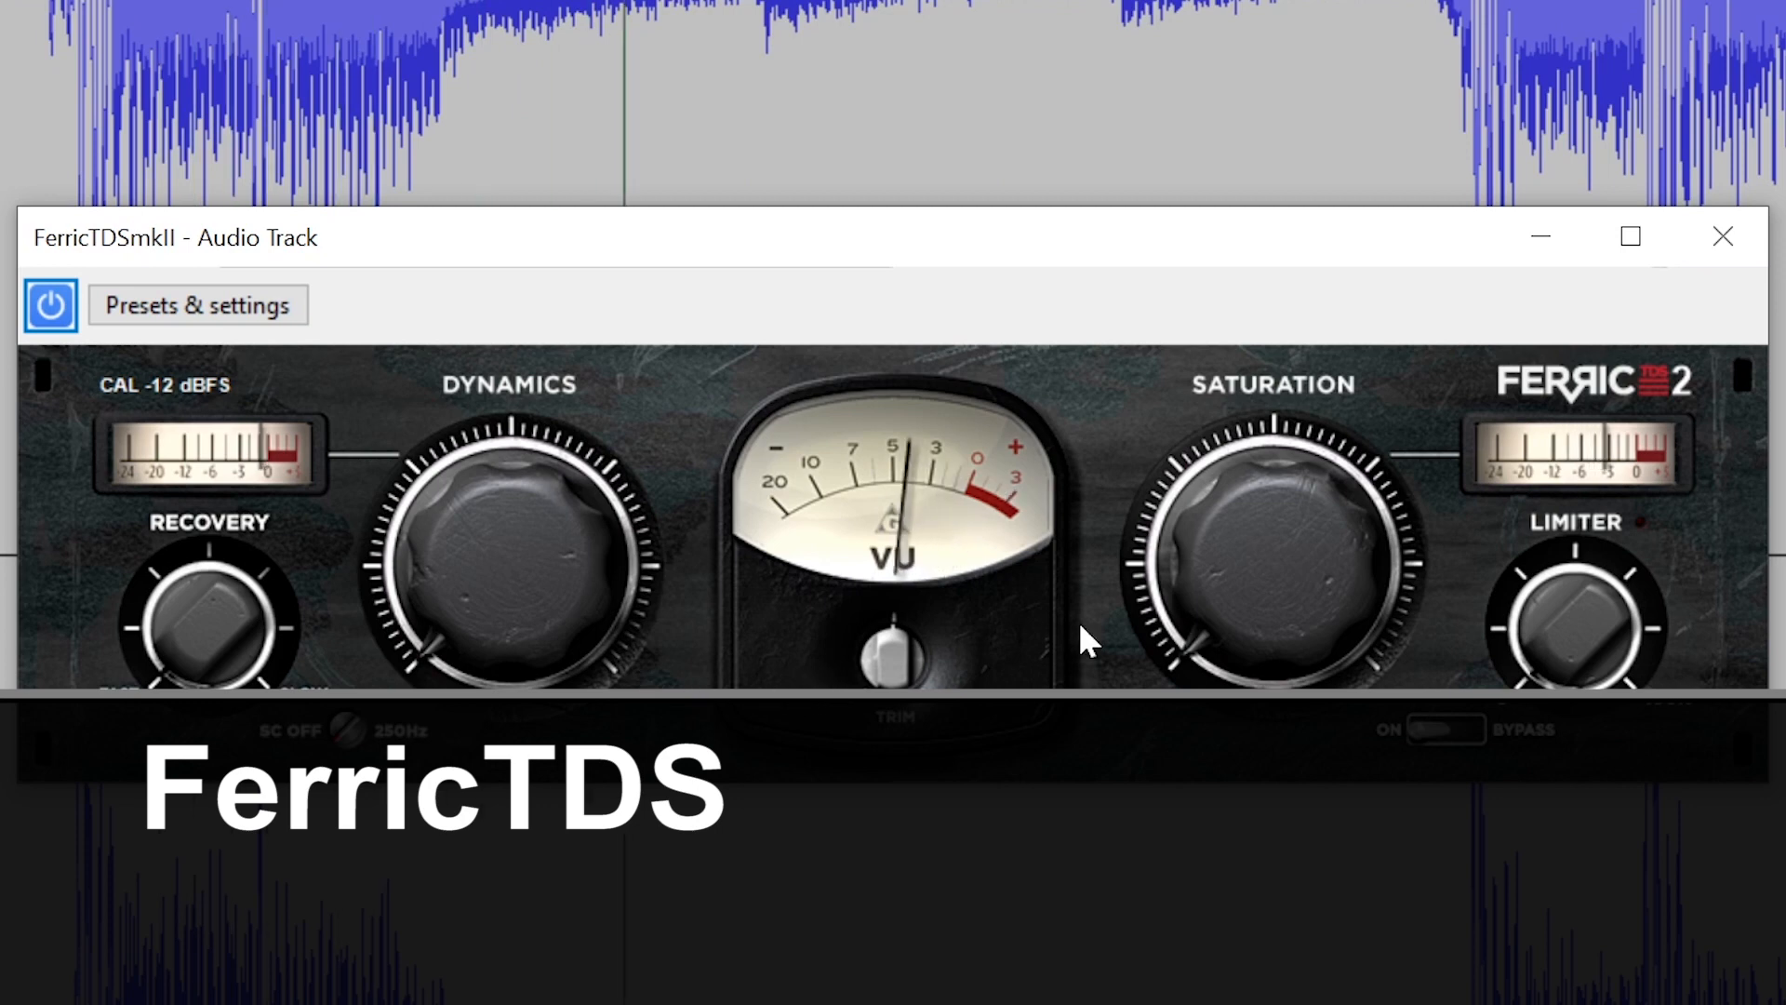
Adjust FerricTDS saturation, then close the plugin window.
left_click_drag(1270, 569, 1229, 638)
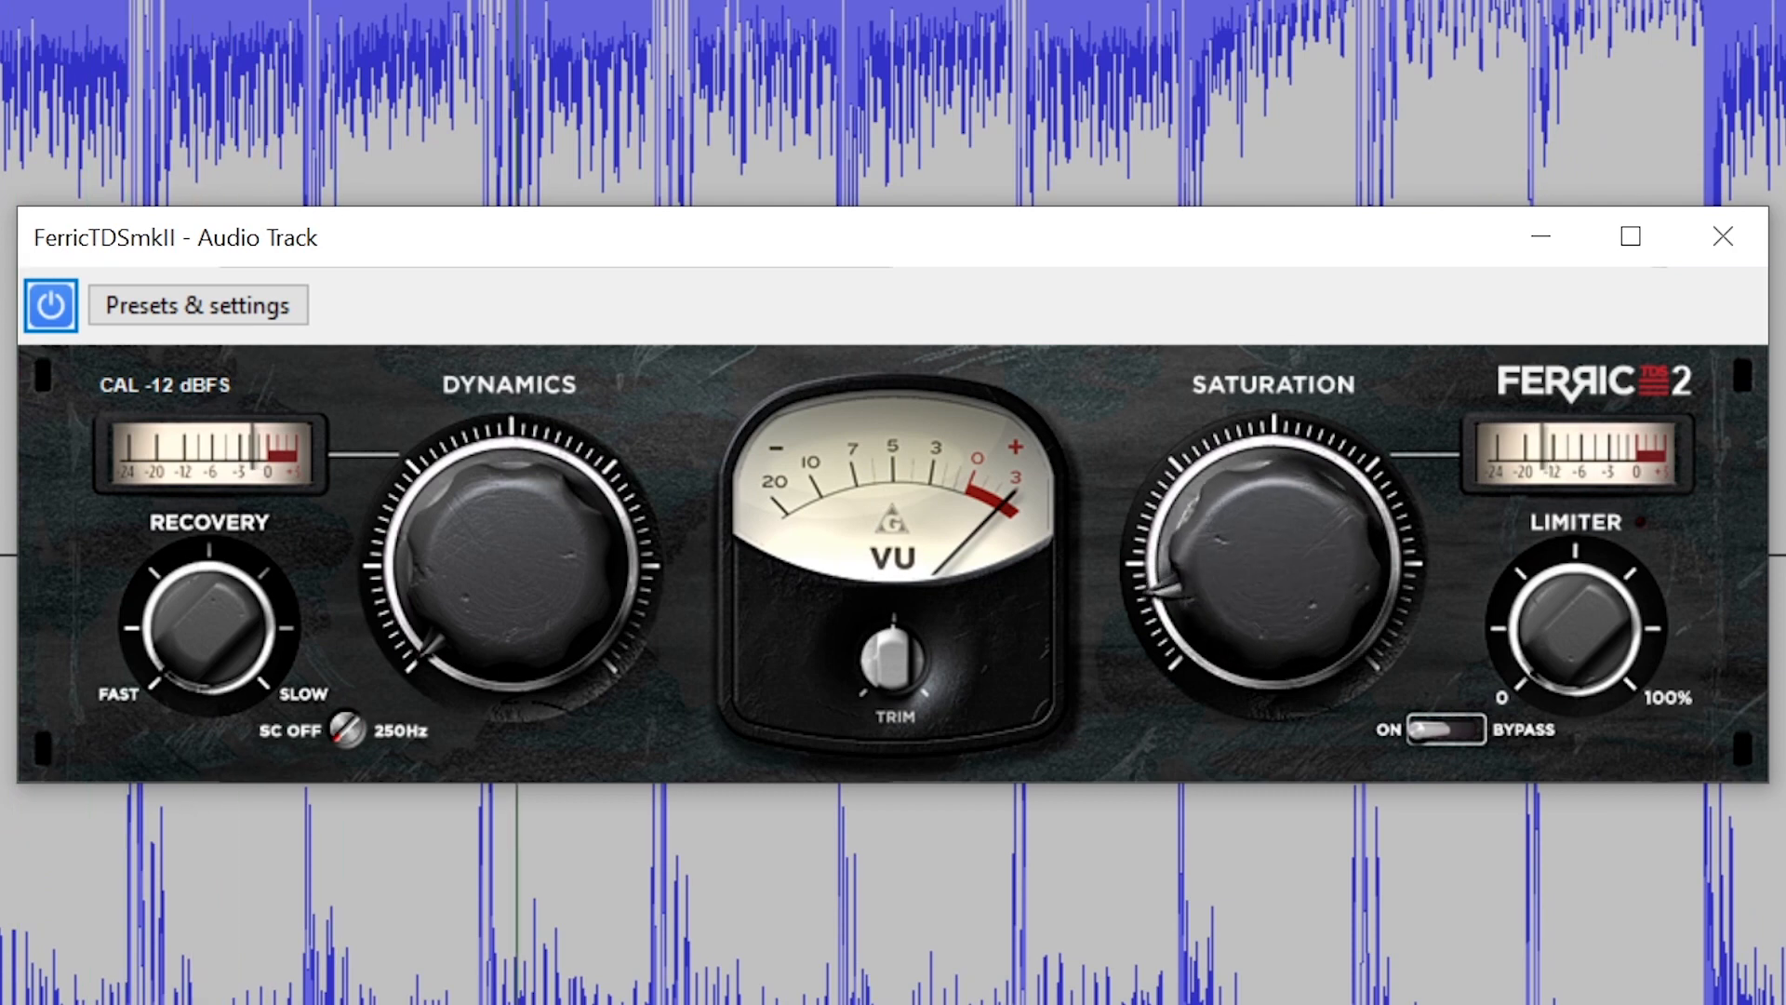
left_click(1722, 237)
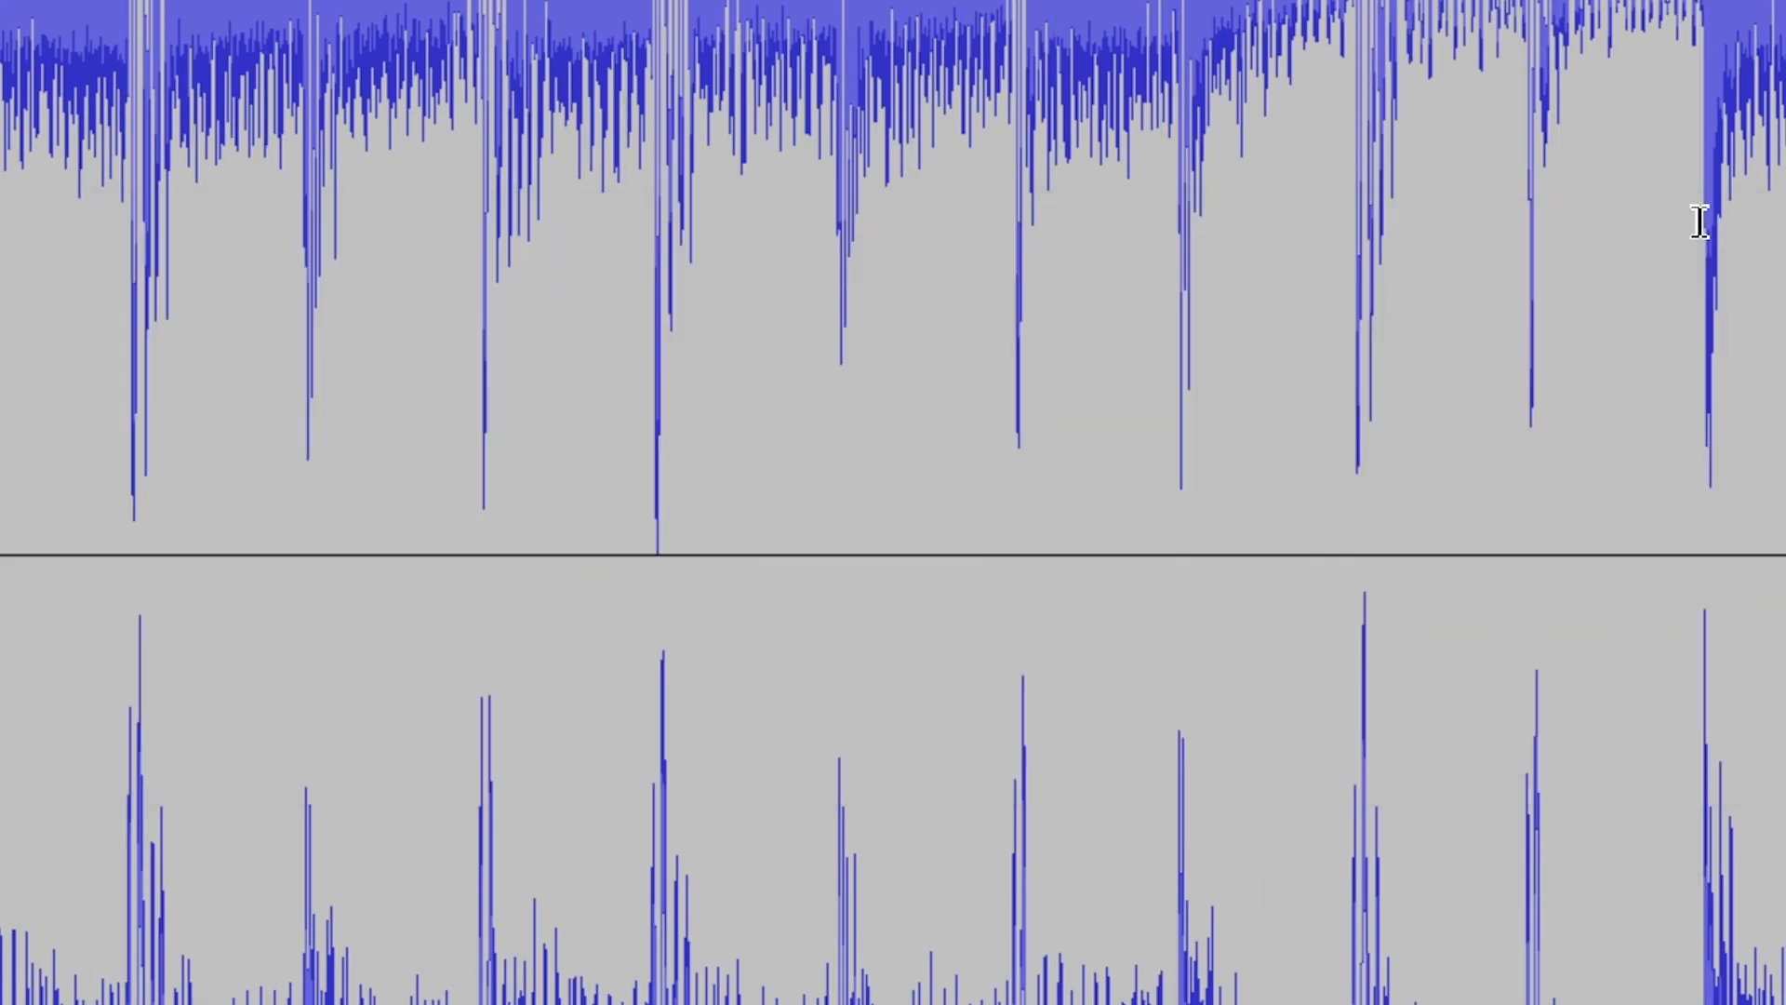